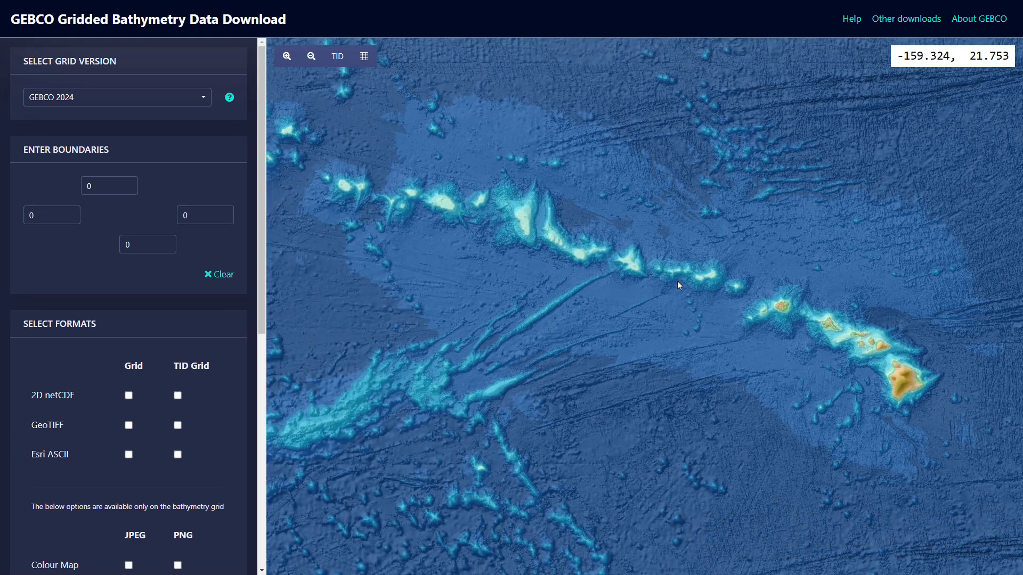
pyautogui.moveTo(309, 138)
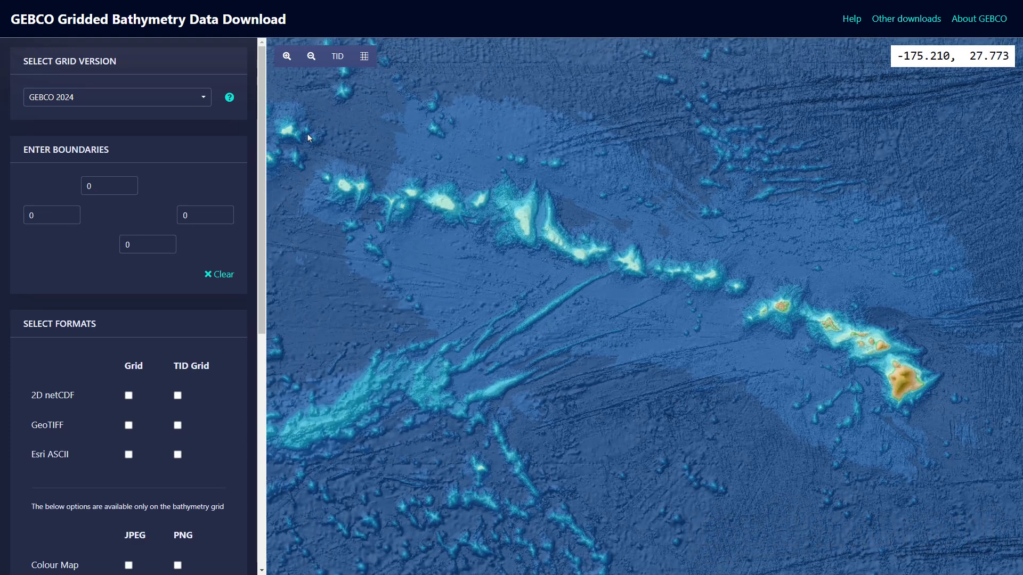
# Outline a box around the Hawaiian Ridge and choose the GeoTIFF grid format.
pyautogui.moveTo(308, 135); pyautogui.dragTo(966, 454)
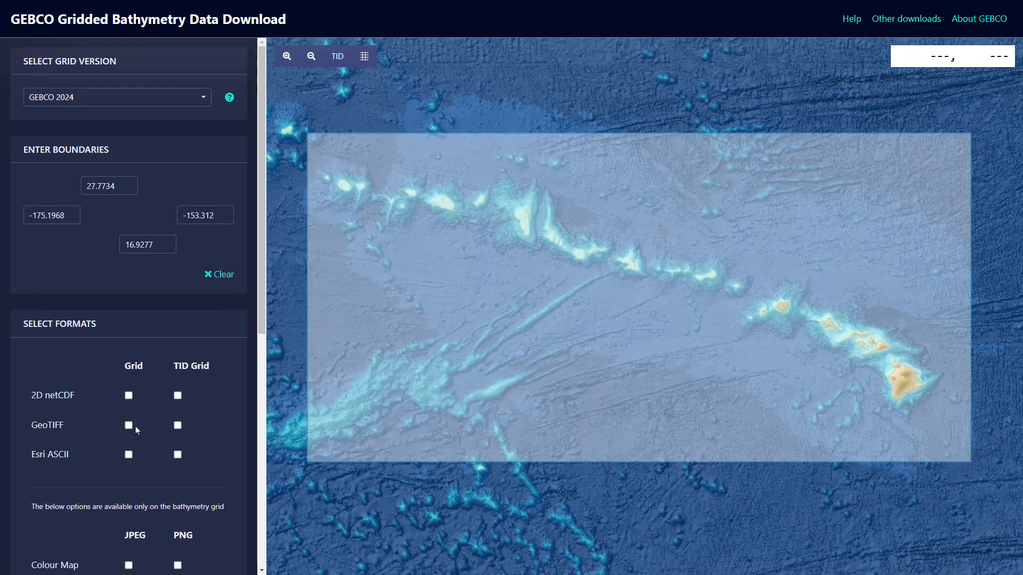
pyautogui.click(128, 425)
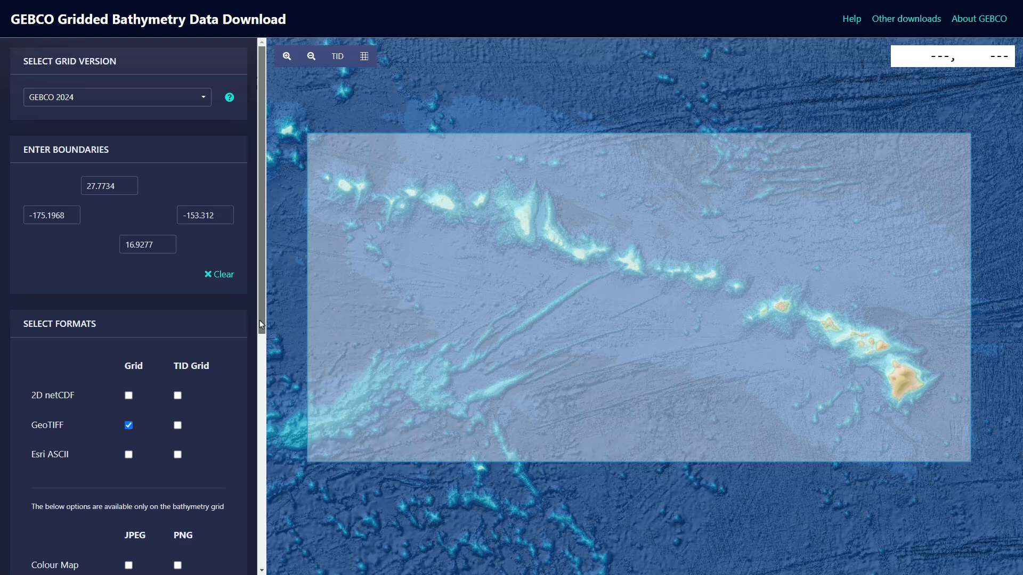
pyautogui.scroll(-3)
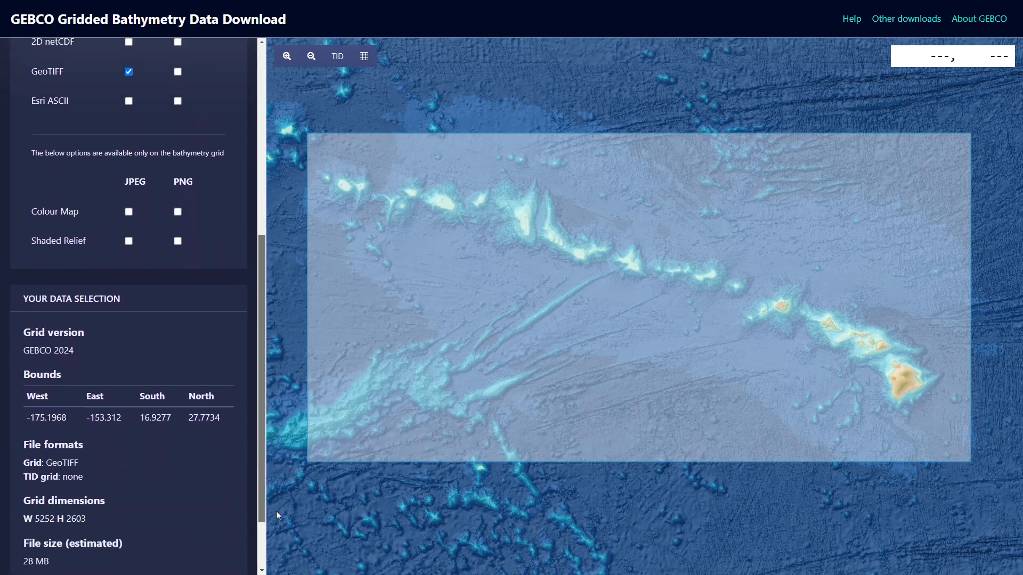
# Add the area to the basket, view it, and start downloading the bathymetry data.
pyautogui.click(121, 531)
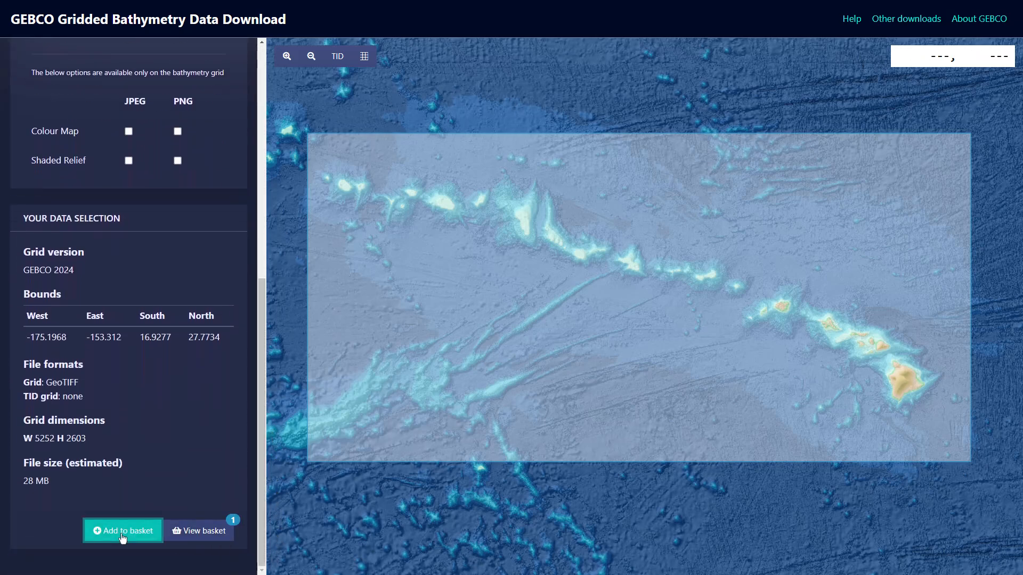
pyautogui.click(199, 530)
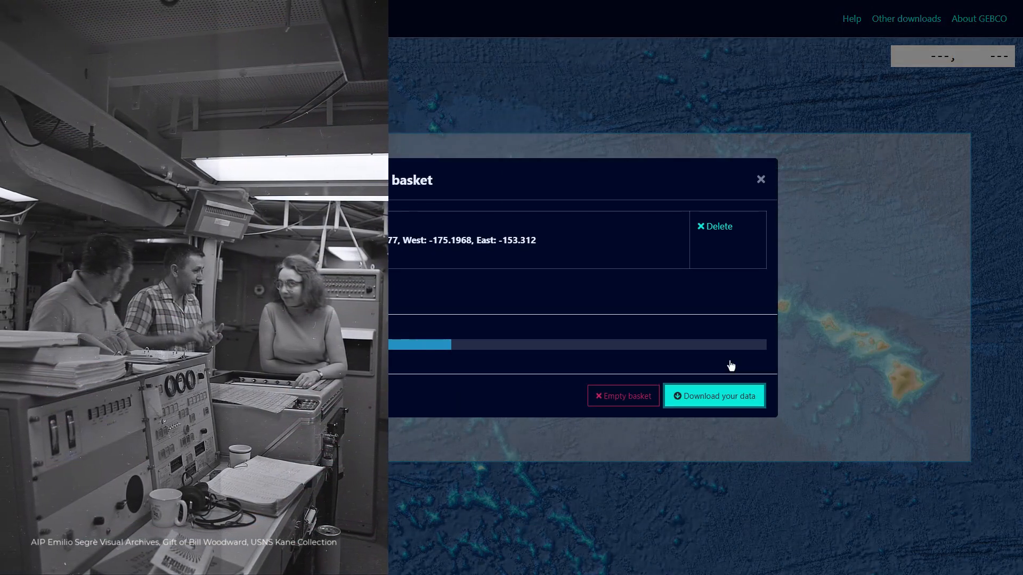
pyautogui.click(714, 397)
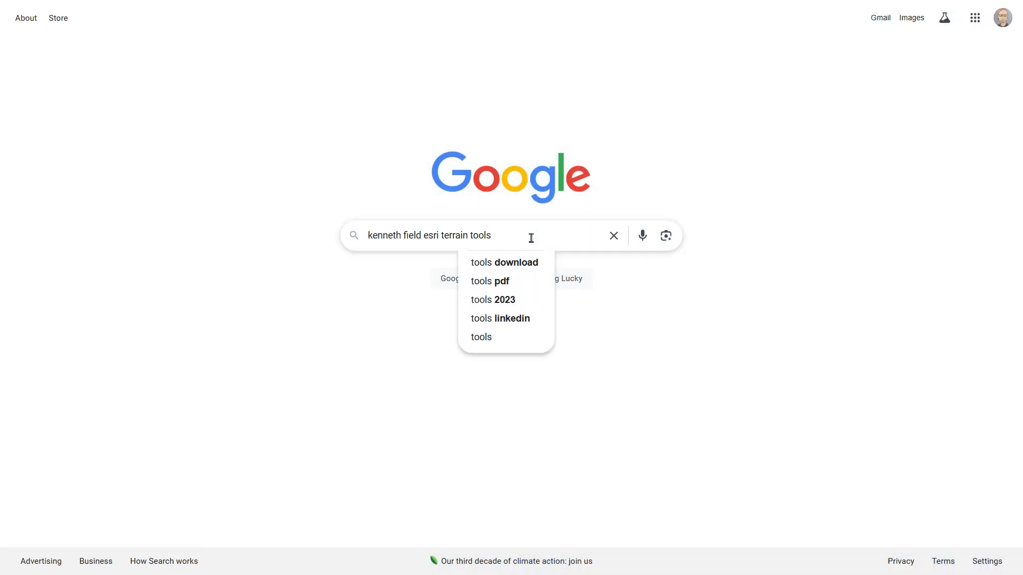
# Search for Esri terrain tools and open the Terrain Tools 1.1 released article.
pyautogui.press('Enter')
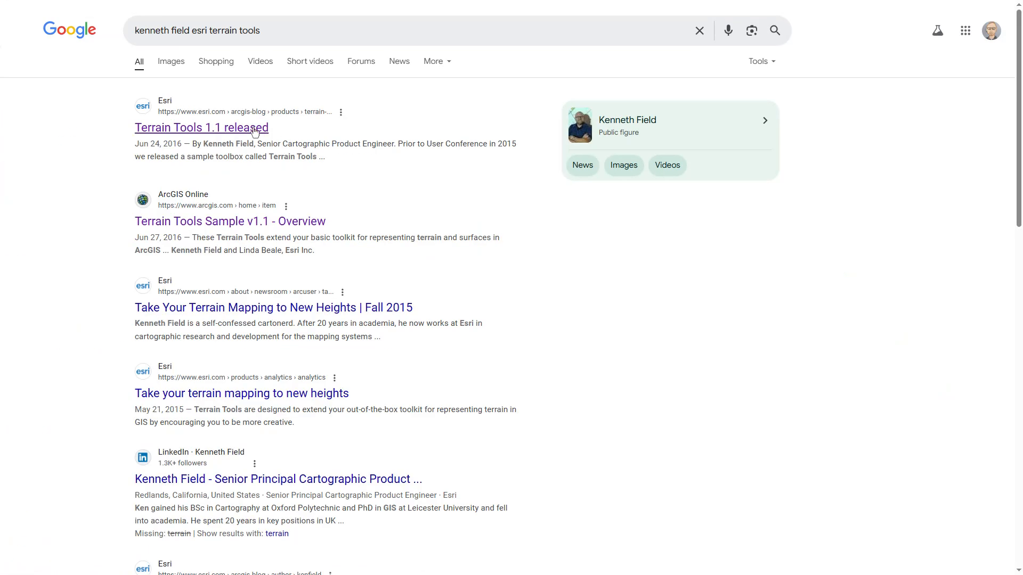
pyautogui.click(201, 128)
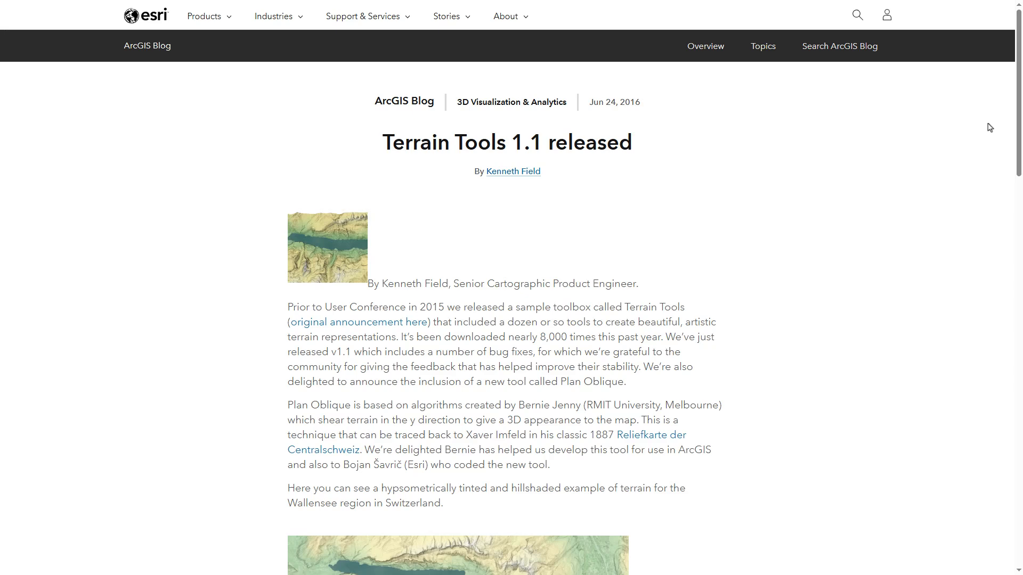
# Follow the article's link to download the Terrain Tools from ArcGIS Online.
pyautogui.scroll(-3)
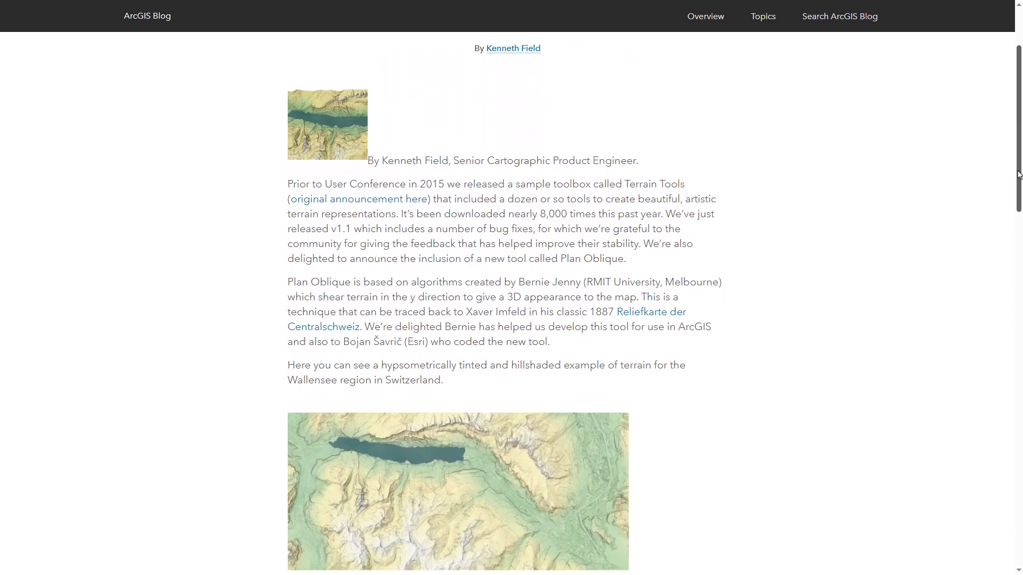
pyautogui.scroll(-3)
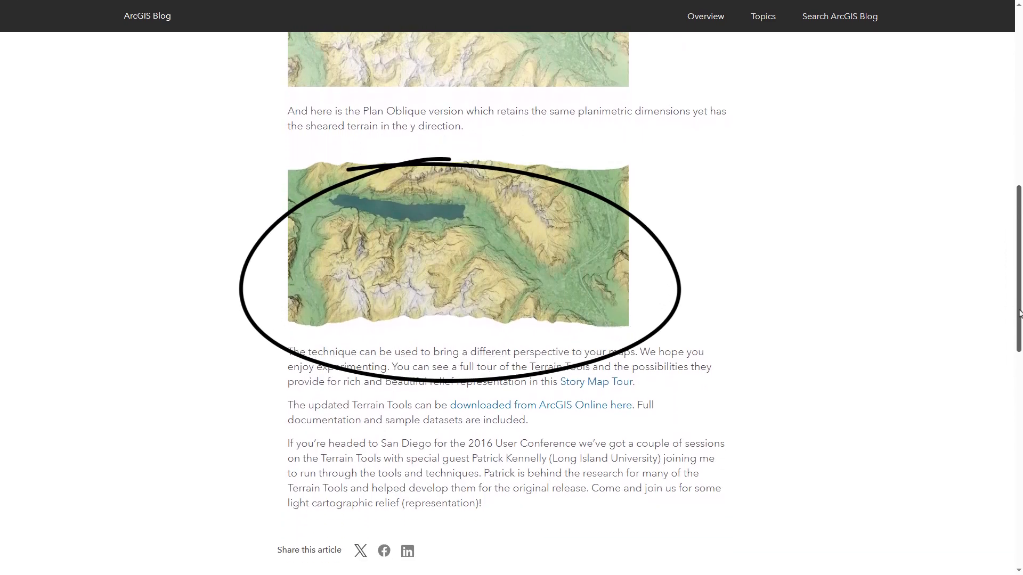
pyautogui.scroll(-3)
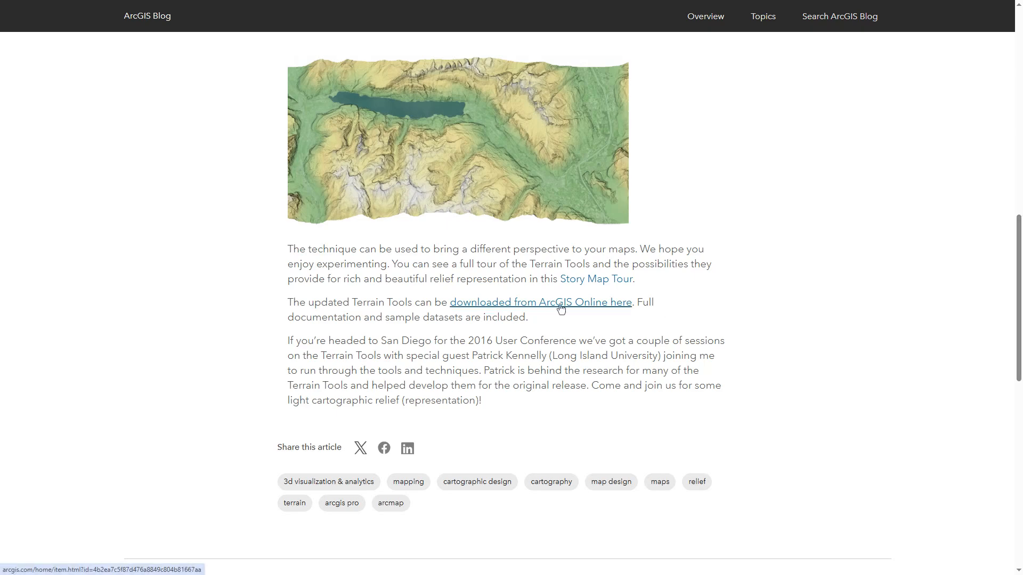
pyautogui.click(539, 302)
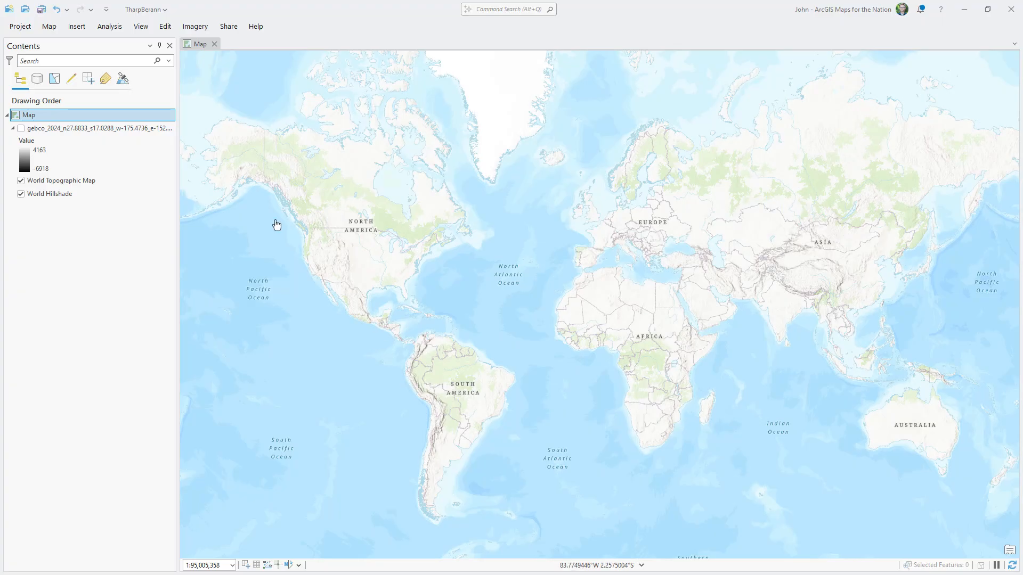
# Add Terrain Mapping.tbx to the project and expand it to list its tools.
pyautogui.click(140, 26)
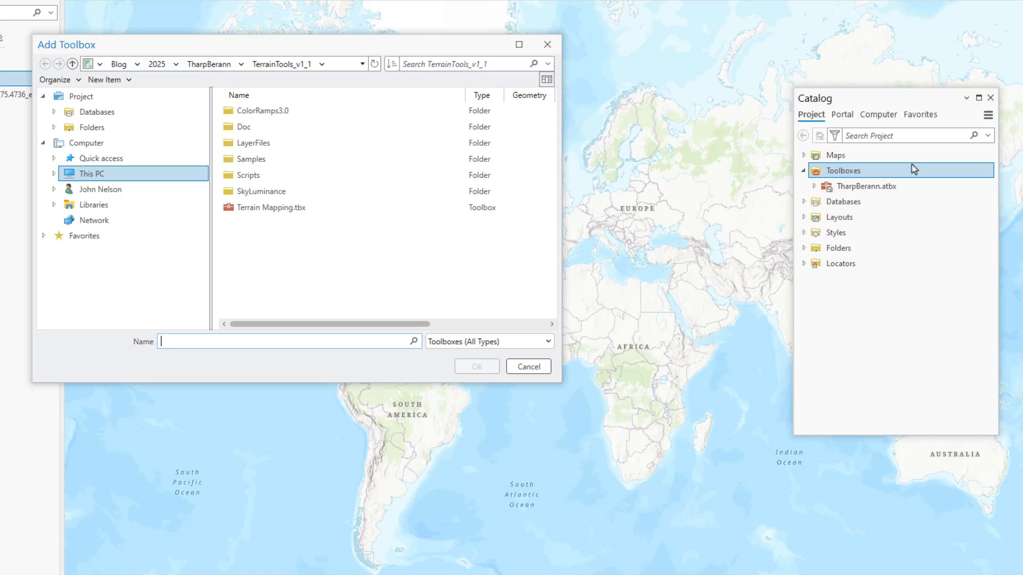
pyautogui.click(270, 208)
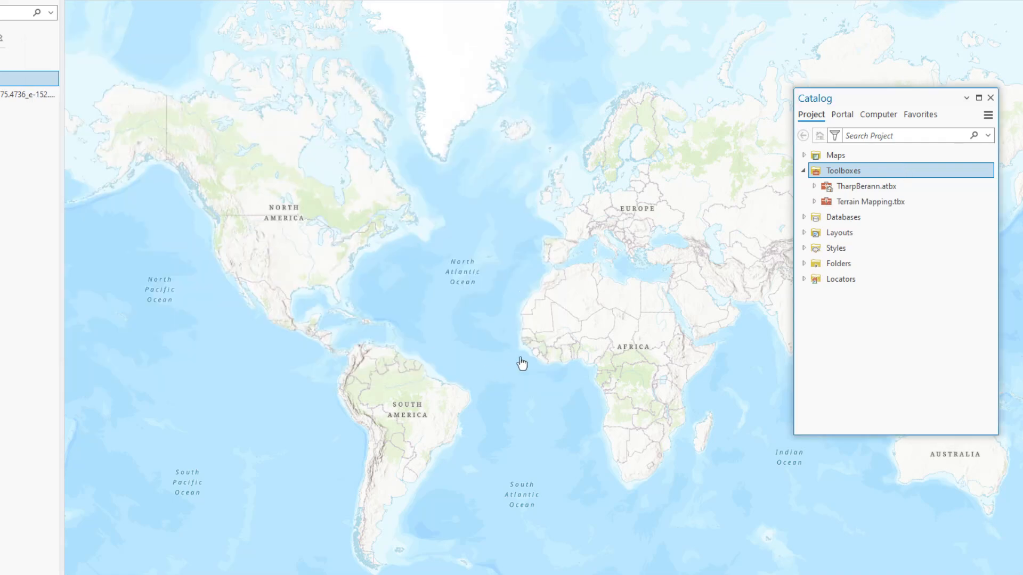
pyautogui.click(814, 202)
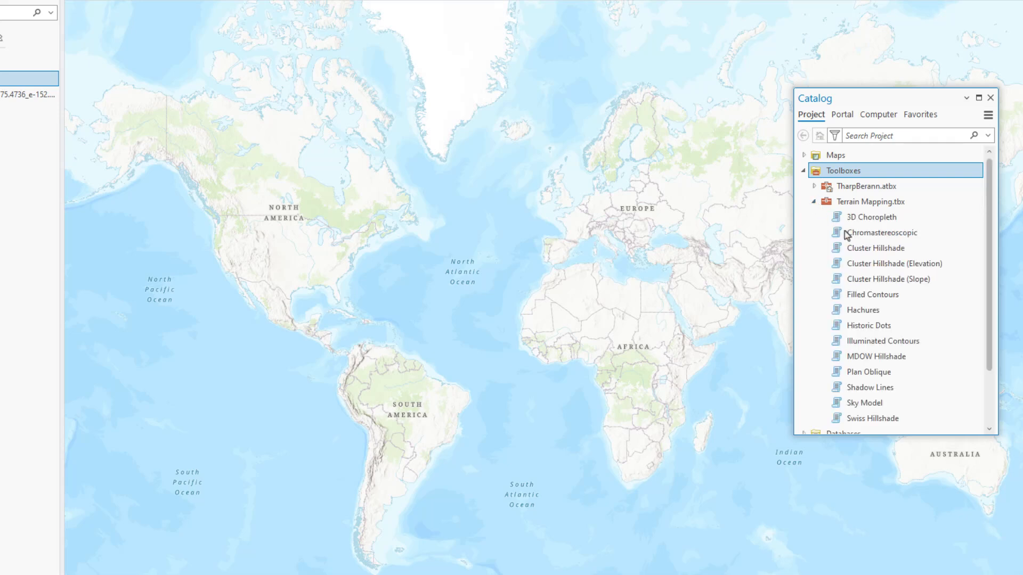
pyautogui.moveTo(868, 372)
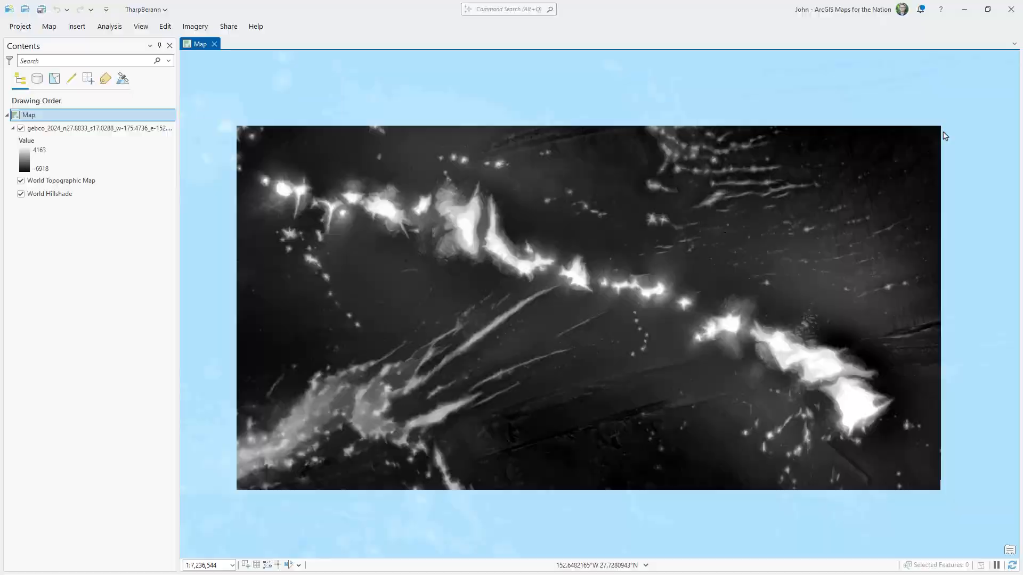
# Select the gebco_2024 bathymetry layer in the Contents pane.
pyautogui.click(97, 128)
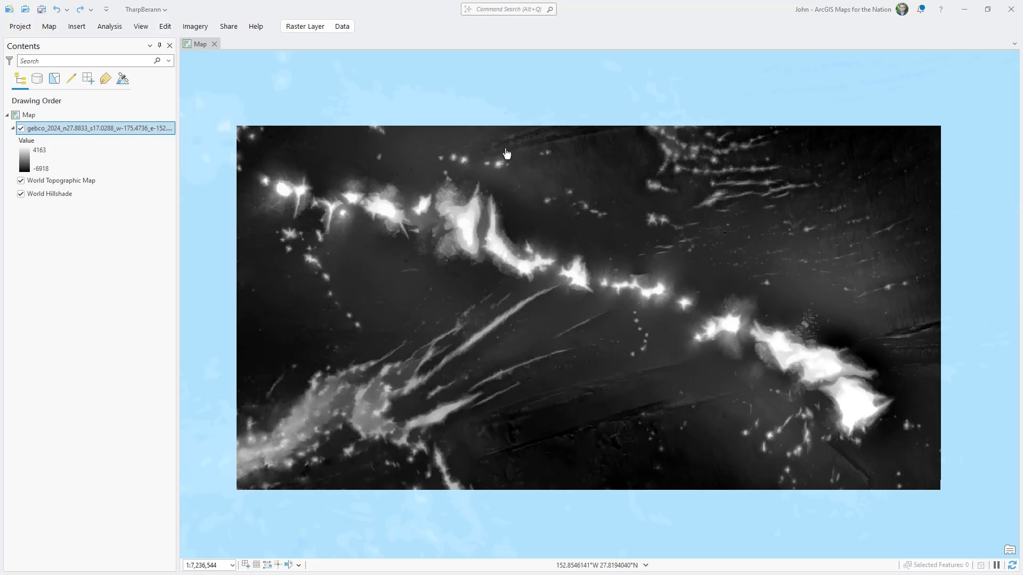
# Start Export Raster for the bathymetry layer with WGS 1984 Web Mercator (auxiliary sphere) output.
pyautogui.rightClick(95, 128)
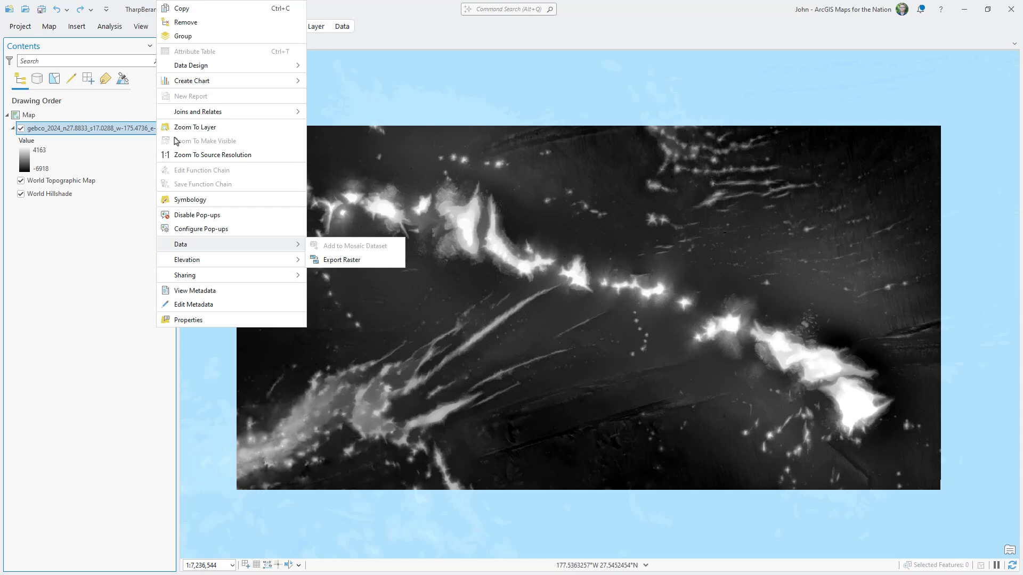
pyautogui.moveTo(341, 260)
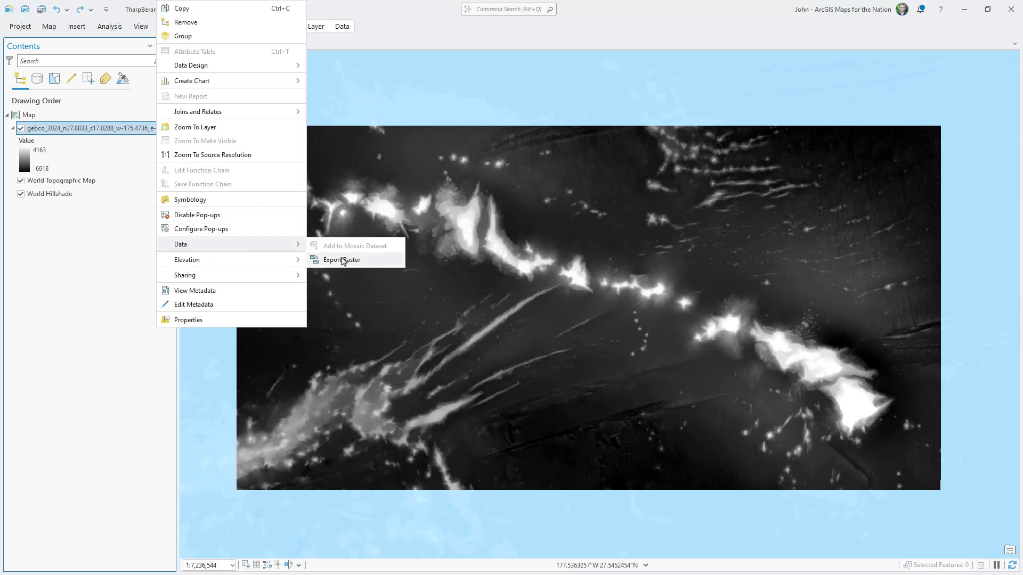
pyautogui.click(342, 260)
pyautogui.write('C:\\Blog\\2025\\TharpBerann\\projected.tif')
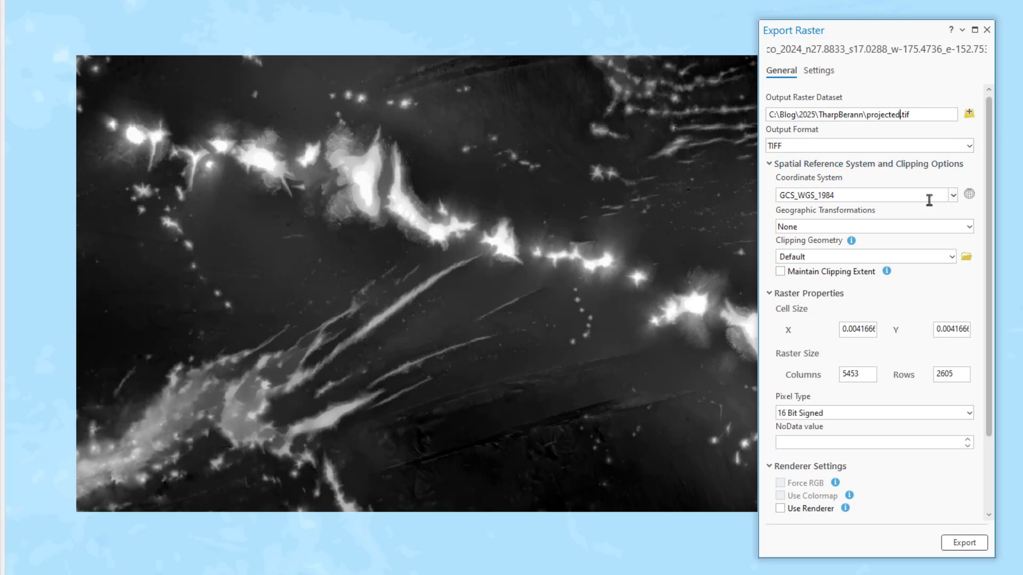
pyautogui.click(952, 194)
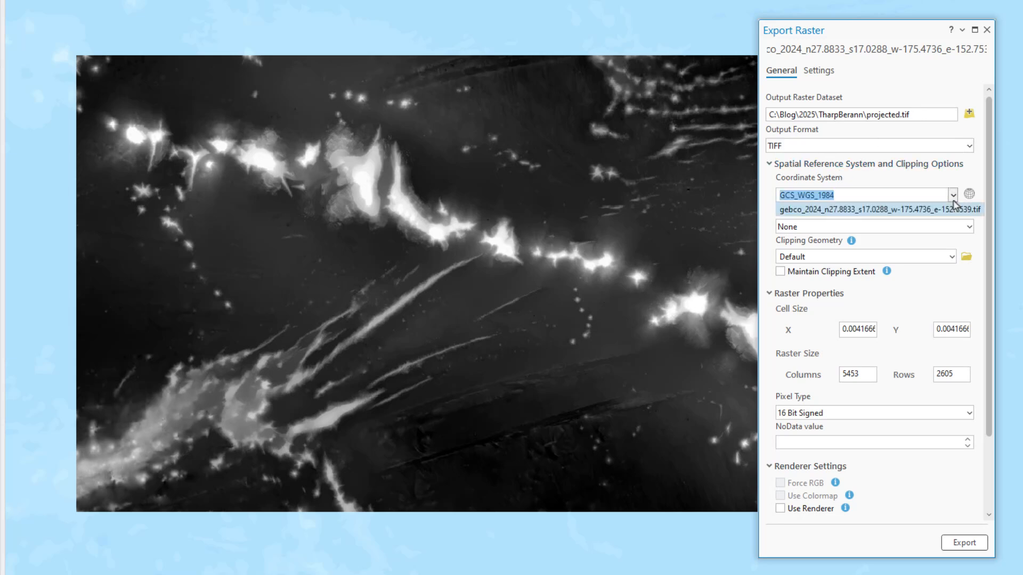
pyautogui.click(967, 194)
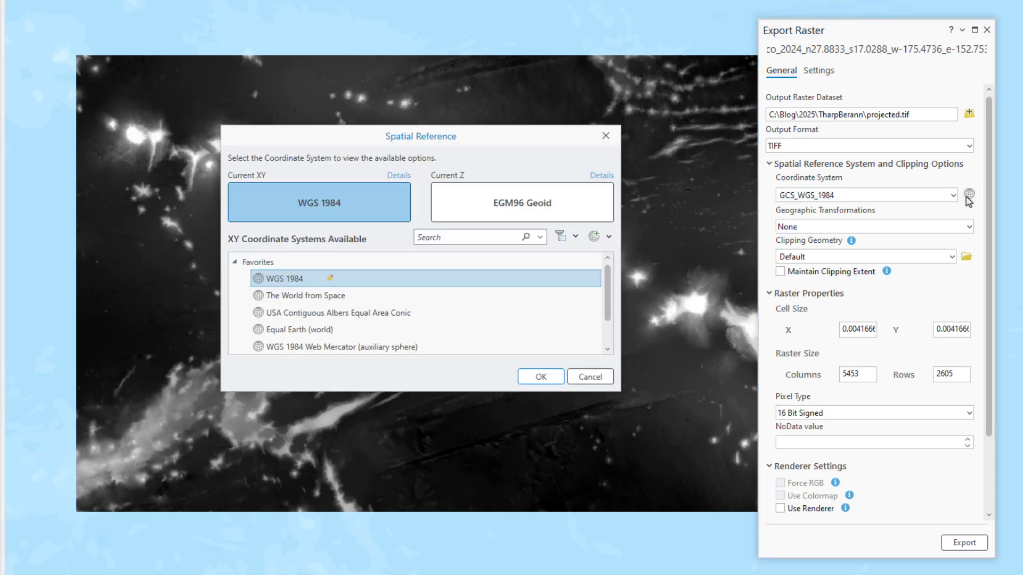
pyautogui.scroll(-3)
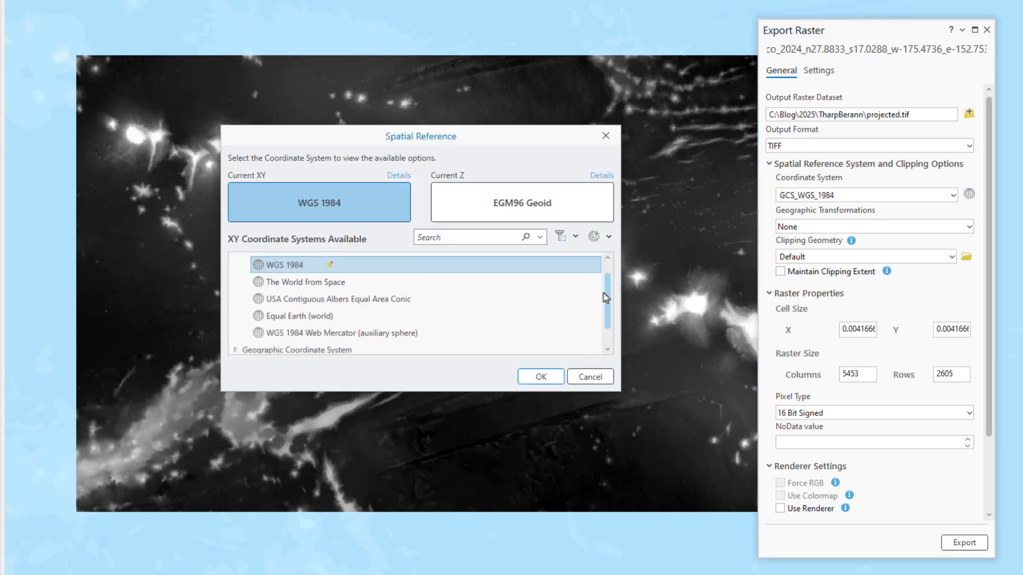
pyautogui.click(340, 326)
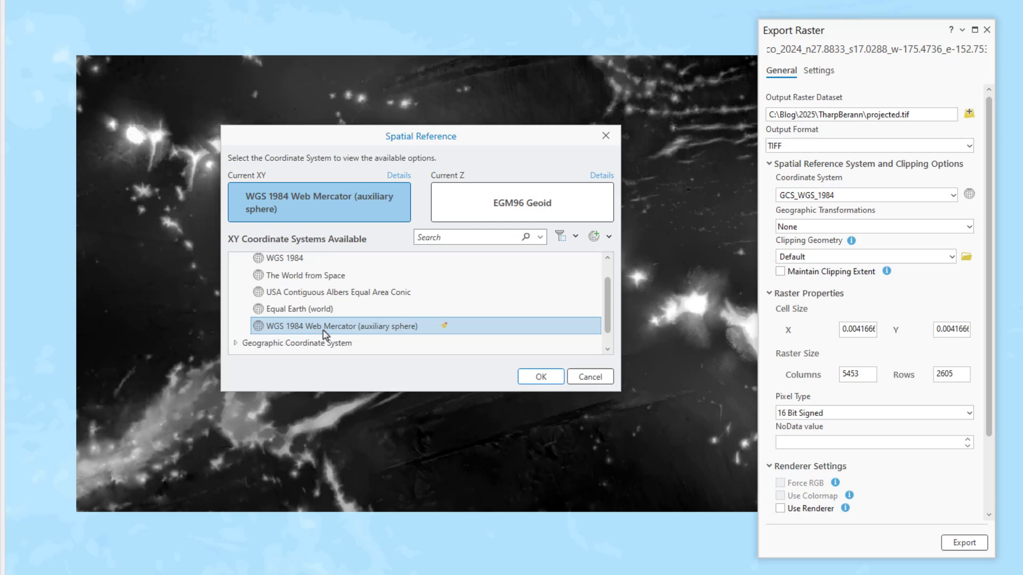
pyautogui.click(539, 376)
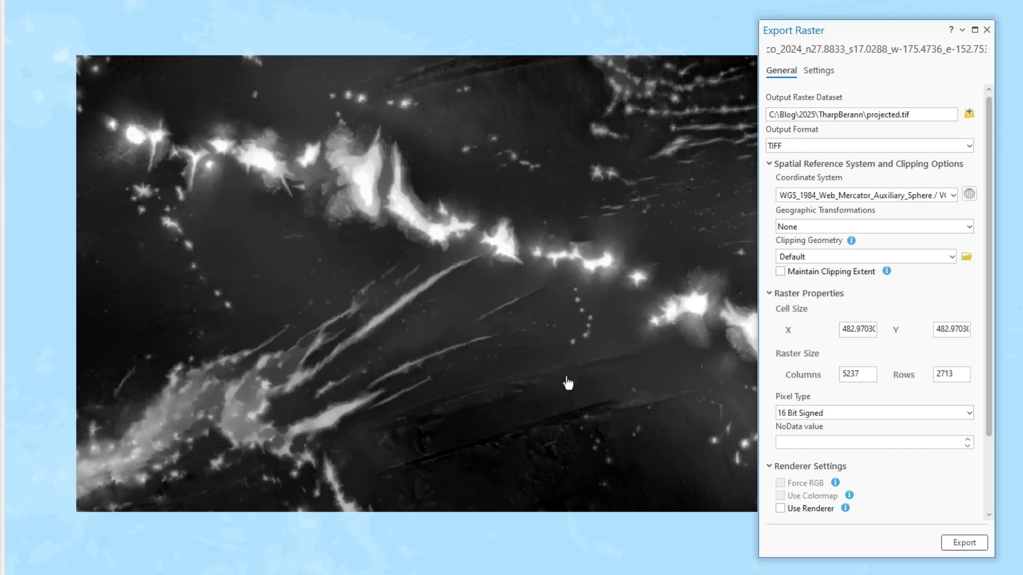
# Set the clipping geometry to an extent specified below.
pyautogui.click(950, 257)
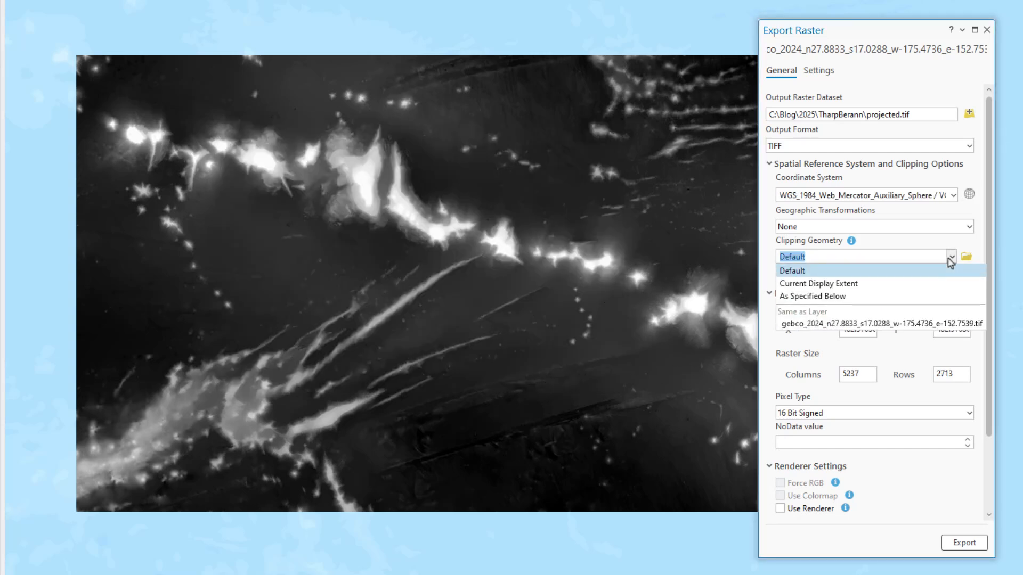
pyautogui.click(812, 297)
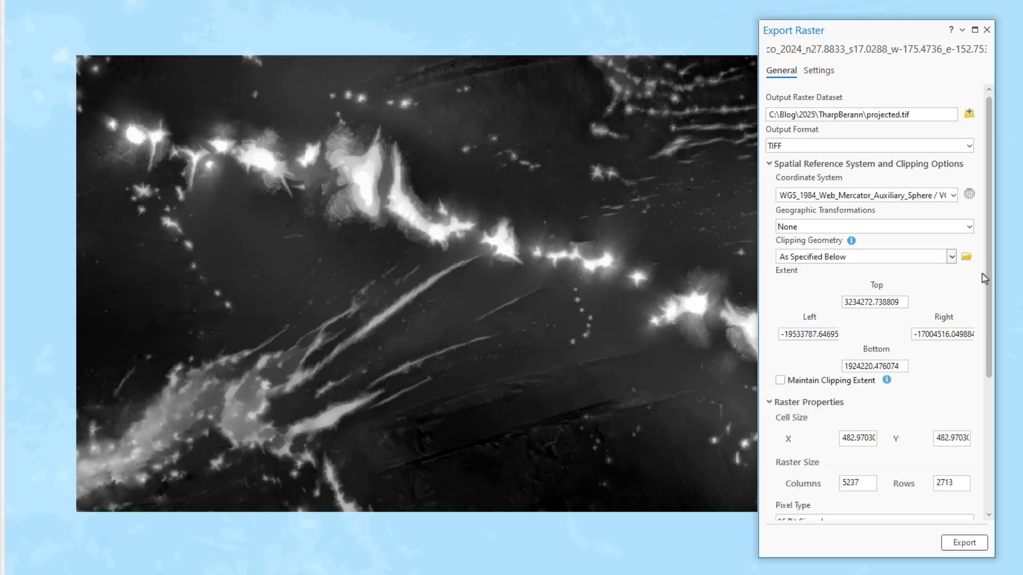
pyautogui.scroll(-3)
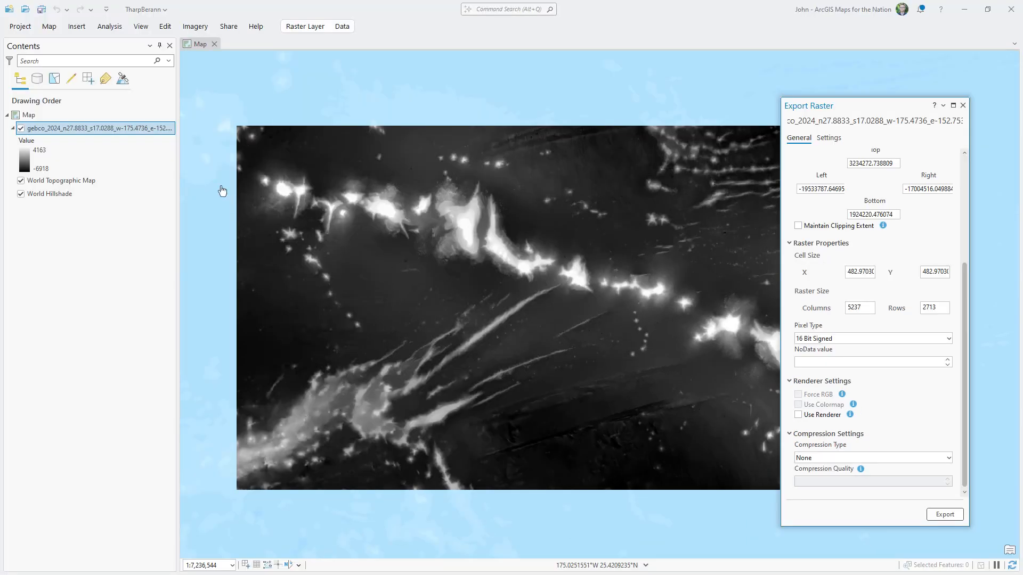
# Check the GEBCO layer's source in Properties, then export the raster as projected.tif.
pyautogui.rightClick(96, 128)
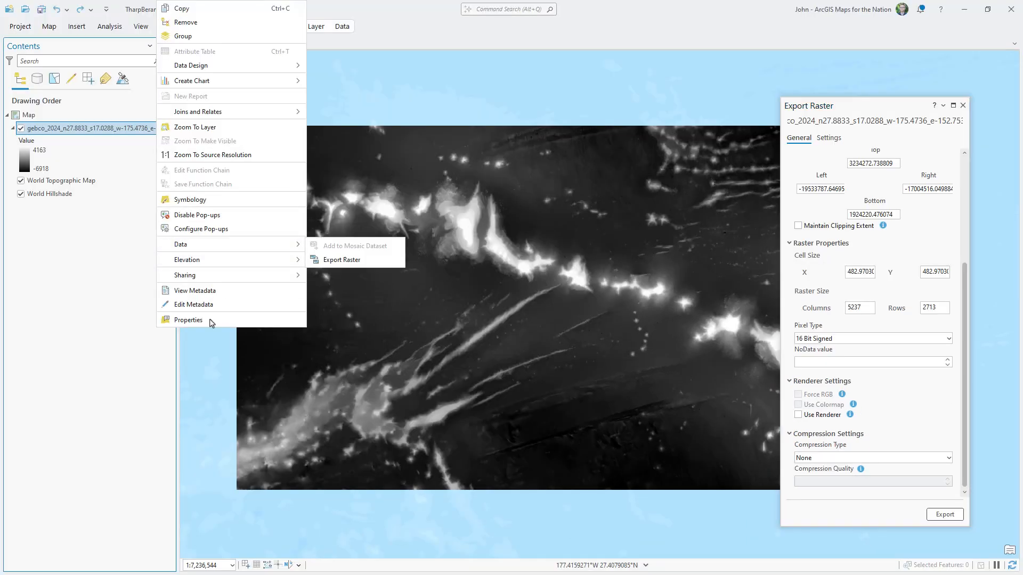
pyautogui.click(187, 319)
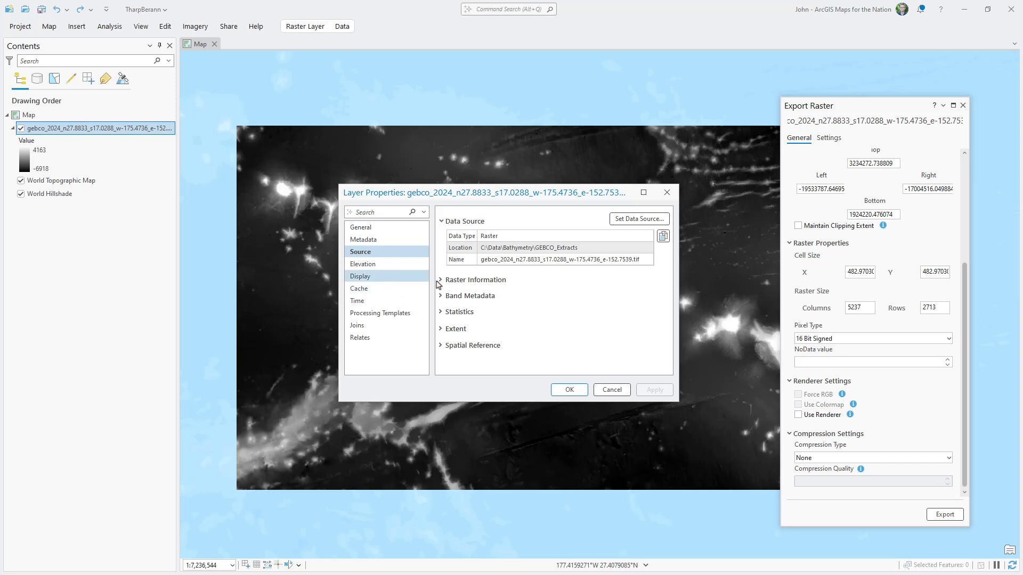
pyautogui.click(441, 280)
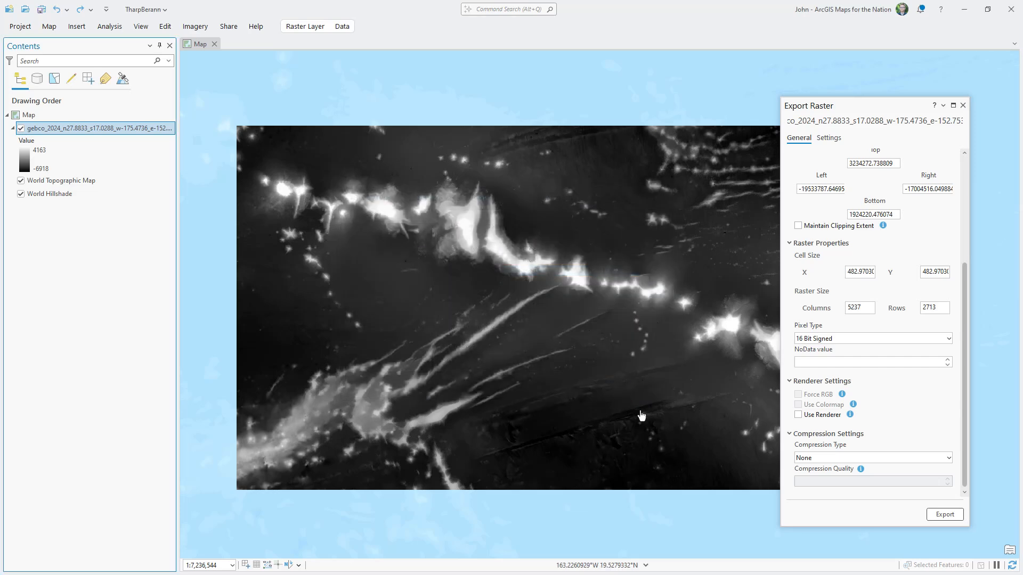
pyautogui.click(943, 514)
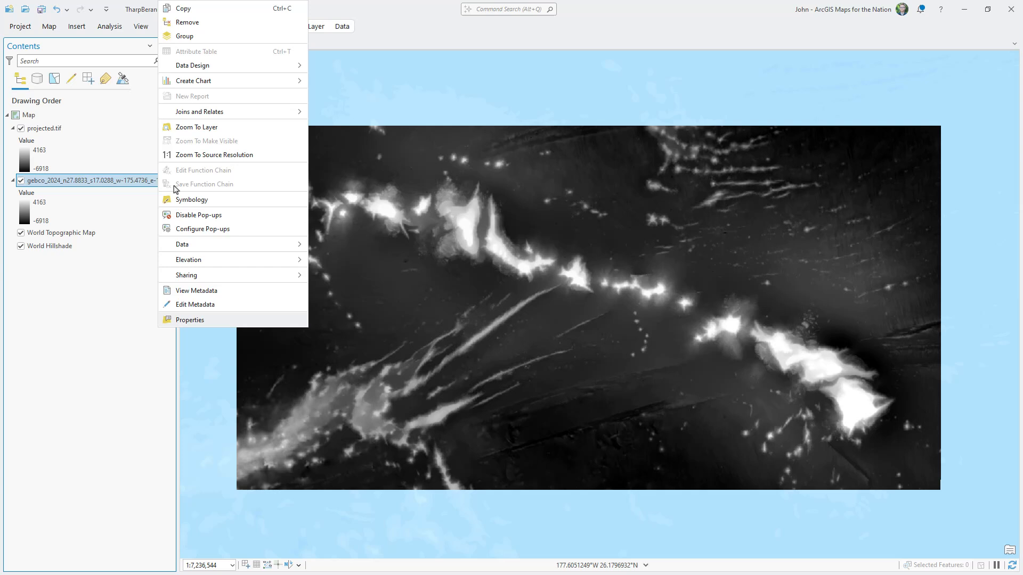
# Remove the original GEBCO layer from the map.
pyautogui.click(187, 22)
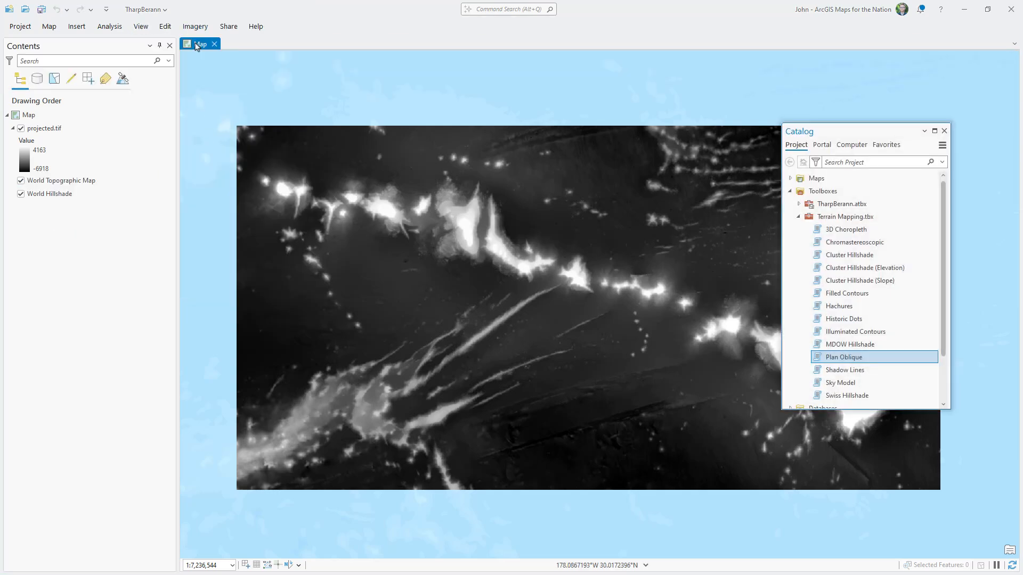
pyautogui.moveTo(900, 362)
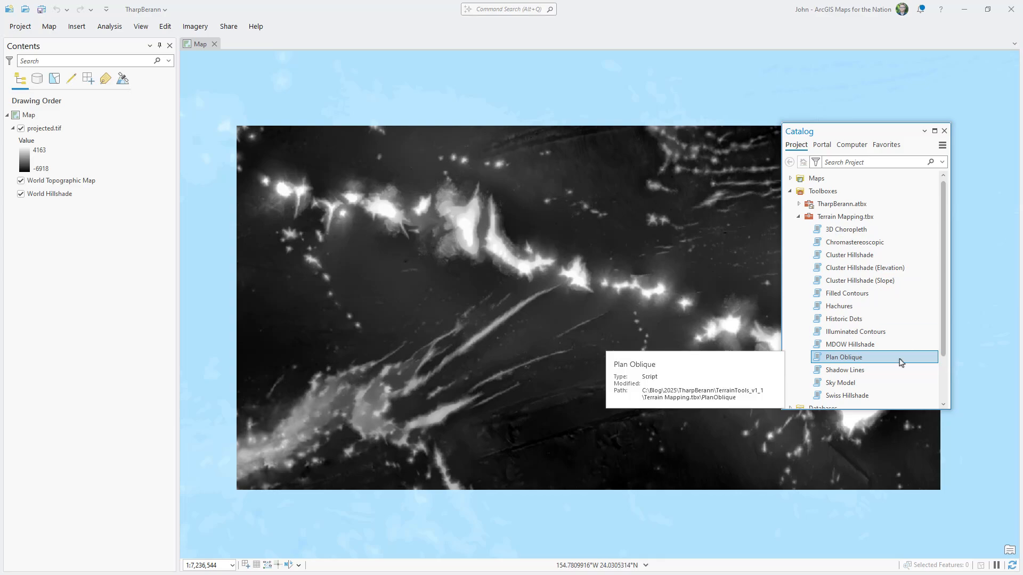
# Run Plan Oblique on projected.tif with output Oblique and inclination angle 5.
pyautogui.doubleClick(845, 357)
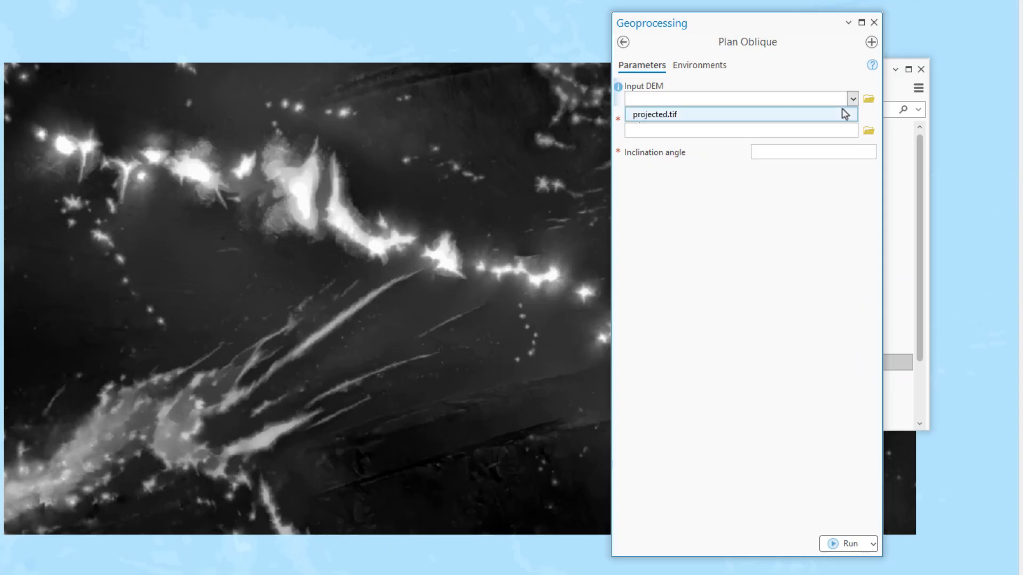
pyautogui.click(659, 114)
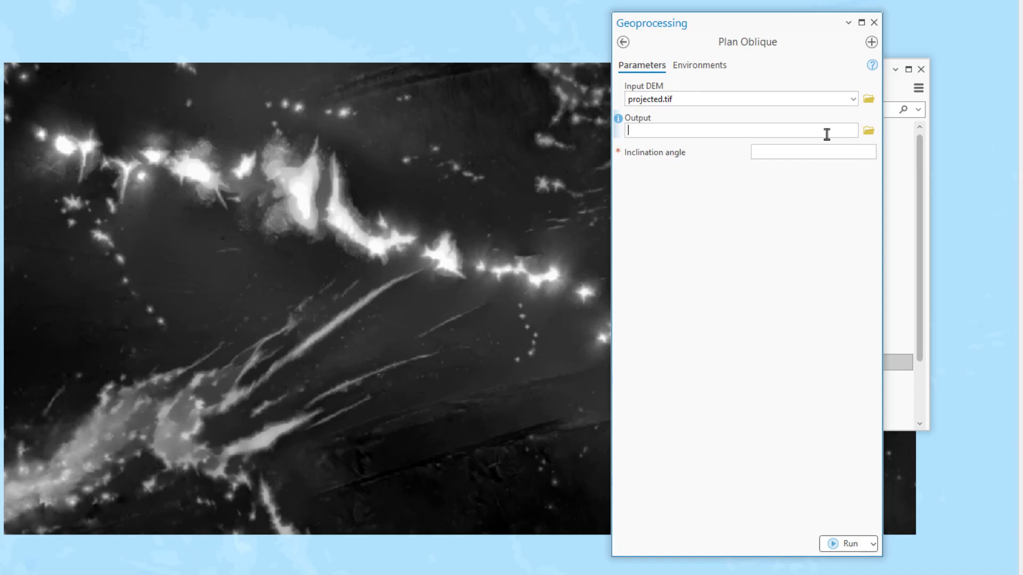
pyautogui.write('Obli')
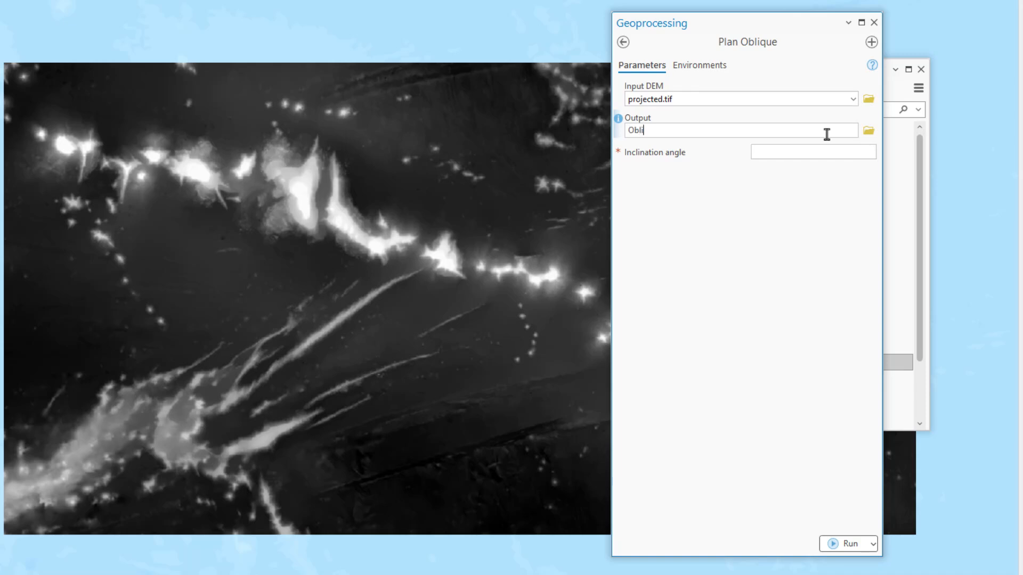
pyautogui.write('que')
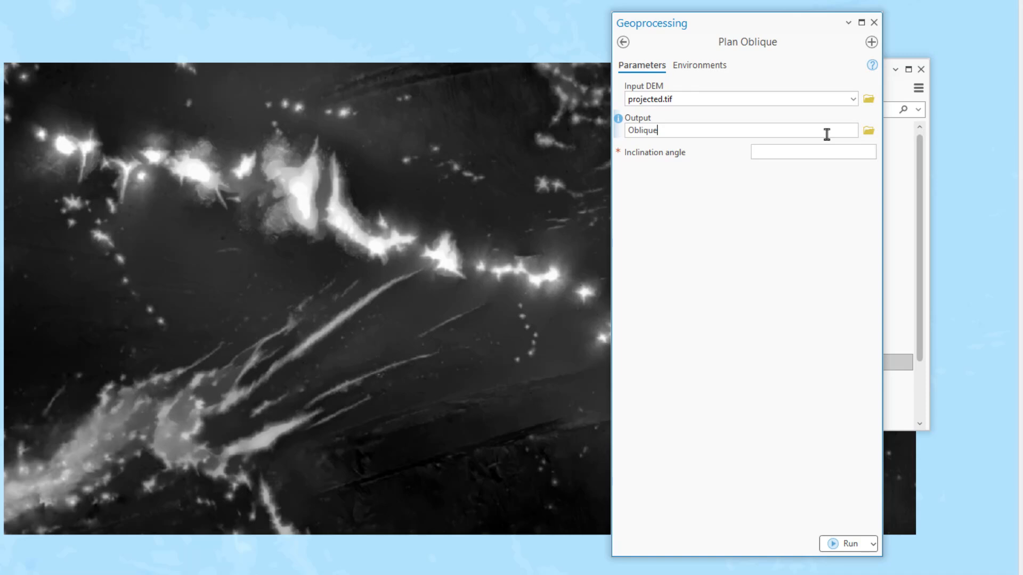
pyautogui.moveTo(824, 142)
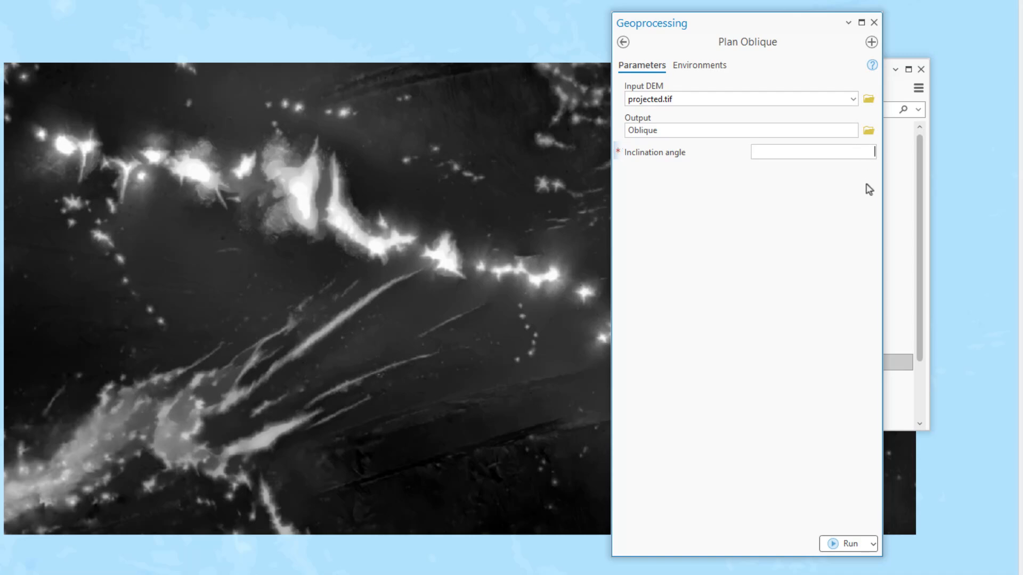
pyautogui.write('5')
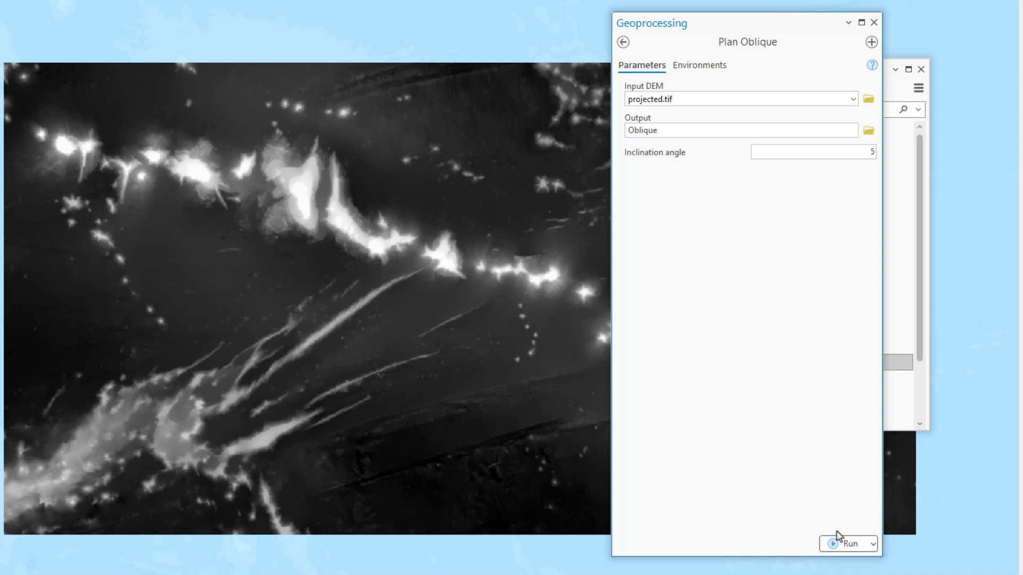
pyautogui.click(843, 544)
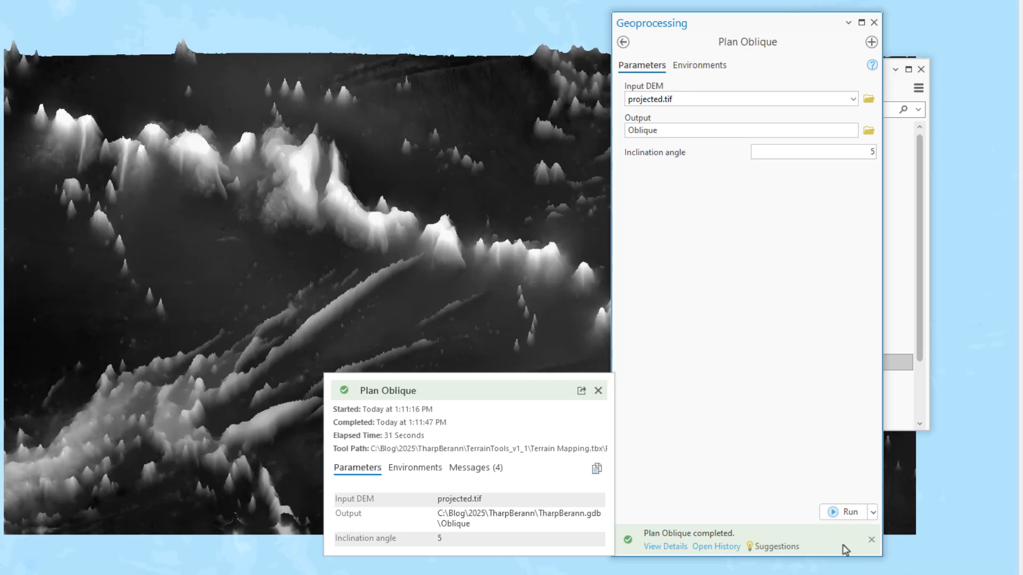
# Close the Plan Oblique tool and remove the projected.tif layer from the map.
pyautogui.click(597, 390)
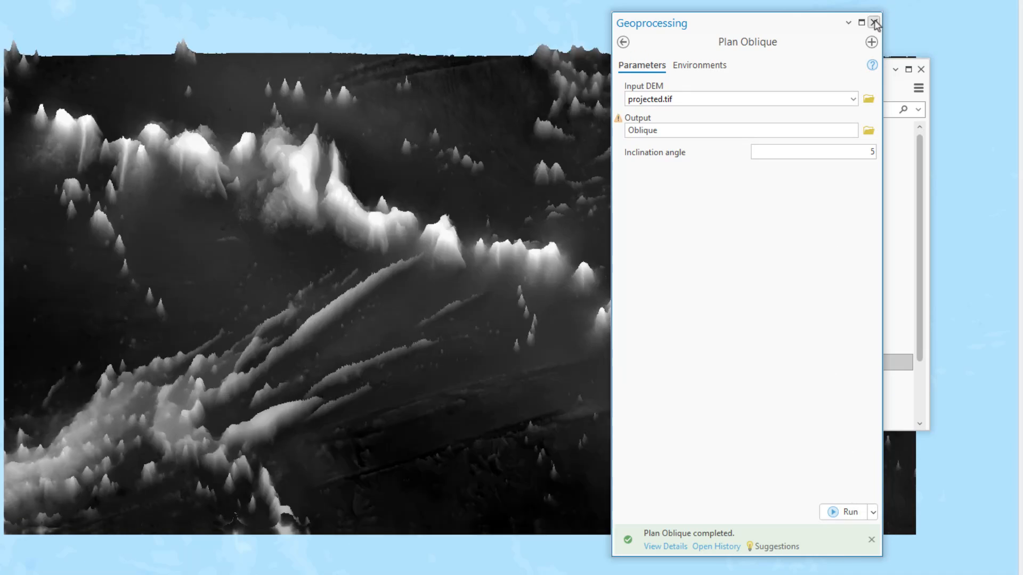
pyautogui.click(876, 22)
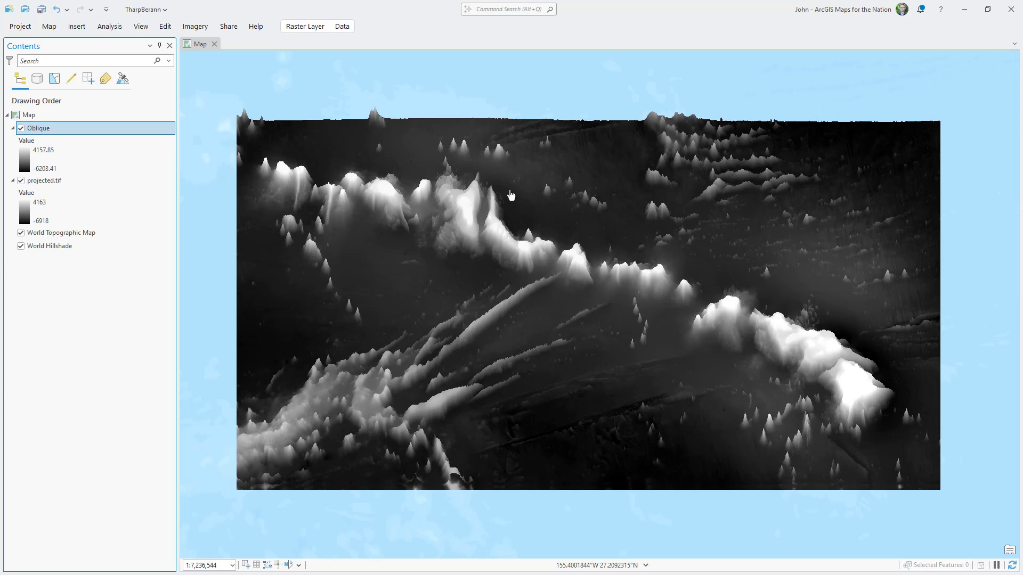
pyautogui.click(21, 128)
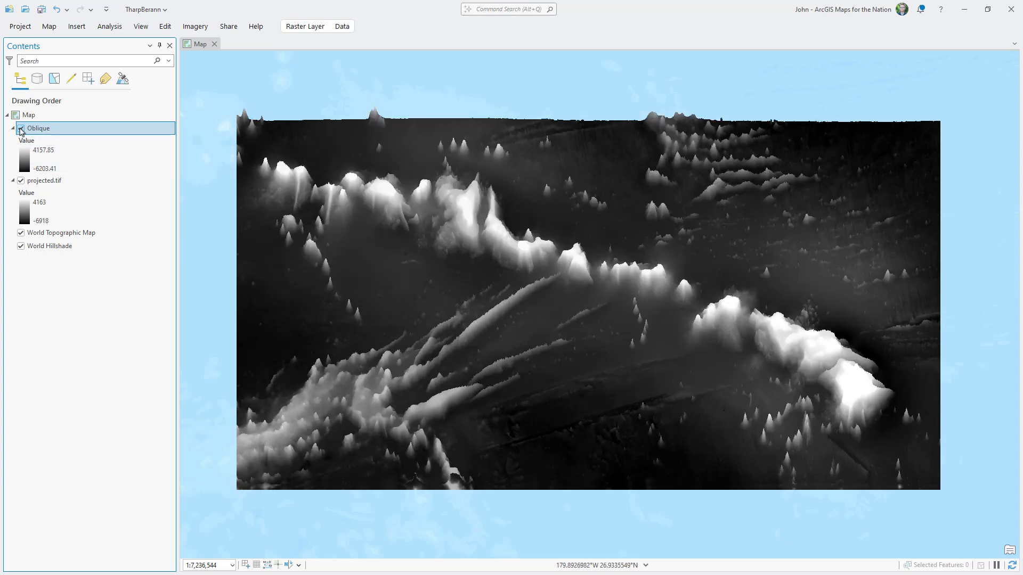
pyautogui.rightClick(45, 182)
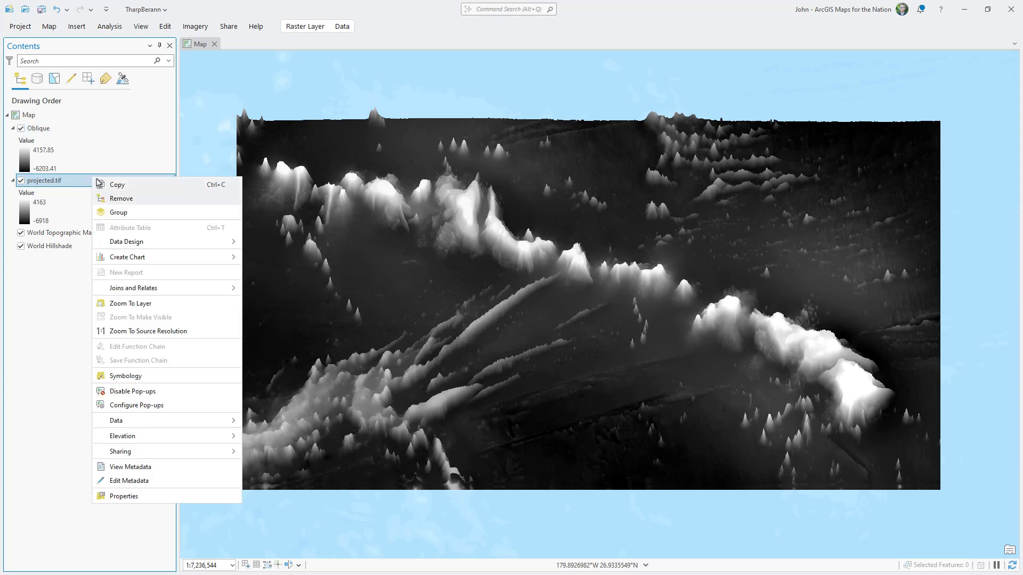
pyautogui.click(120, 198)
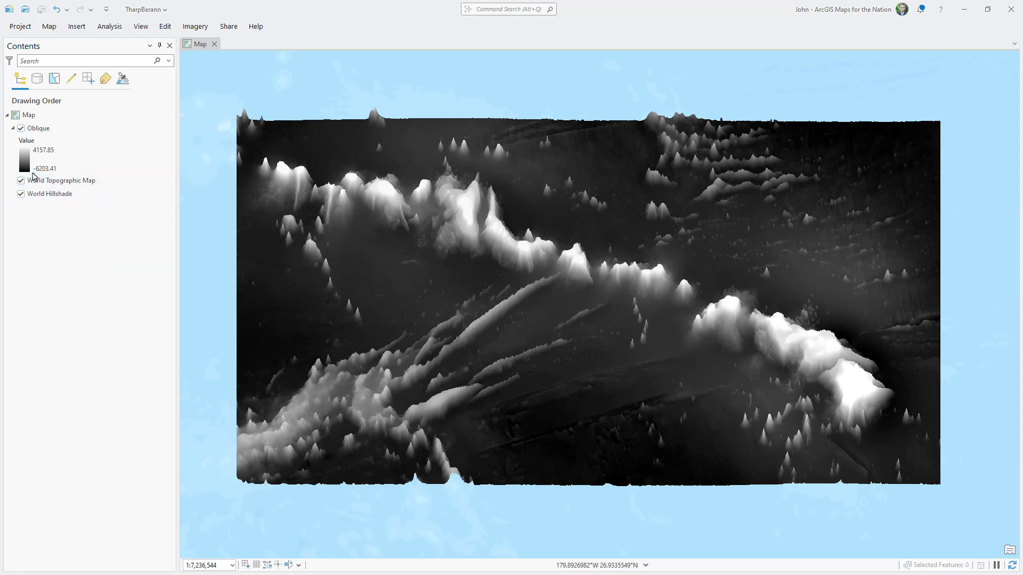
# Give the Oblique layer a Standard Deviation stretch.
pyautogui.doubleClick(38, 158)
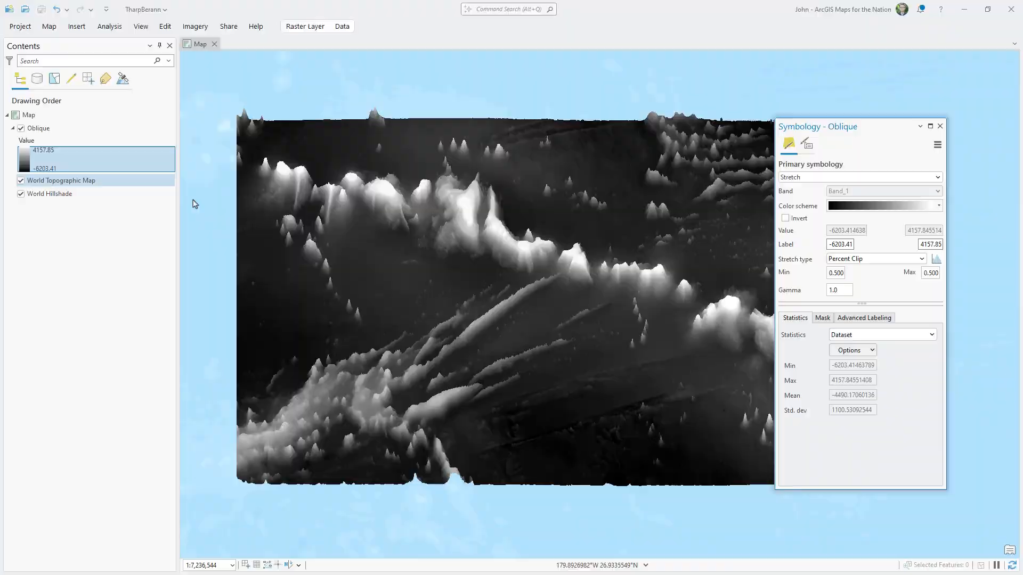
pyautogui.click(914, 258)
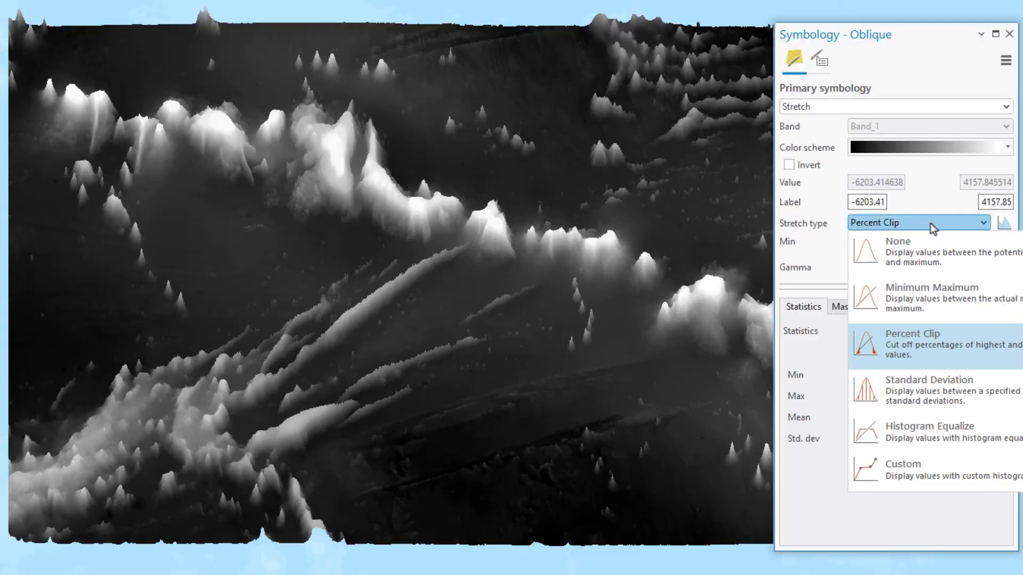
pyautogui.click(929, 385)
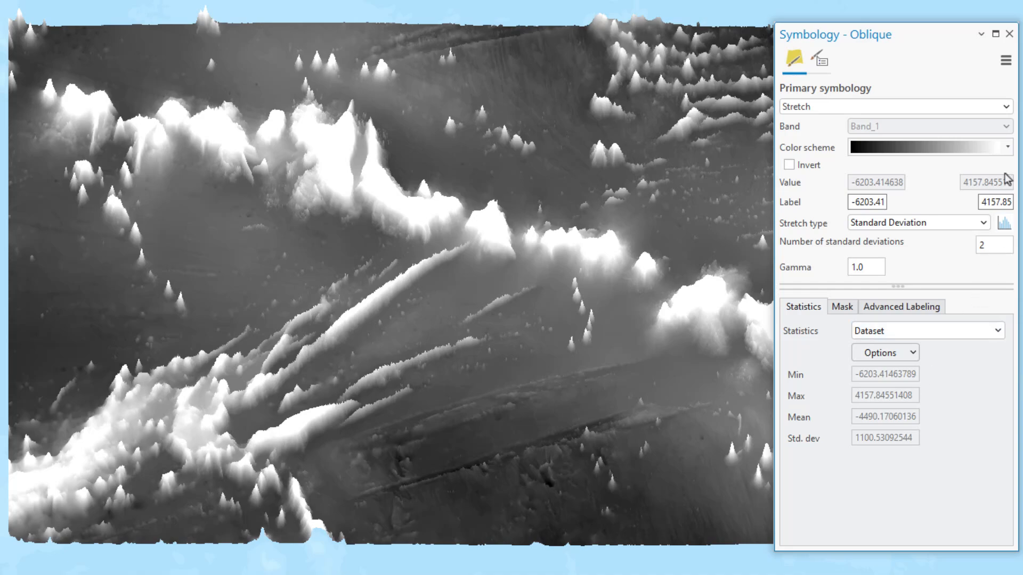
pyautogui.click(1009, 34)
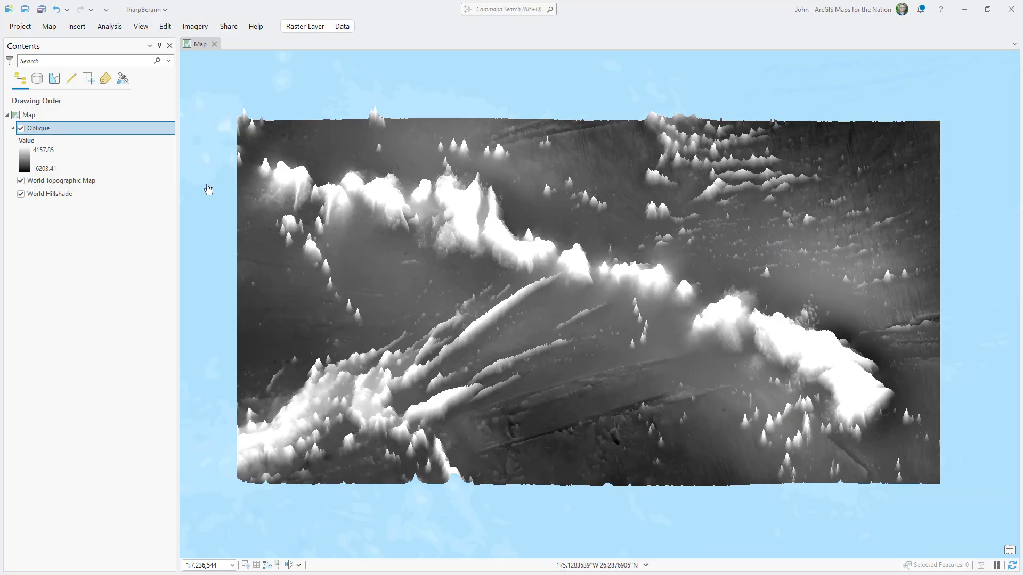
# Remove the World Topographic Map and World Hillshade basemaps.
pyautogui.click(62, 181)
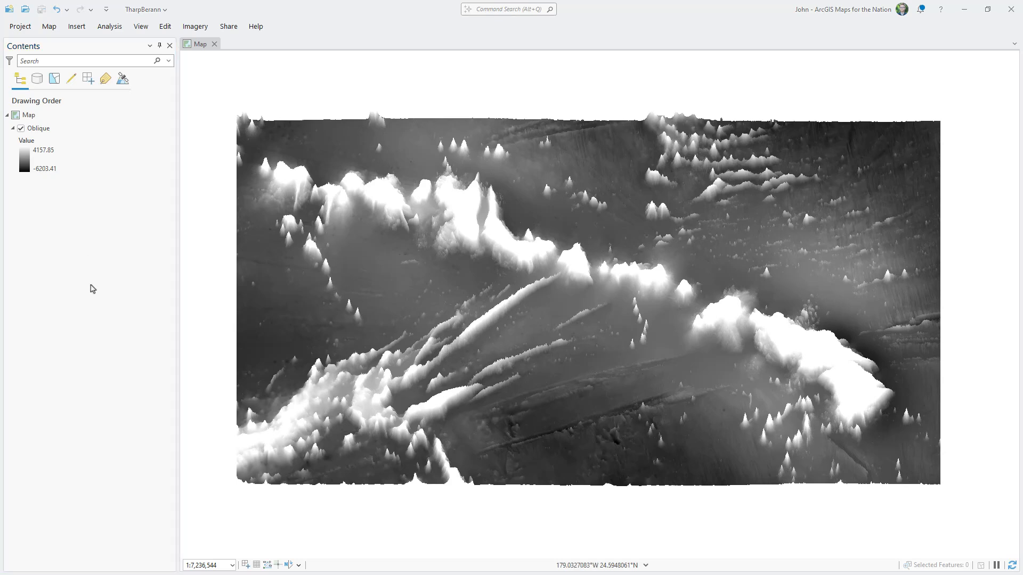
pyautogui.click(194, 25)
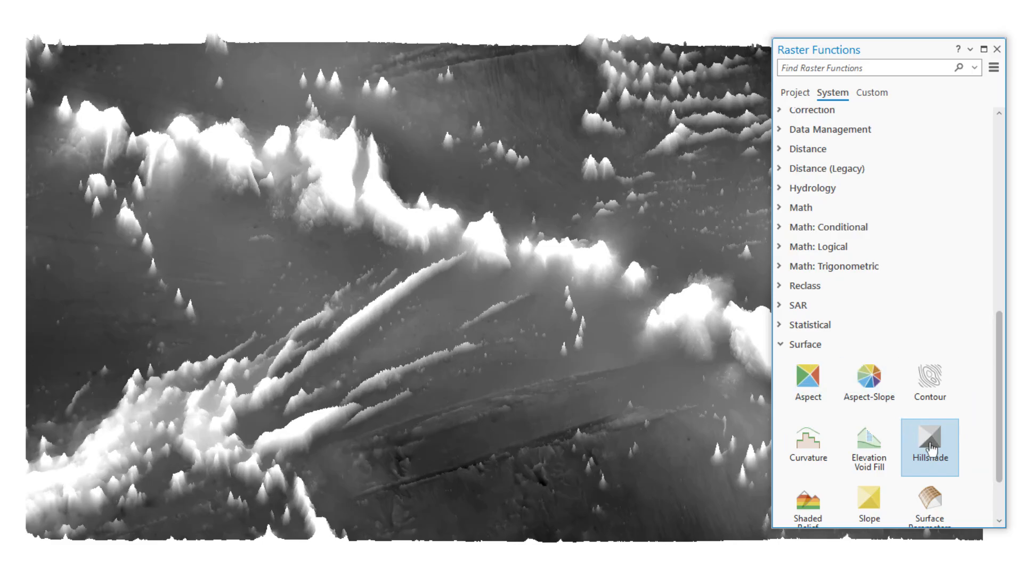
# Create a Hillshade raster function layer from the Oblique raster with azimuth 15.
pyautogui.doubleClick(929, 448)
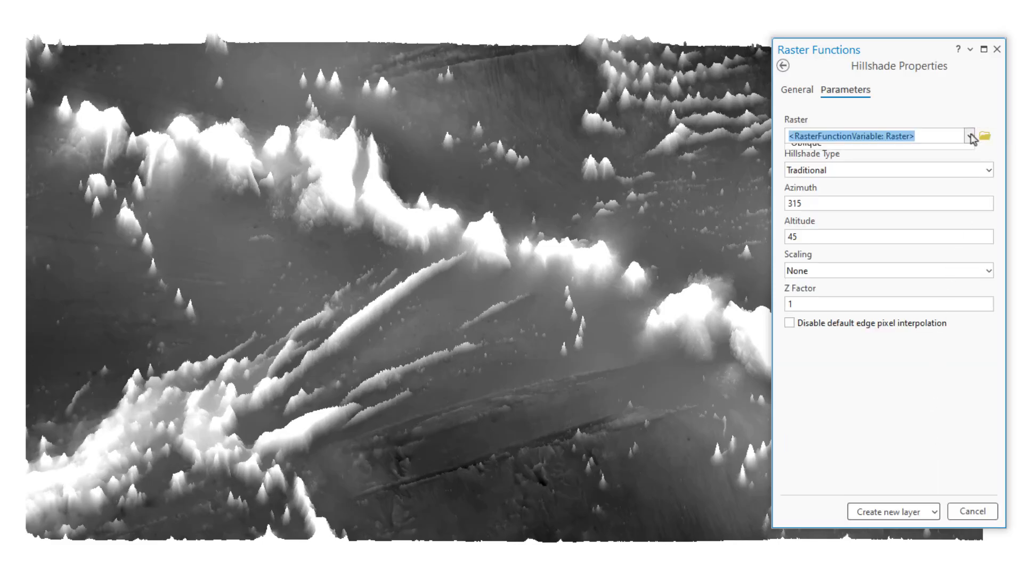
pyautogui.click(878, 136)
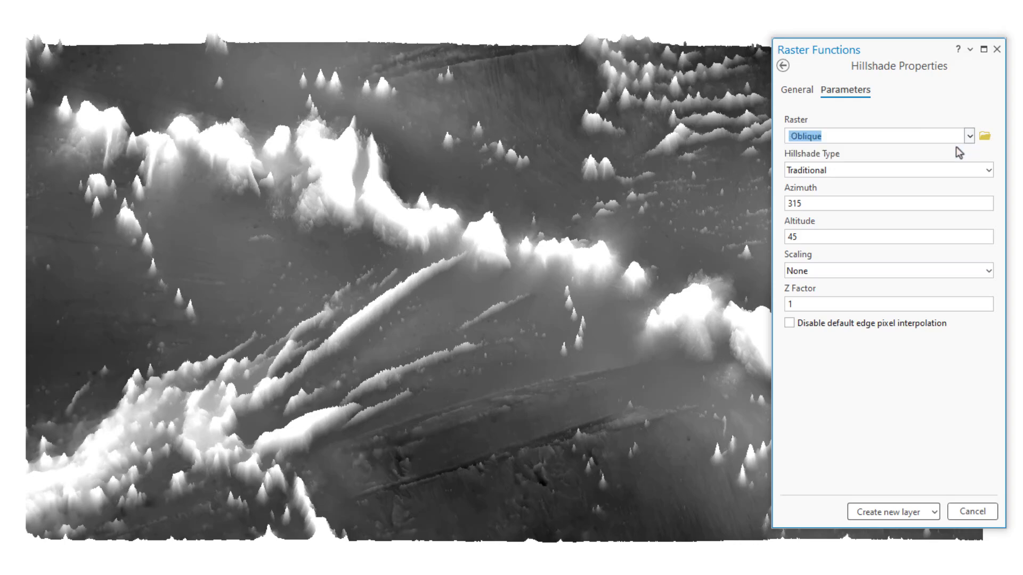
pyautogui.click(887, 202)
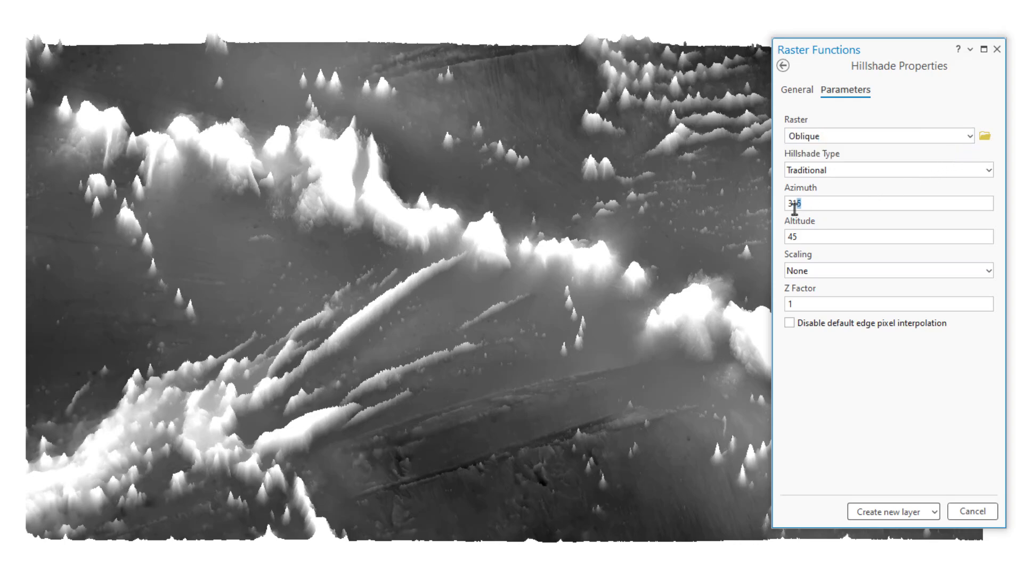
pyautogui.write('1')
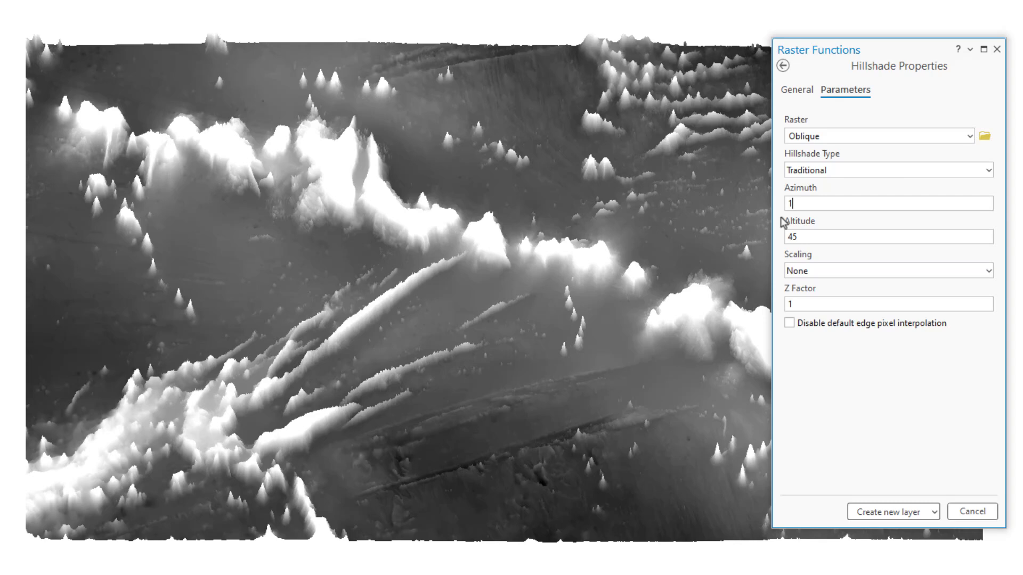
pyautogui.write('5')
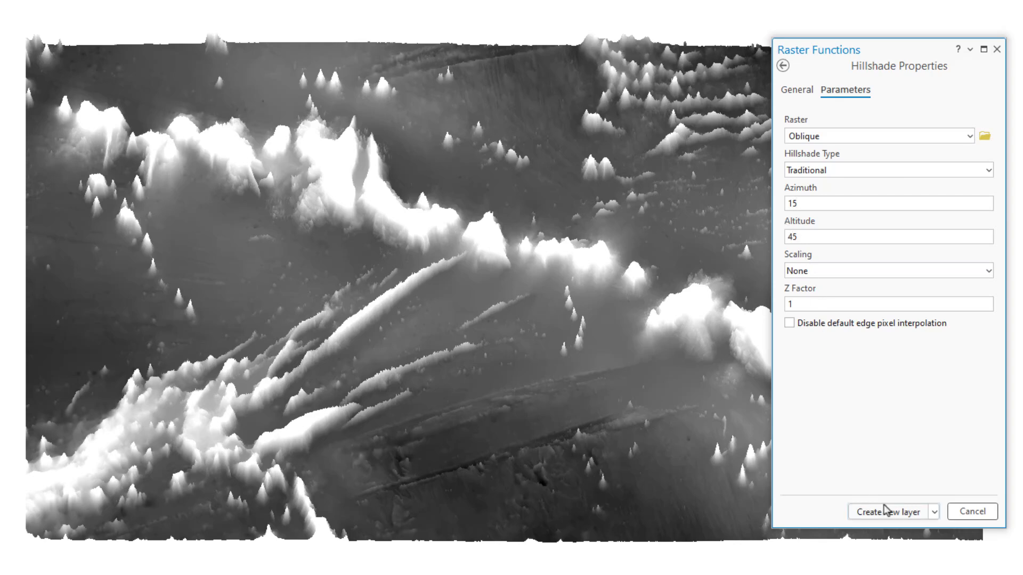
pyautogui.click(888, 511)
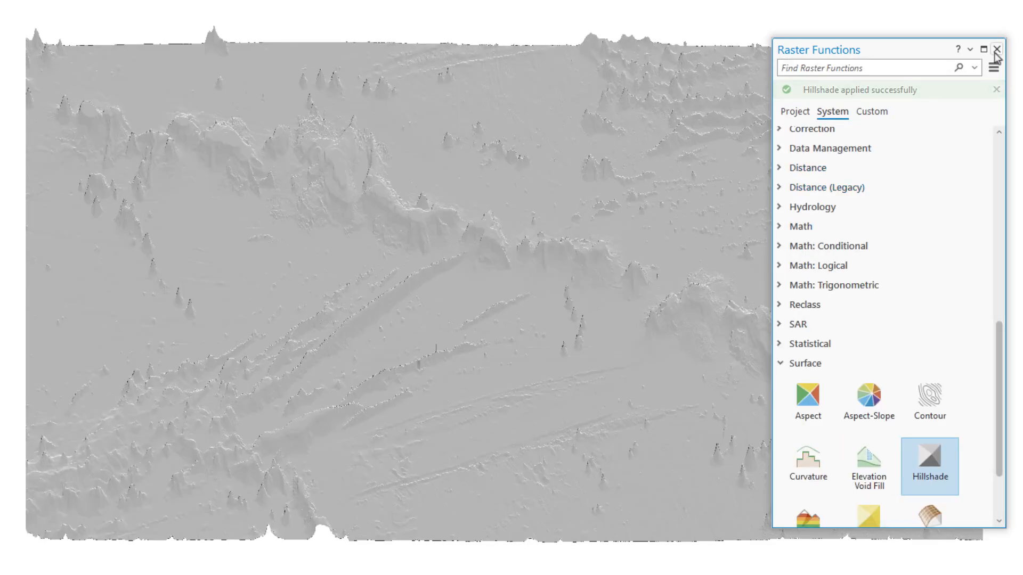
# Apply a Standard Deviation stretch to Hillshade_Oblique, calculating its statistics.
pyautogui.click(996, 49)
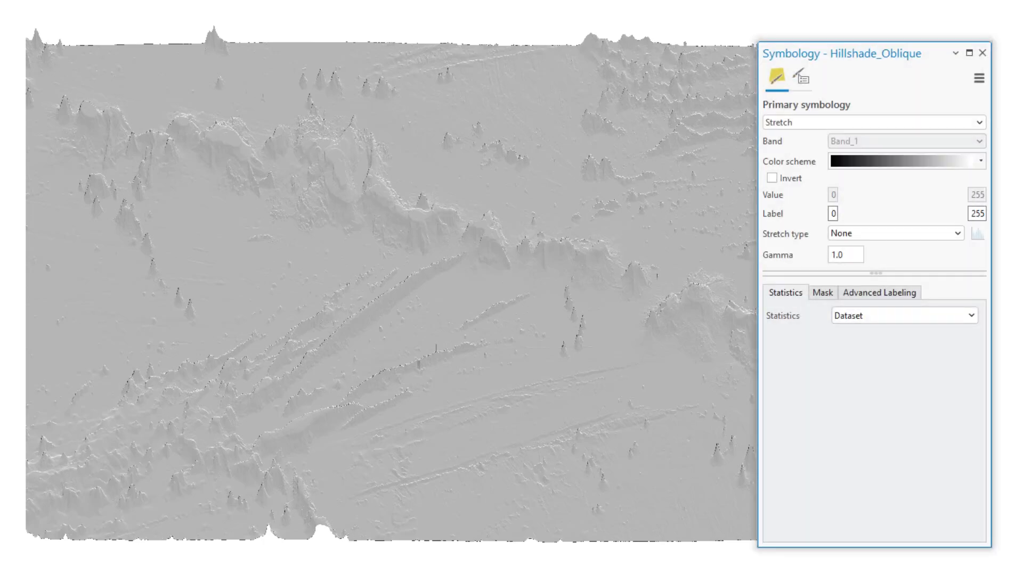
pyautogui.click(894, 233)
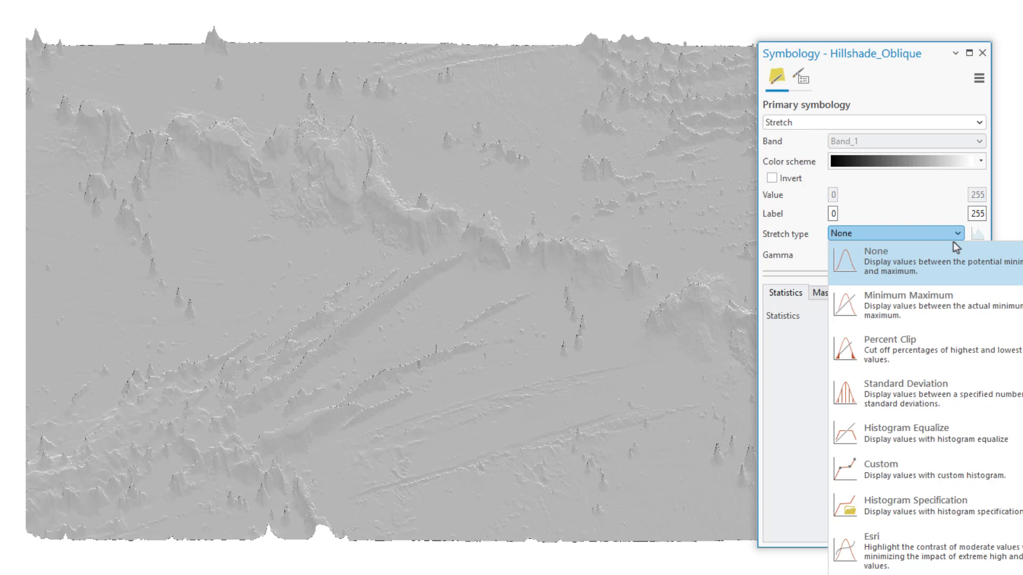
pyautogui.click(906, 390)
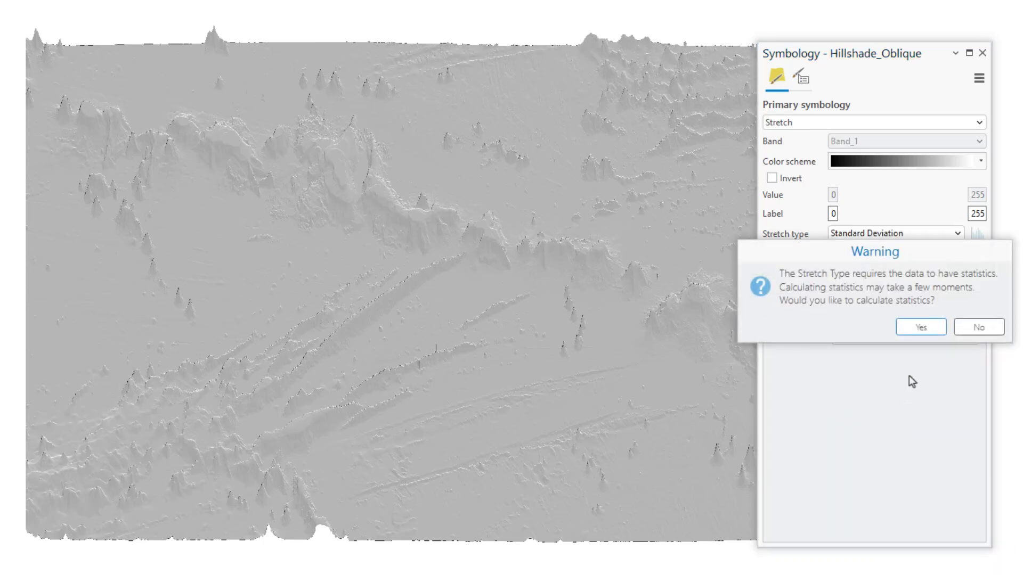
pyautogui.click(920, 327)
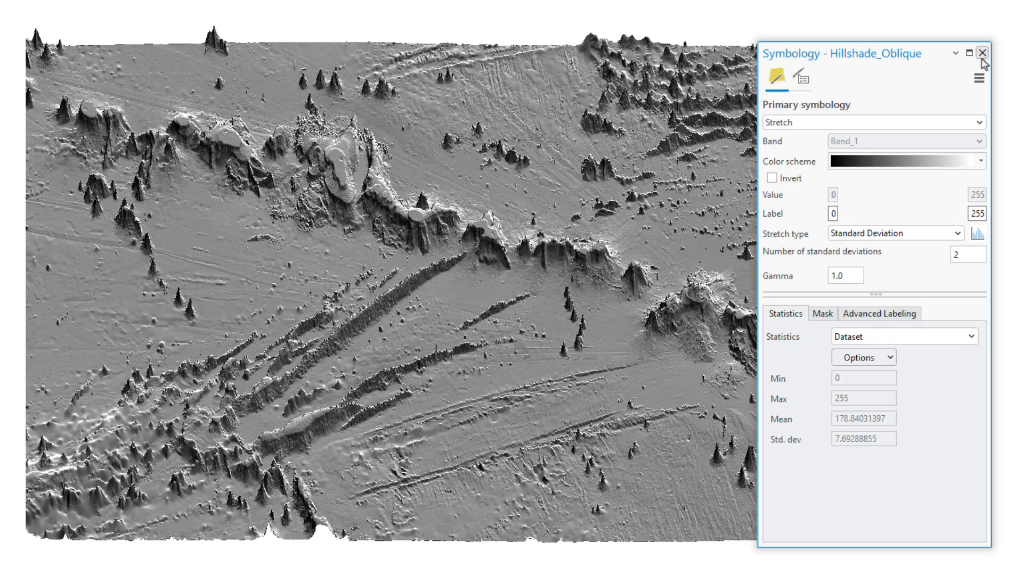
pyautogui.click(983, 53)
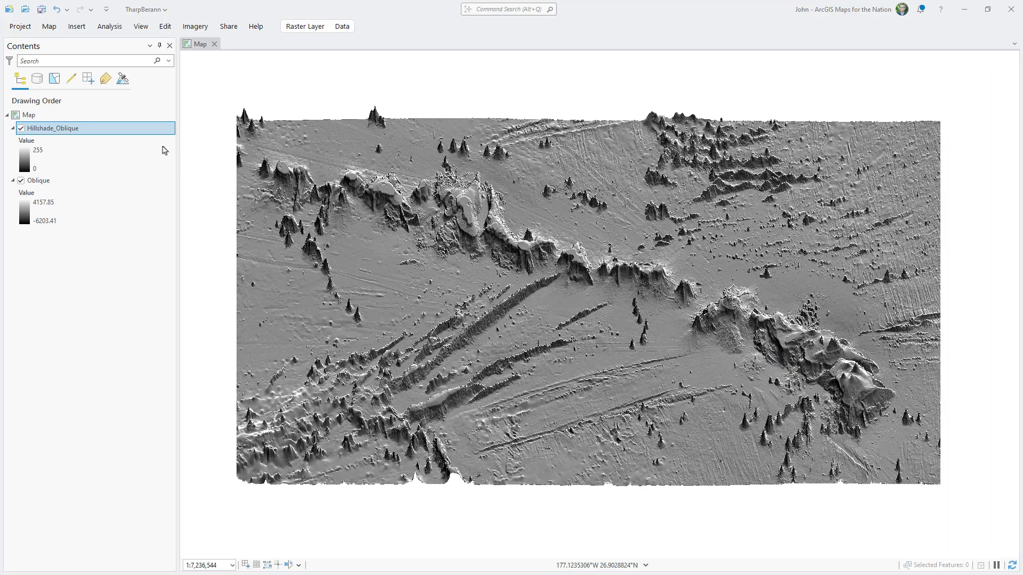
# Rename the layer Hillshade, duplicate it, and edit the copy's function chain.
pyautogui.doubleClick(55, 128)
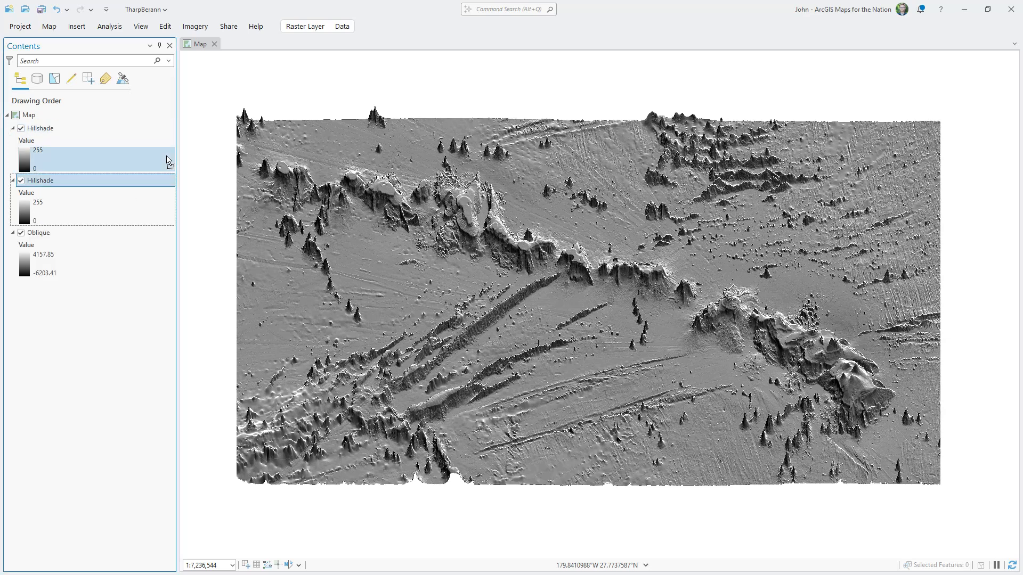
pyautogui.moveTo(164, 160)
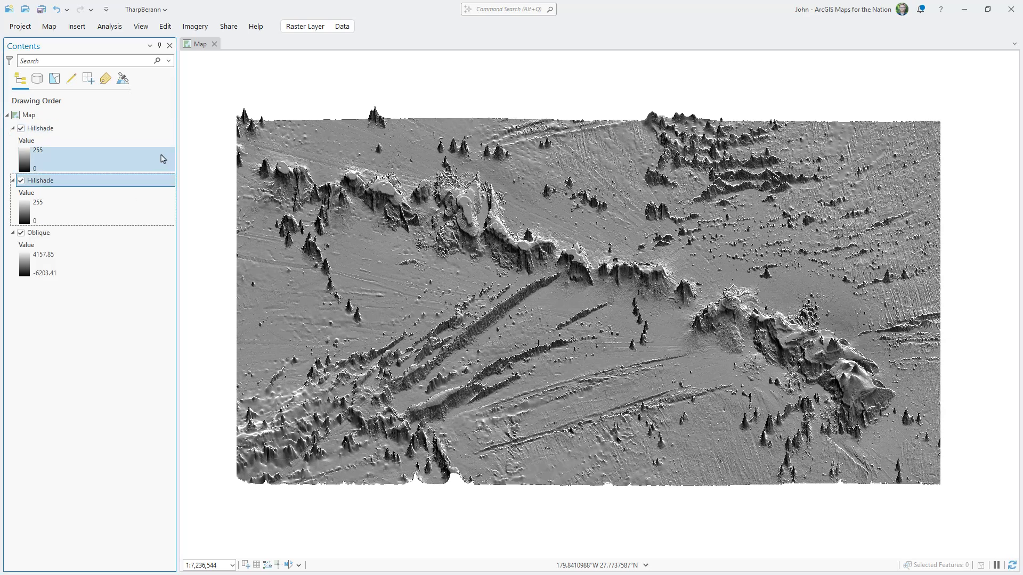
pyautogui.rightClick(42, 180)
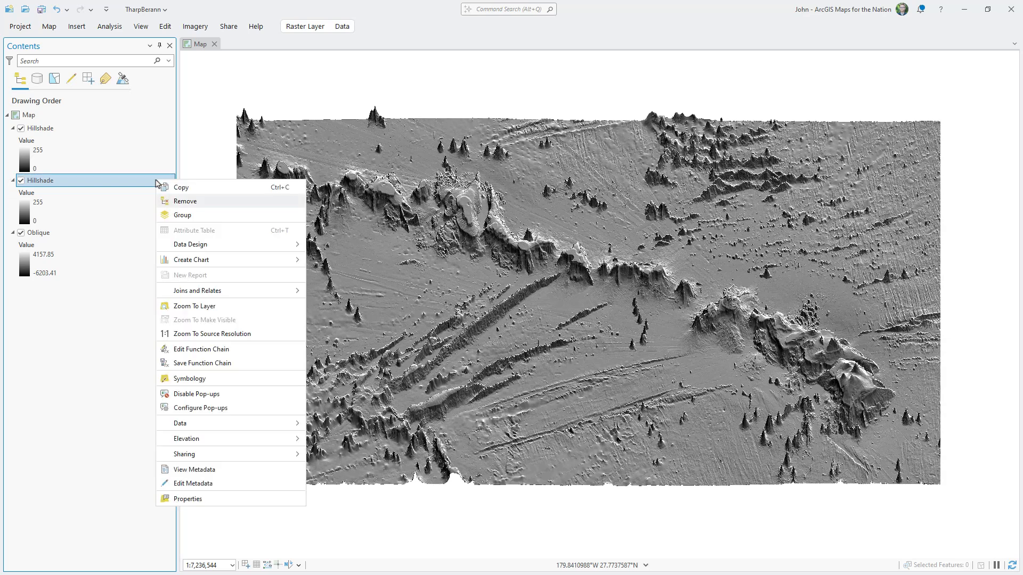
pyautogui.moveTo(204, 350)
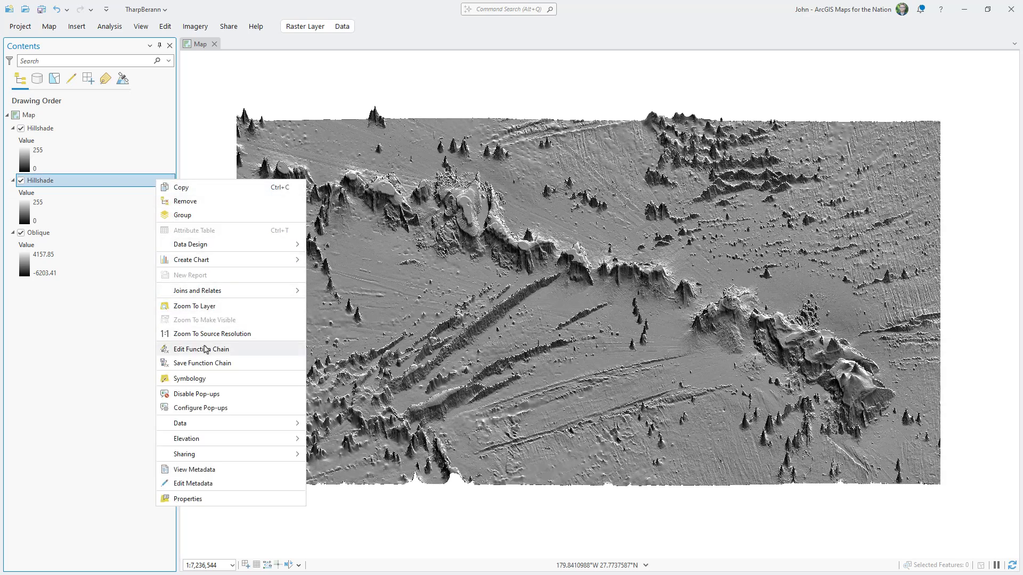
pyautogui.click(202, 350)
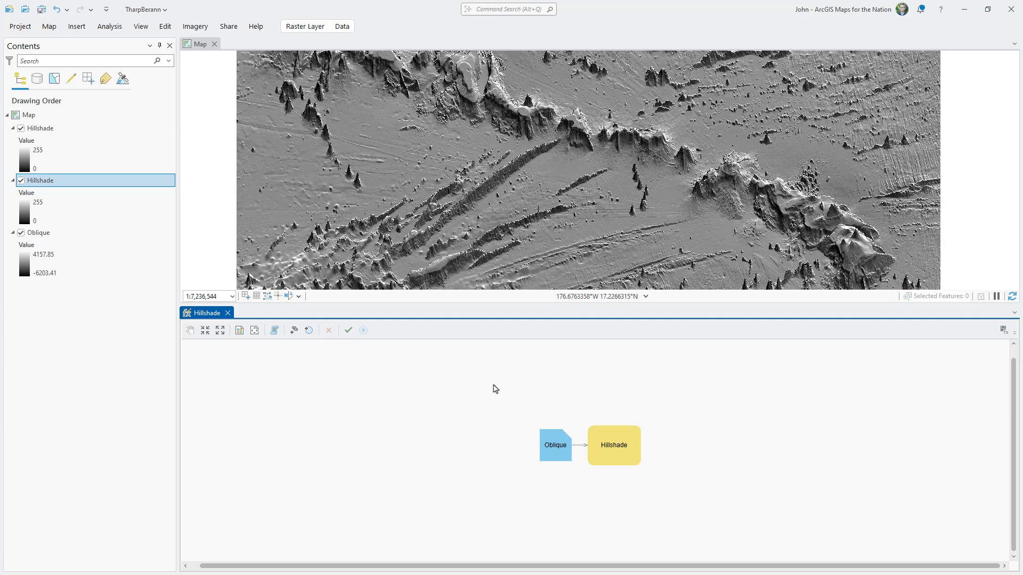
pyautogui.moveTo(611, 445)
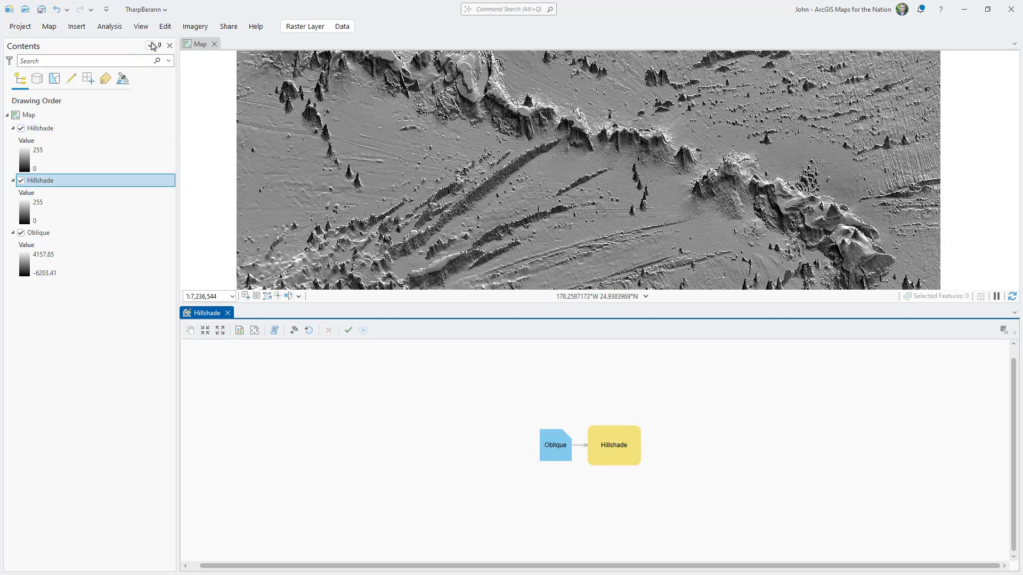
# Insert a Statistics function into the chain with Oblique connected as its input.
pyautogui.click(194, 26)
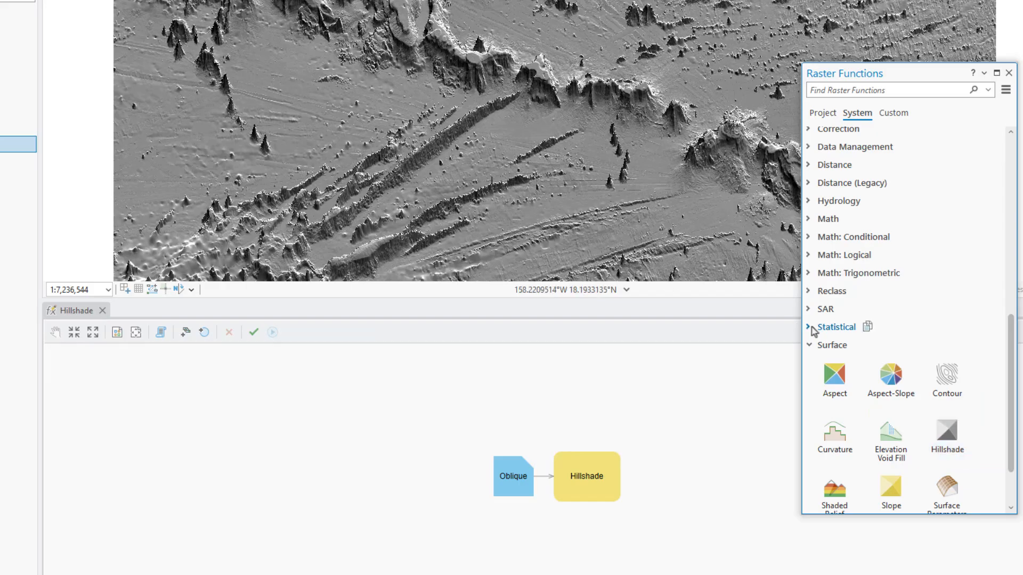
pyautogui.click(808, 327)
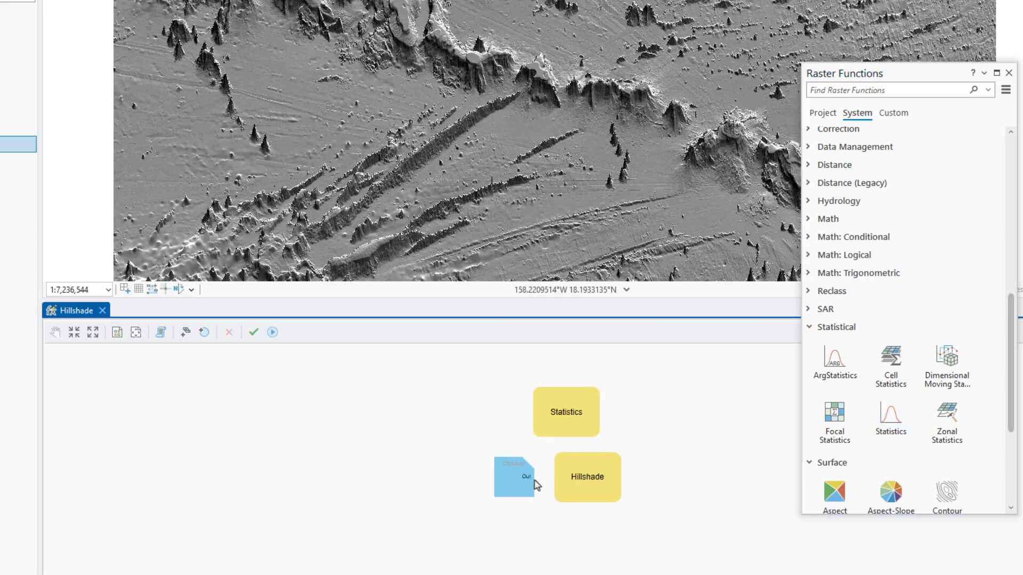
pyautogui.moveTo(528, 476); pyautogui.dragTo(542, 411)
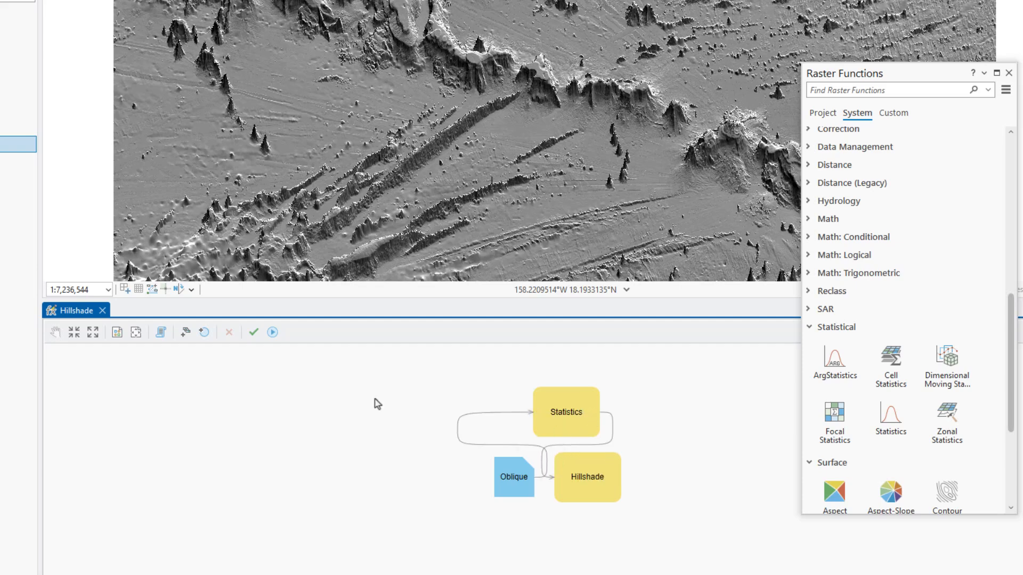
pyautogui.click(118, 332)
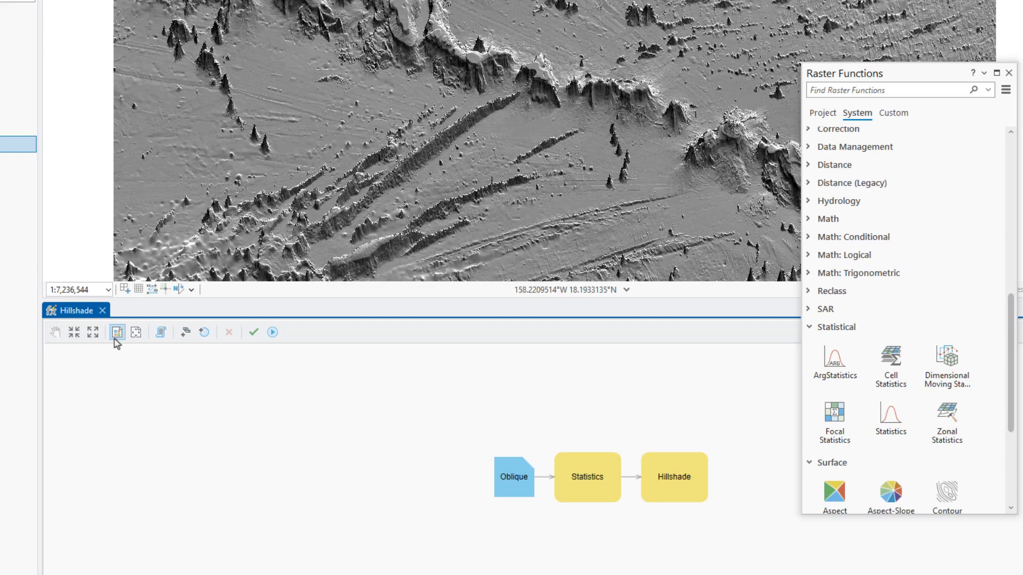
# Set the Statistics function to a 6-by-6 mean and hide the sharp Hillshade layer.
pyautogui.doubleClick(585, 478)
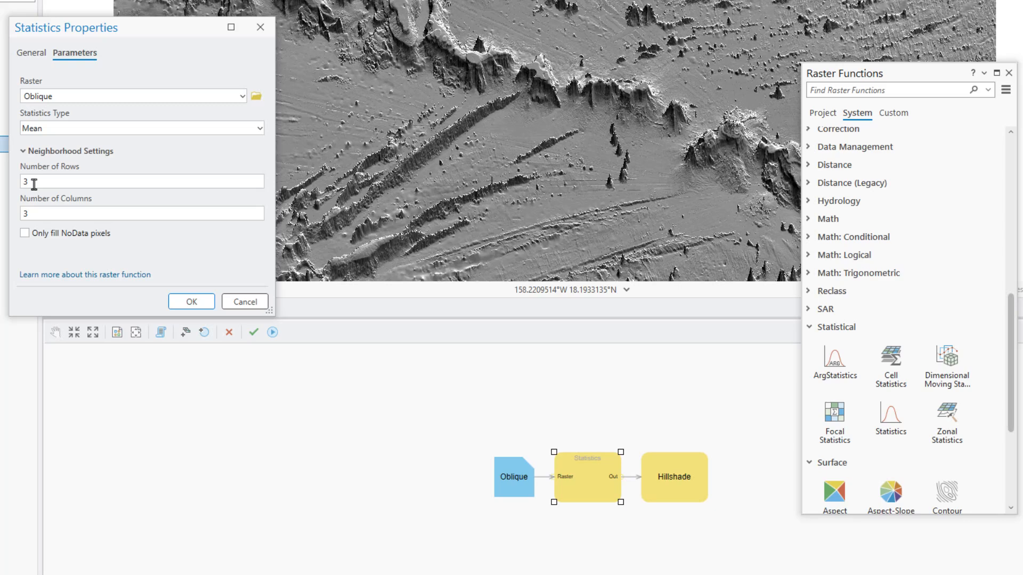
pyautogui.write('6')
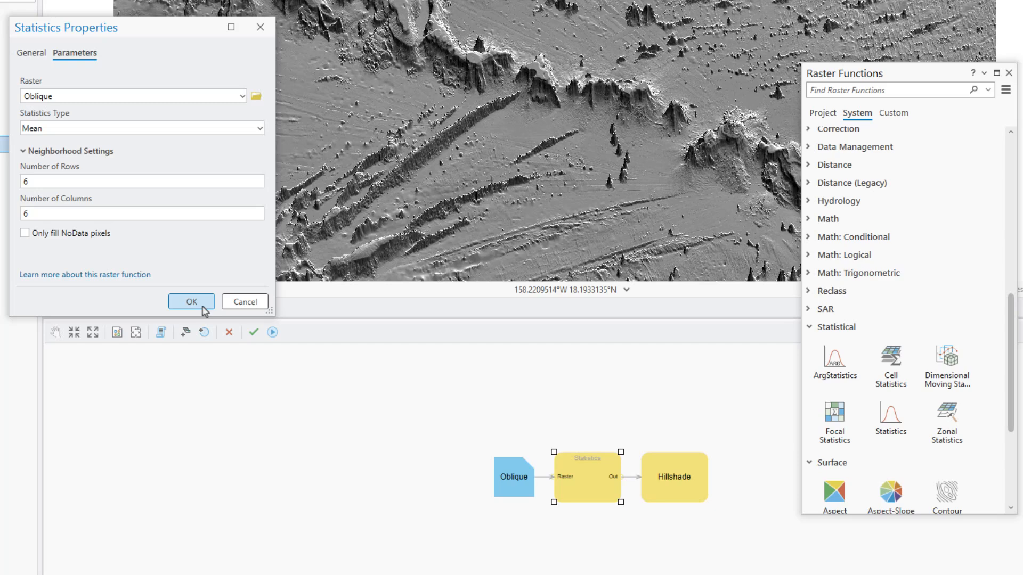
pyautogui.click(191, 302)
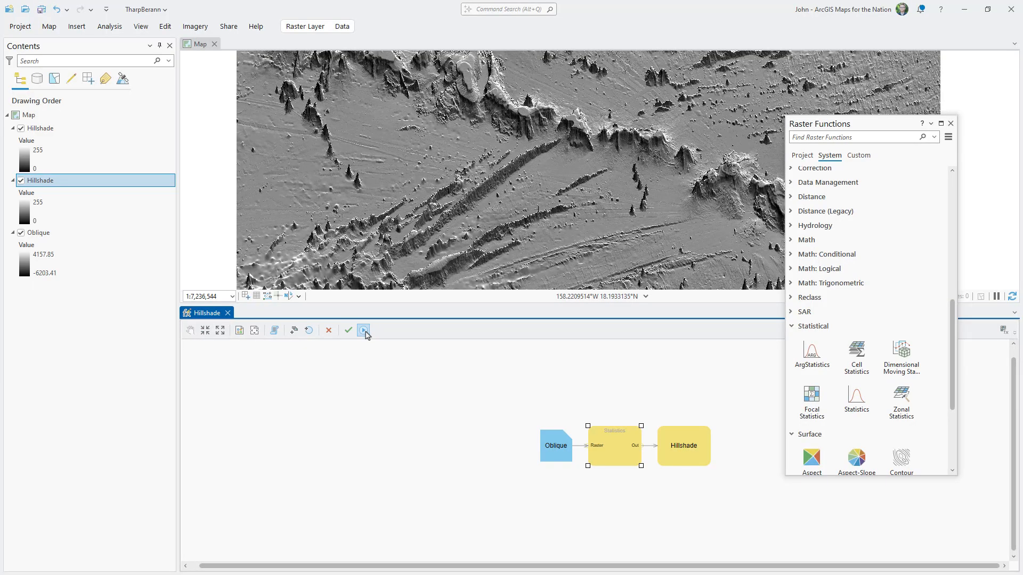
pyautogui.moveTo(363, 331)
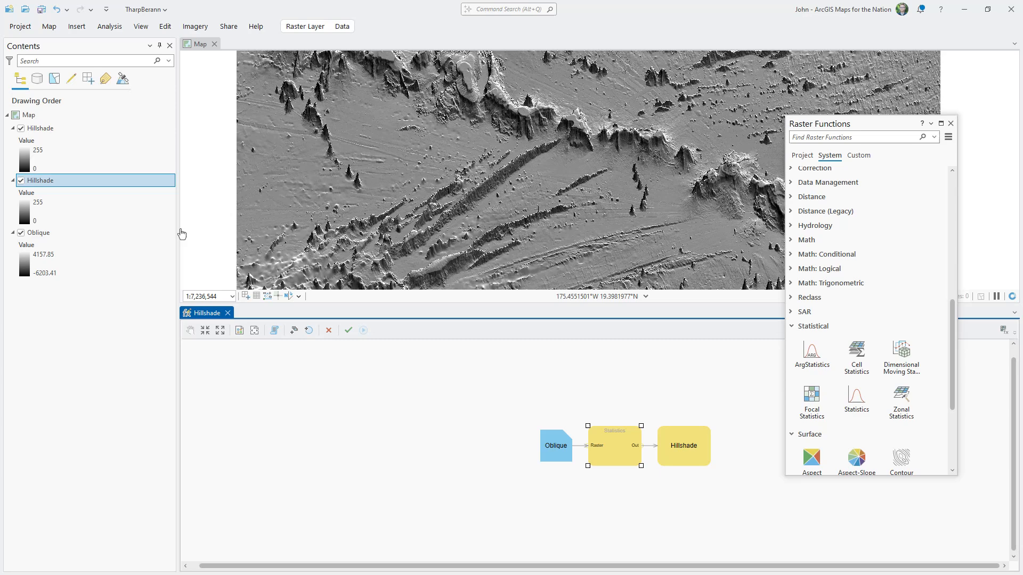
pyautogui.click(21, 128)
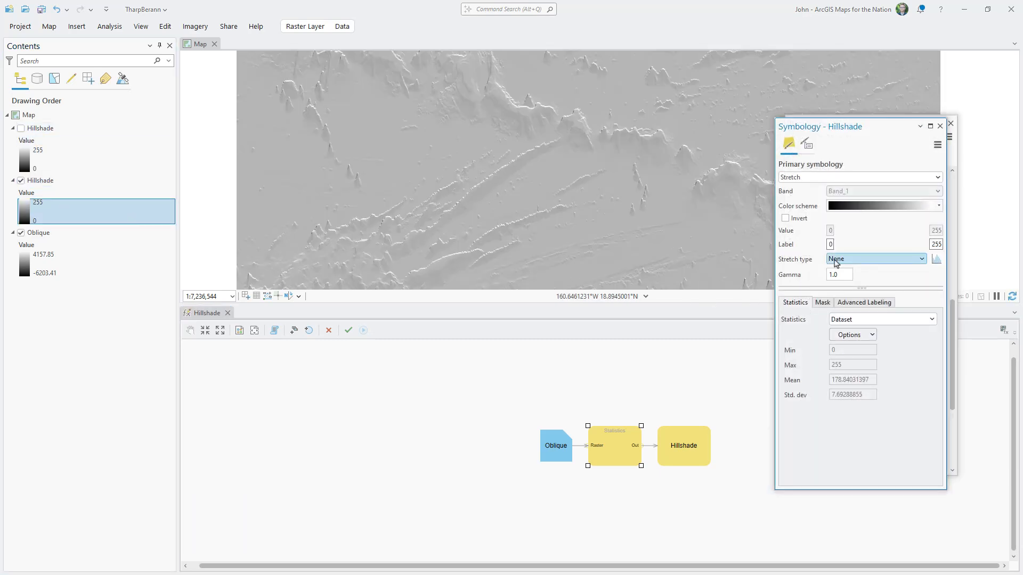
# Give the blurred copy a Standard Deviation stretch, toggle the sharp Hillshade, and edit its colour scheme.
pyautogui.click(873, 259)
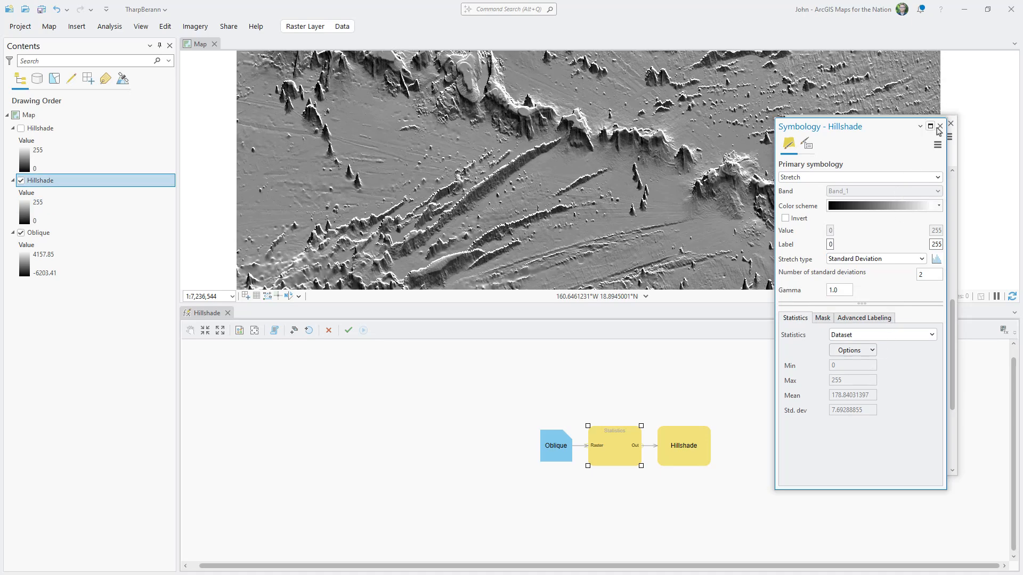
pyautogui.click(940, 126)
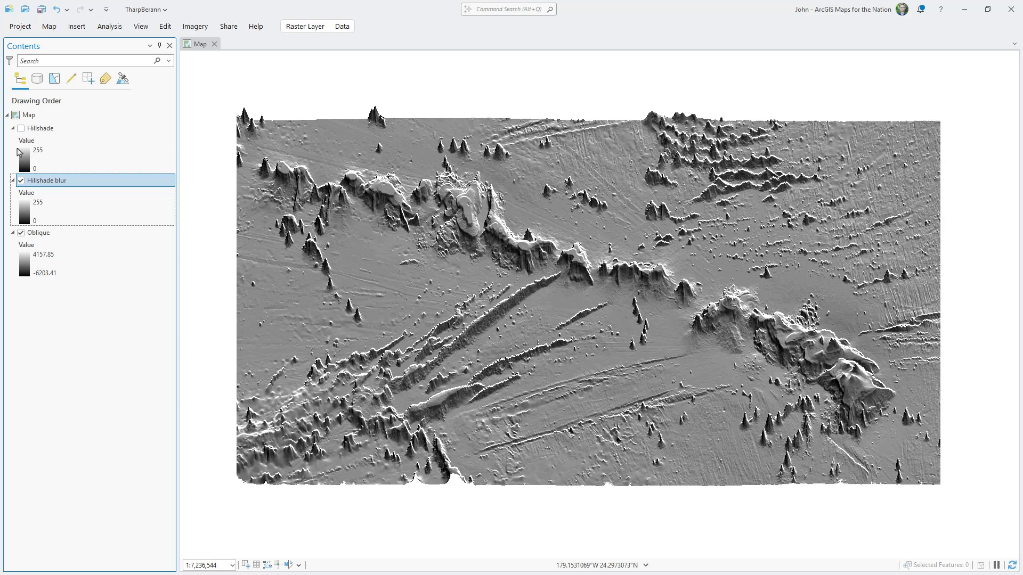
pyautogui.click(21, 128)
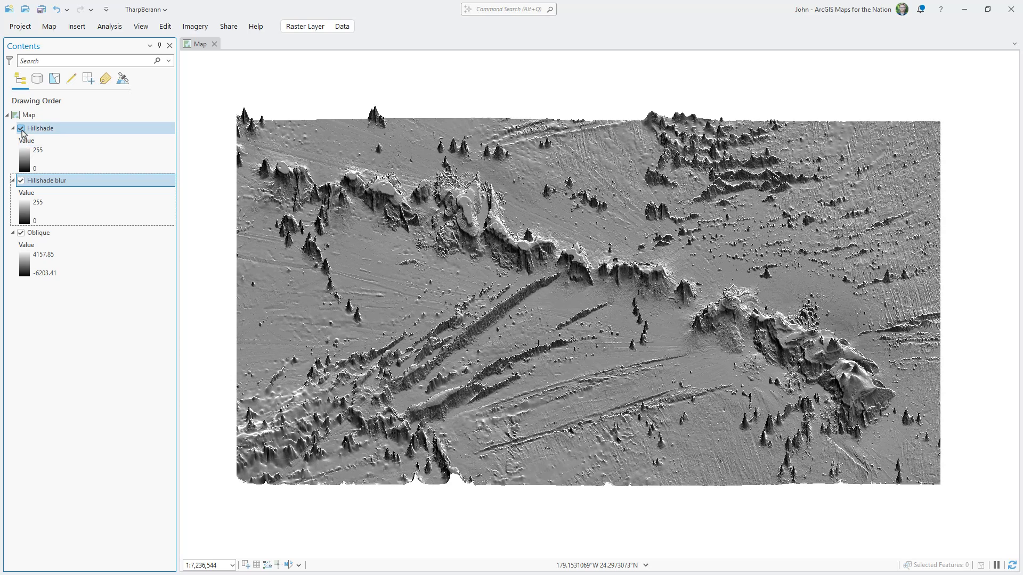
pyautogui.click(22, 128)
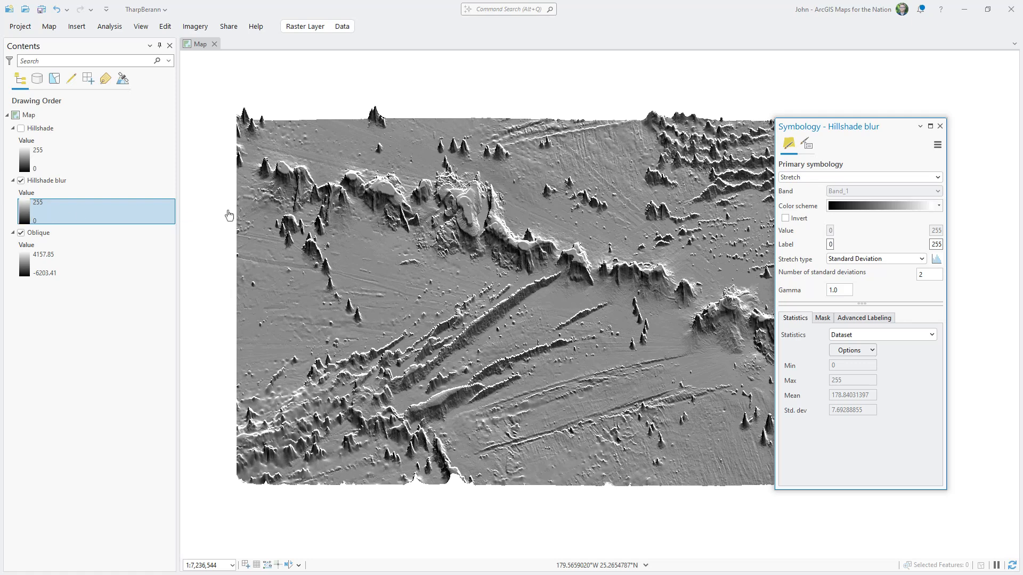
pyautogui.click(938, 205)
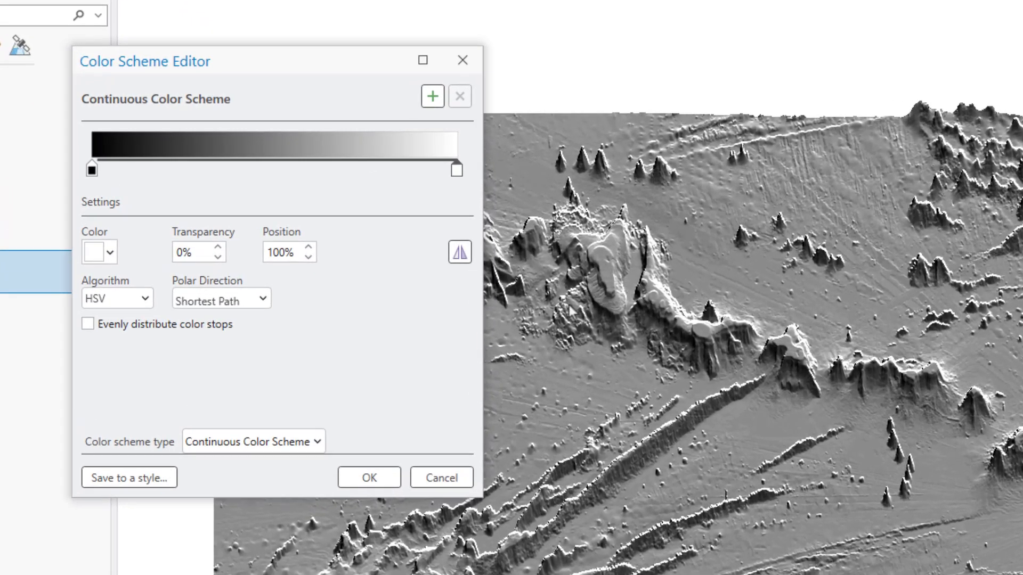
# Add colour stops and set the dark navy #000204 and #005173 blue colours at 0% and 10%.
pyautogui.click(431, 96)
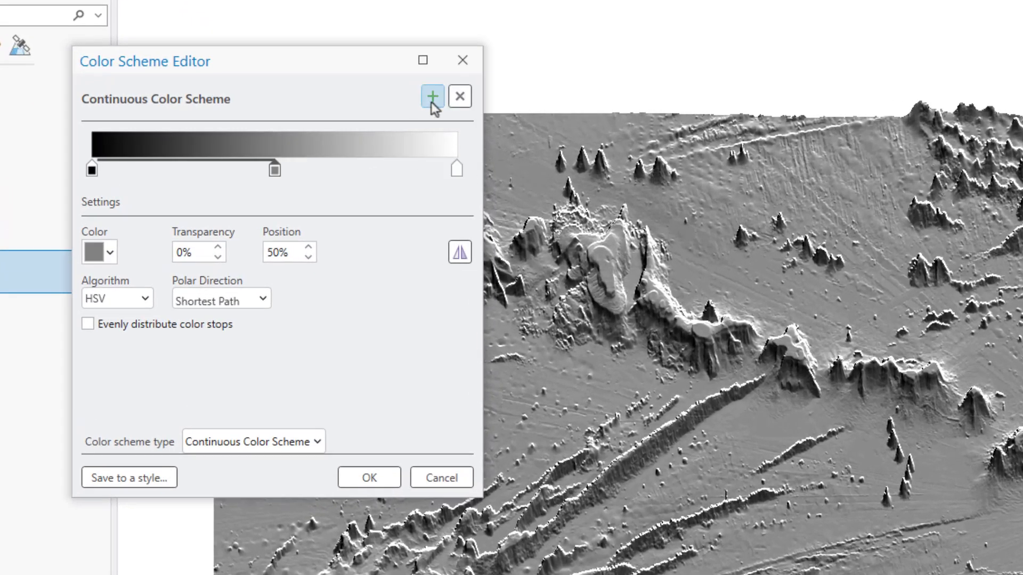
pyautogui.click(431, 97)
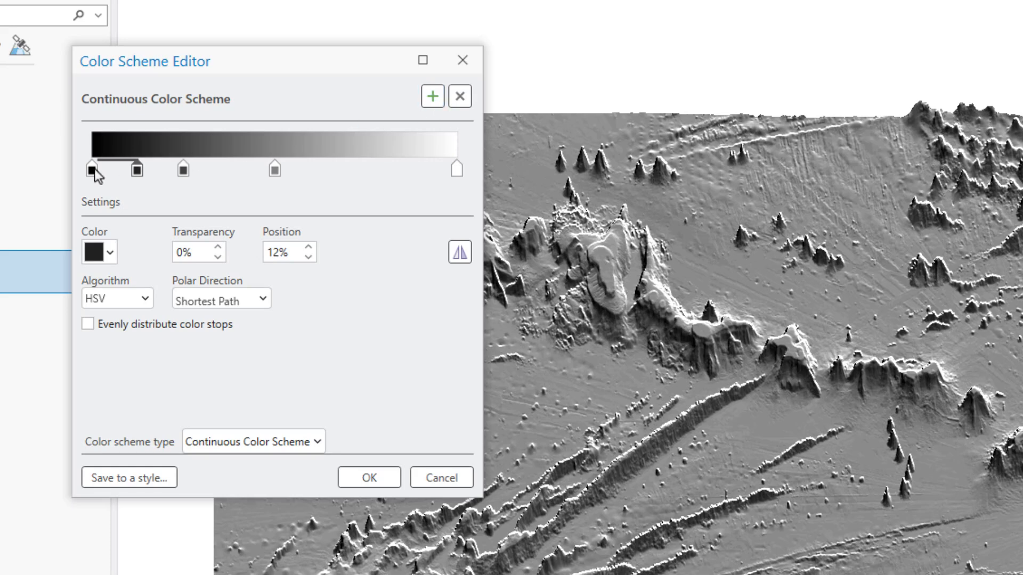
pyautogui.click(94, 252)
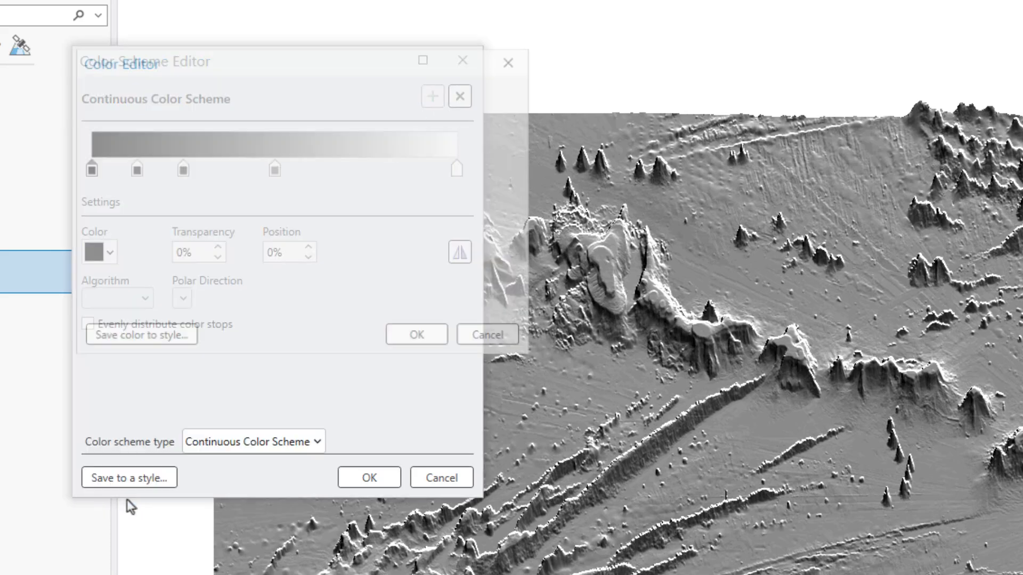
pyautogui.click(136, 169)
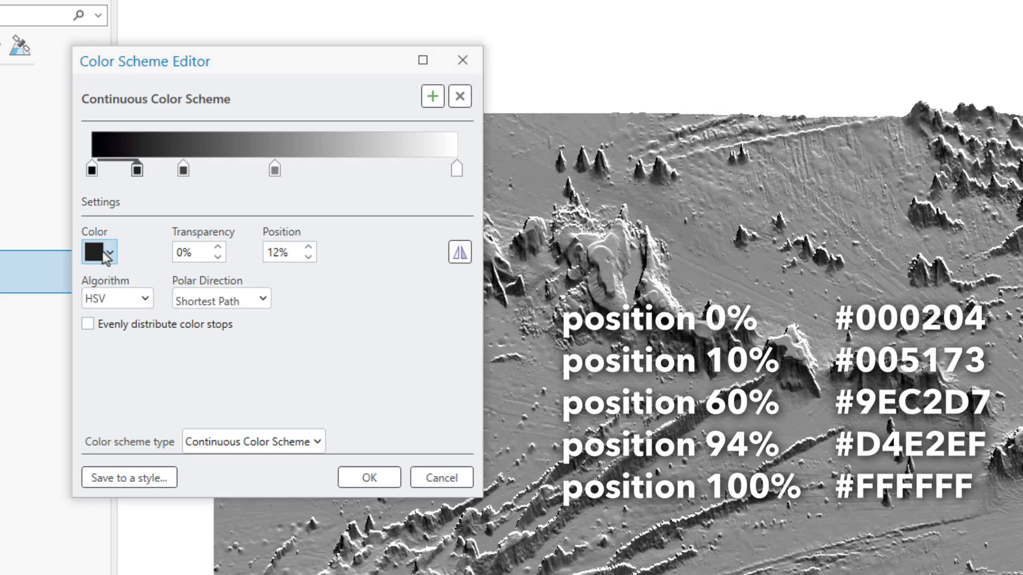
pyautogui.click(95, 252)
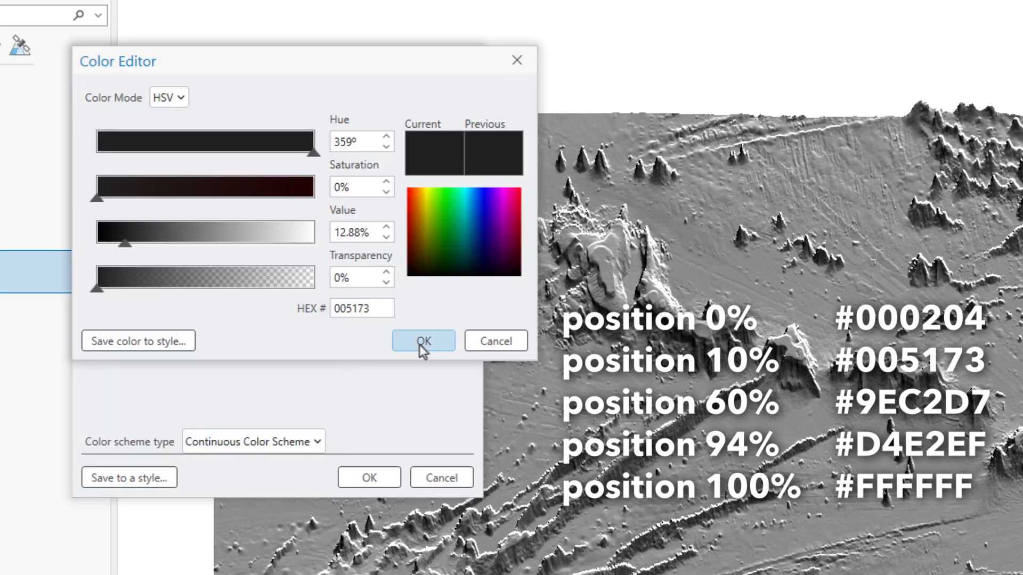
pyautogui.click(423, 341)
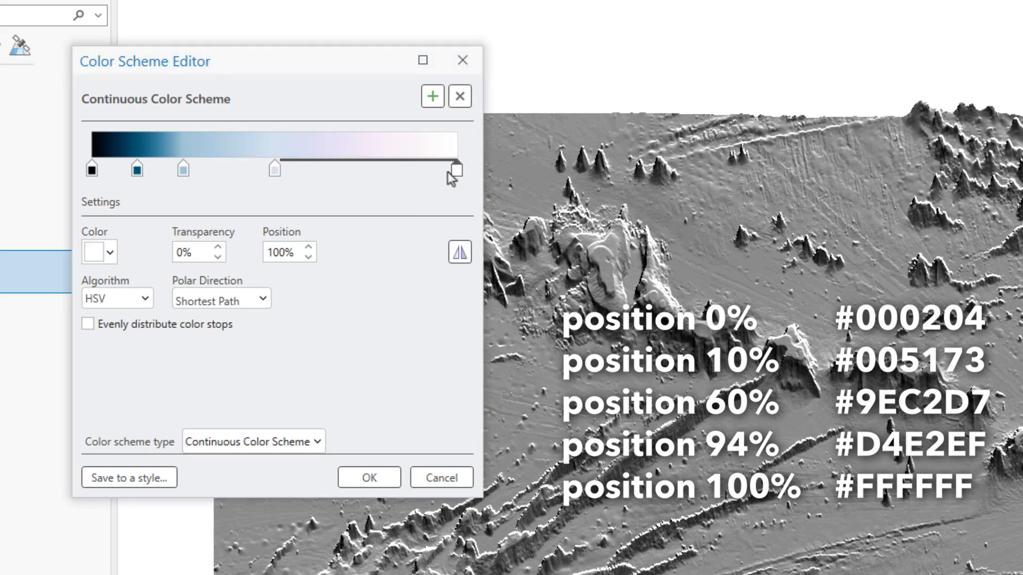
# Add light blue stops #9EC2D7 at 60% and #D4E2EF at 94% to white, and apply the ramp.
pyautogui.click(116, 298)
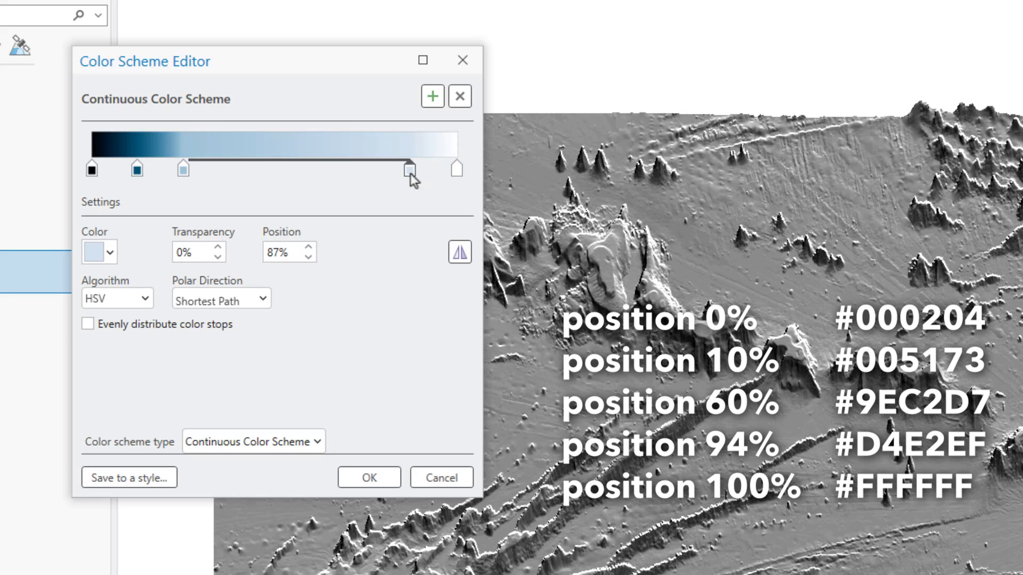
pyautogui.moveTo(409, 170); pyautogui.dragTo(436, 169)
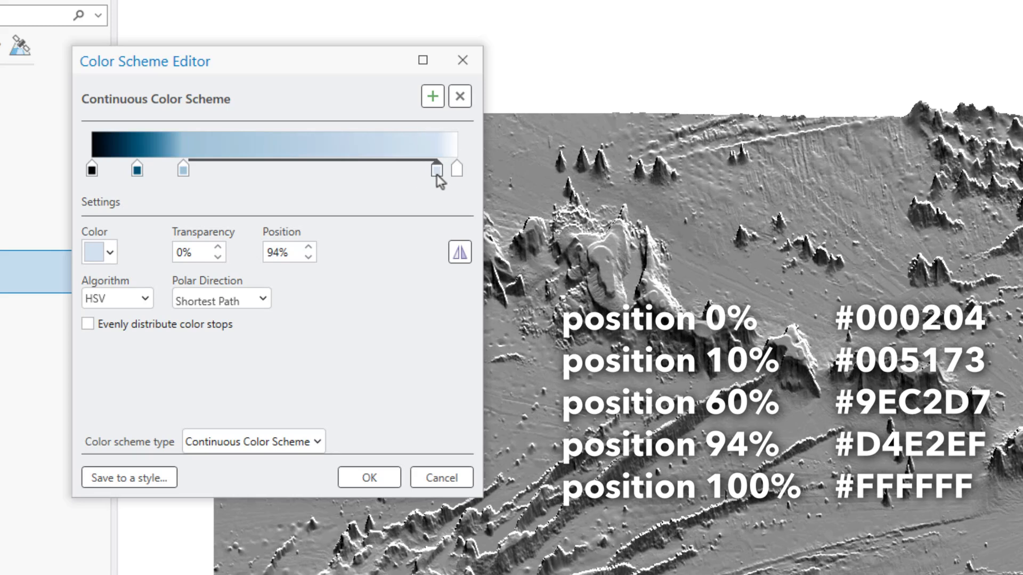
pyautogui.moveTo(436, 170); pyautogui.dragTo(276, 169)
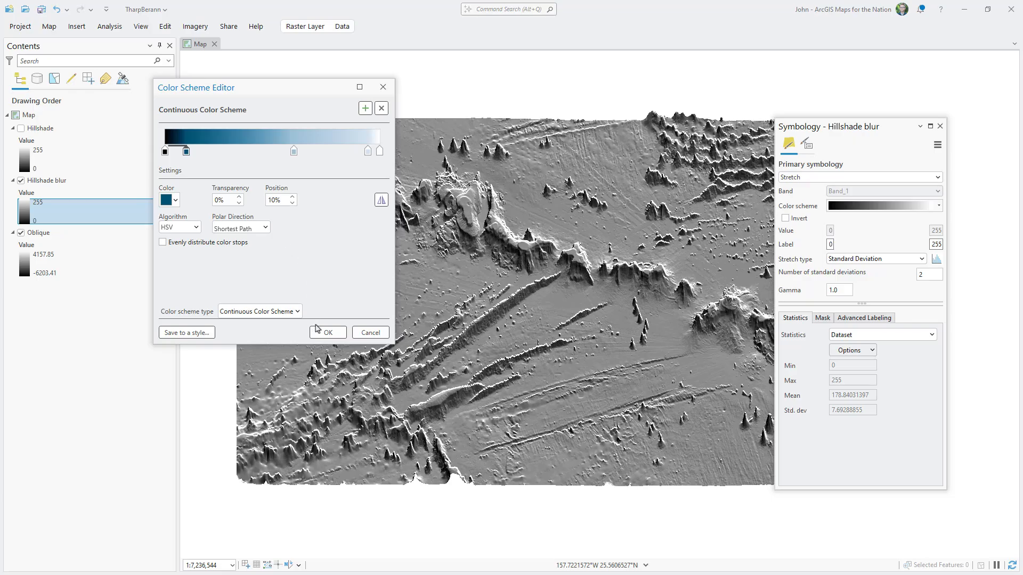
pyautogui.click(327, 332)
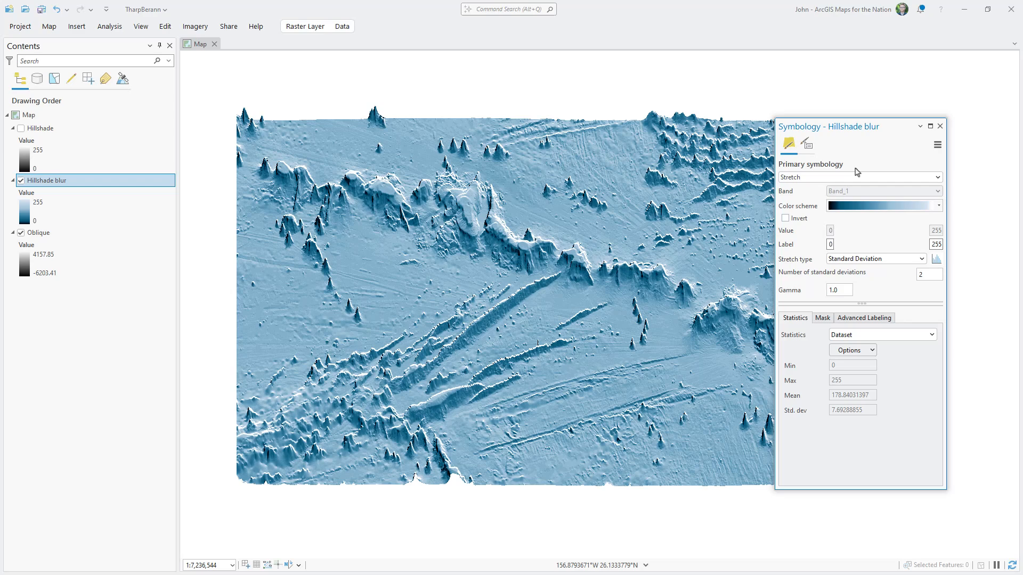
# Turn on the sharp Hillshade and blend it as Soft Light.
pyautogui.click(940, 125)
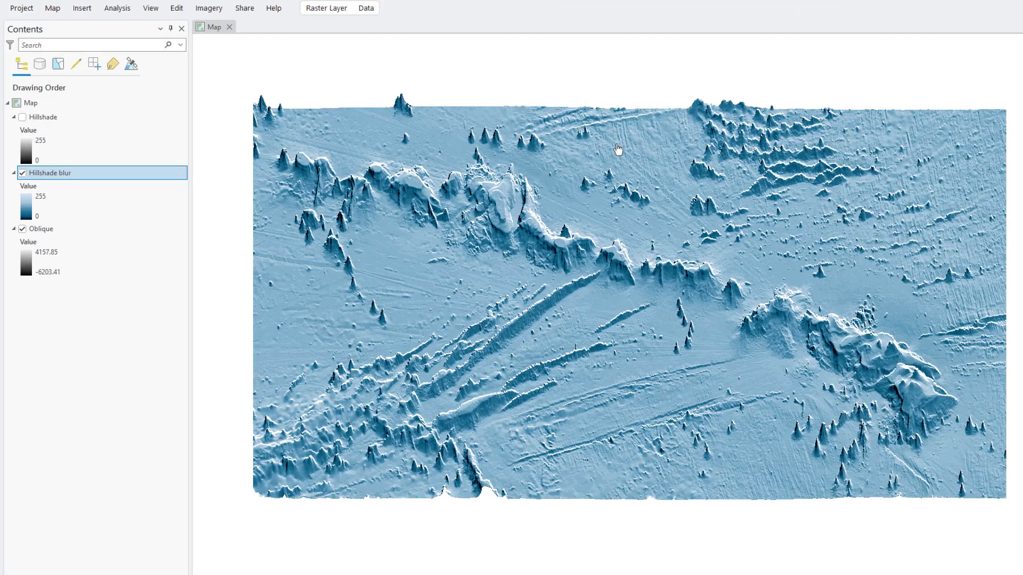
pyautogui.click(23, 117)
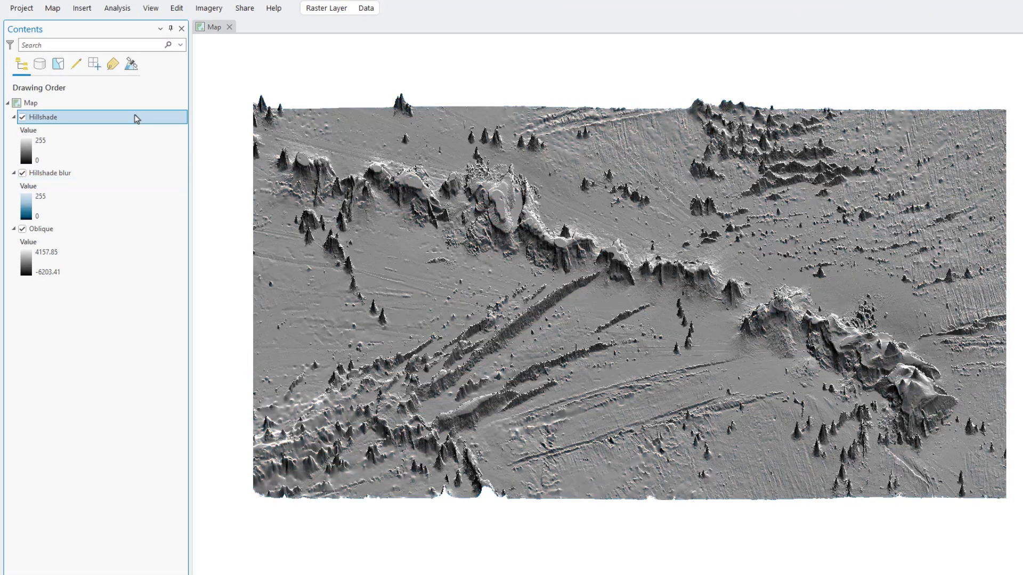
pyautogui.click(275, 41)
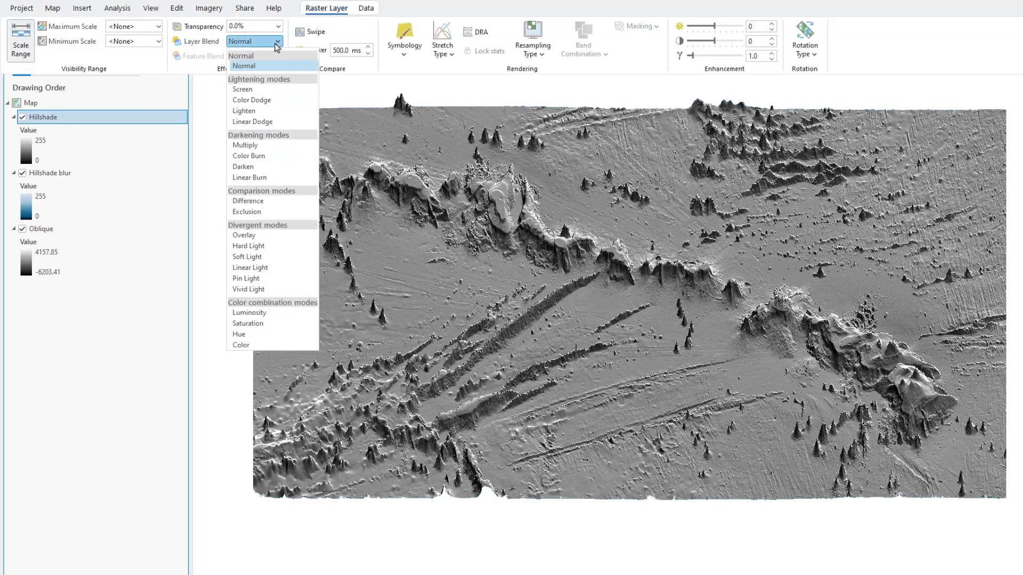
pyautogui.click(246, 257)
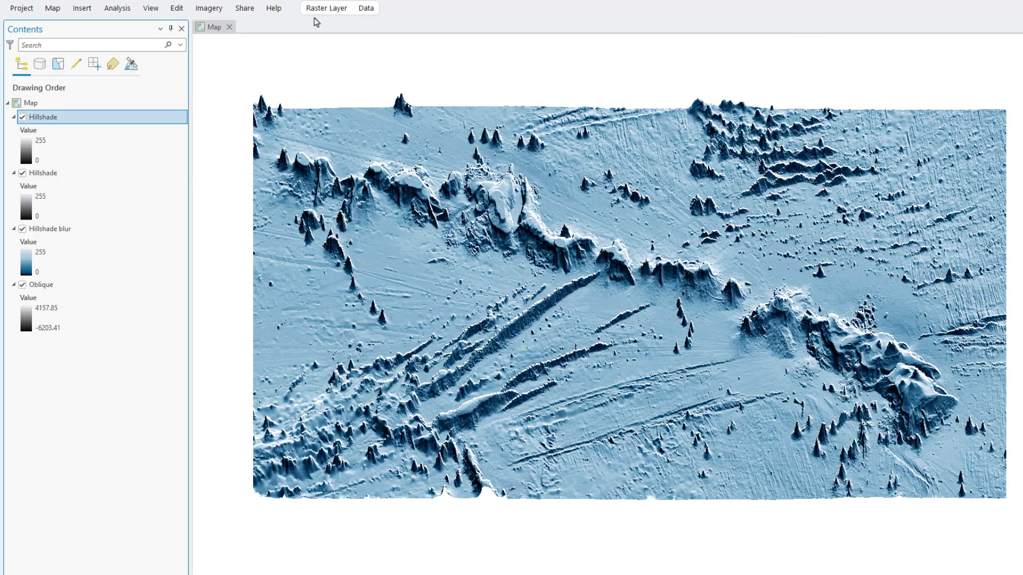
# Make the duplicated top Hillshade 60% transparent and rename the layers.
pyautogui.click(326, 8)
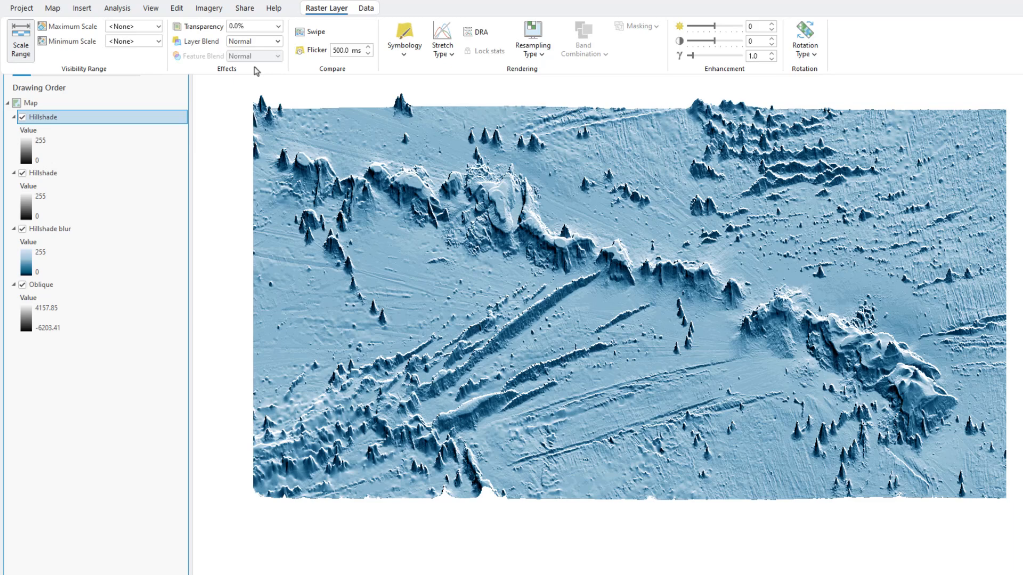
pyautogui.moveTo(235, 41); pyautogui.dragTo(240, 42)
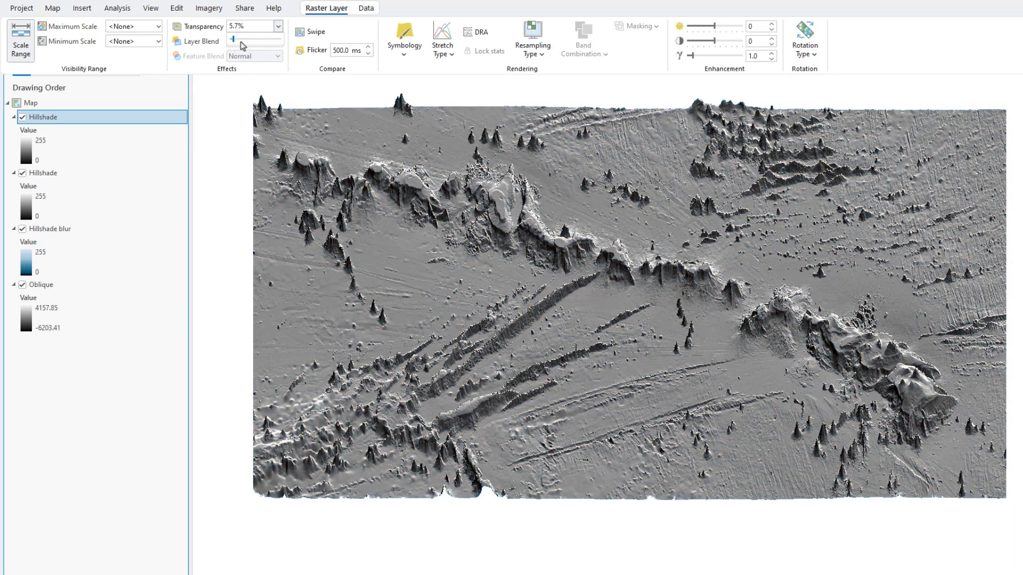
pyautogui.click(43, 173)
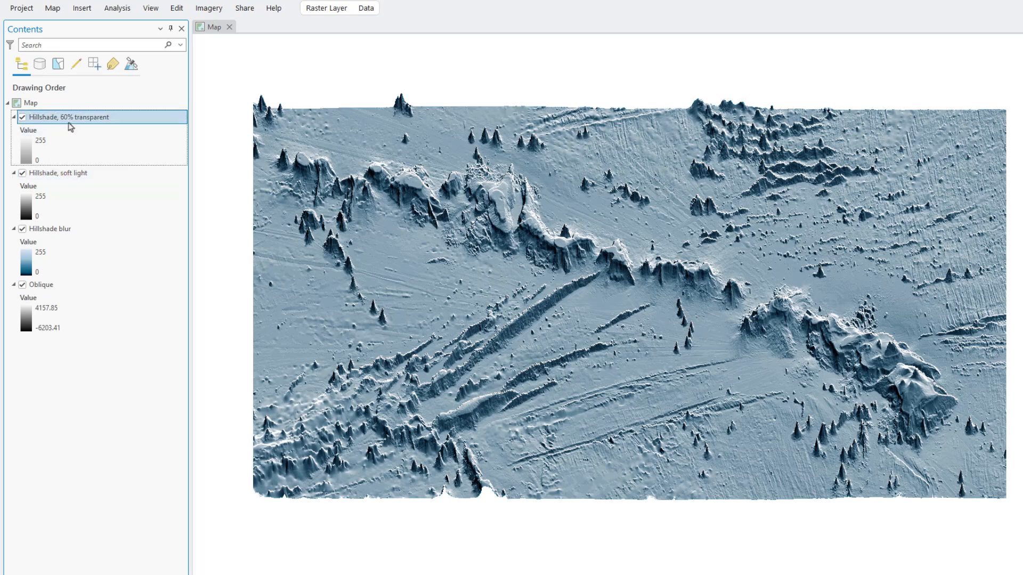
# Move Oblique to the top, blend it Soft Light, duplicate it, and rename both 'Oblique, soft light'.
pyautogui.click(41, 285)
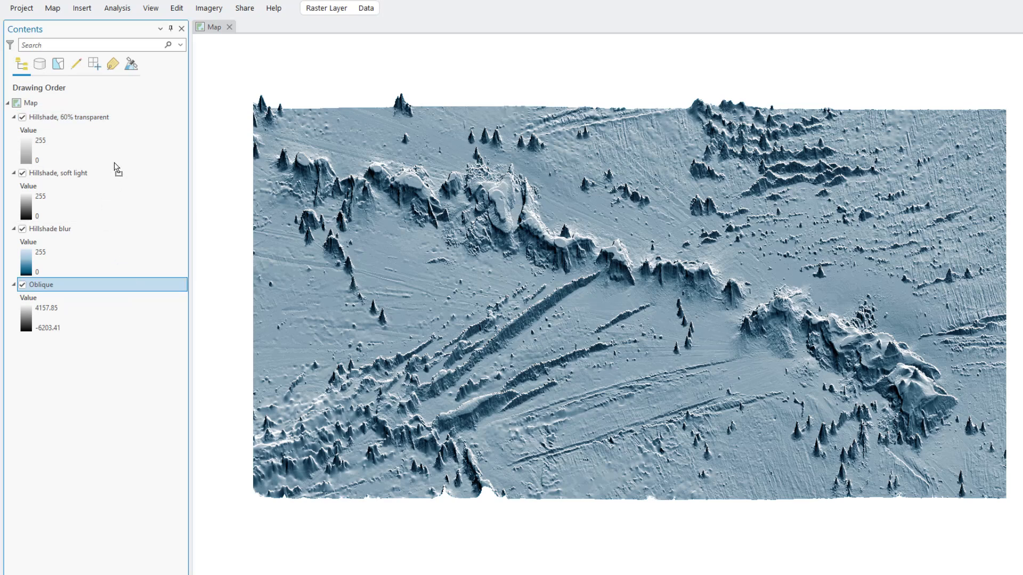
pyautogui.moveTo(42, 284); pyautogui.dragTo(41, 118)
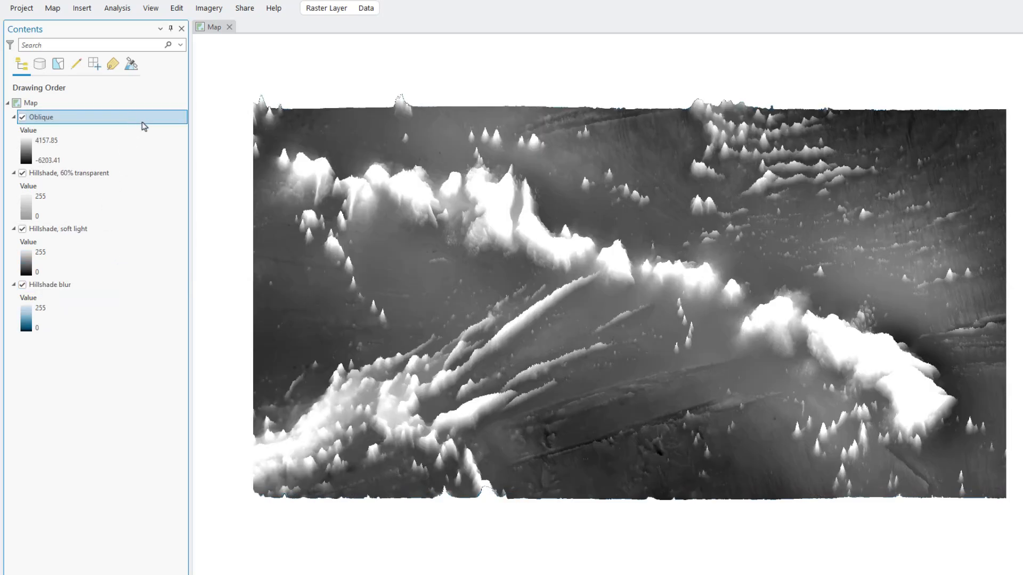
pyautogui.click(326, 7)
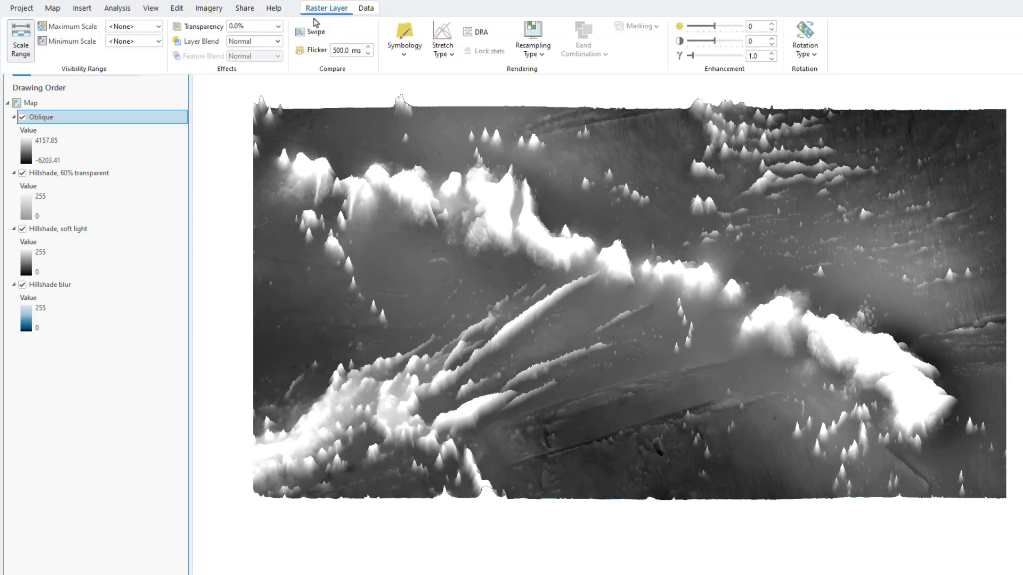
pyautogui.click(254, 40)
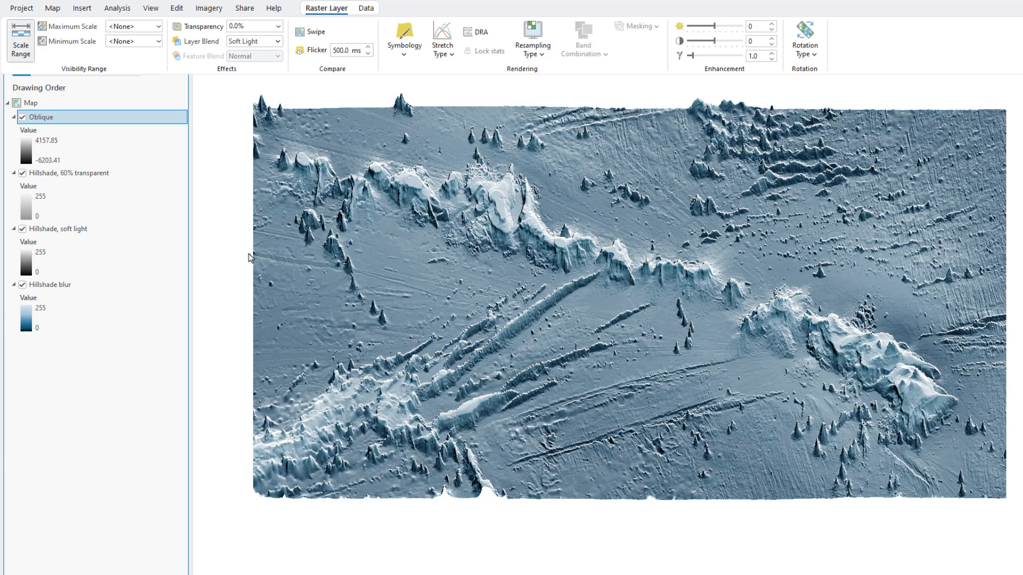
pyautogui.moveTo(178, 125)
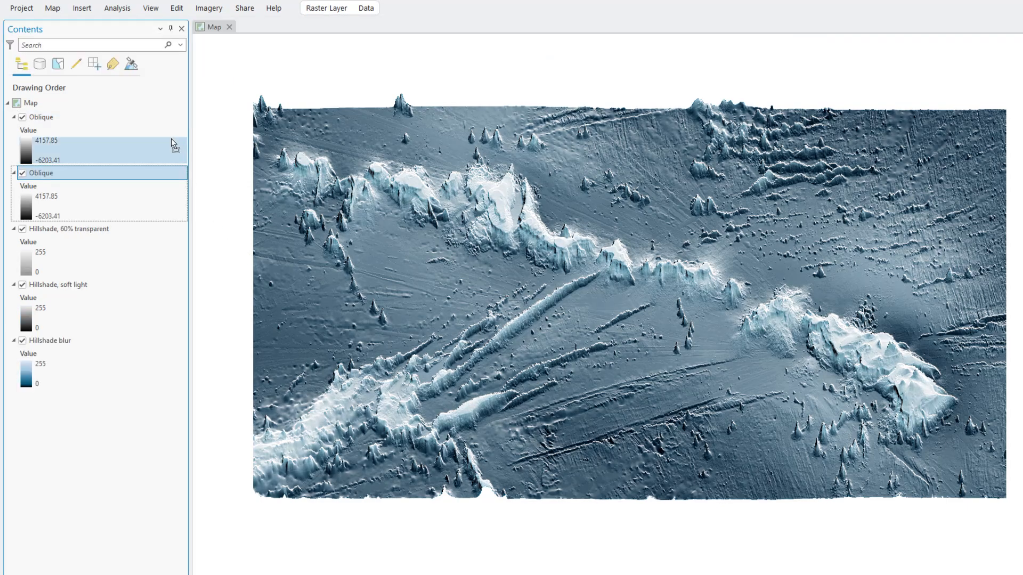
pyautogui.doubleClick(42, 174)
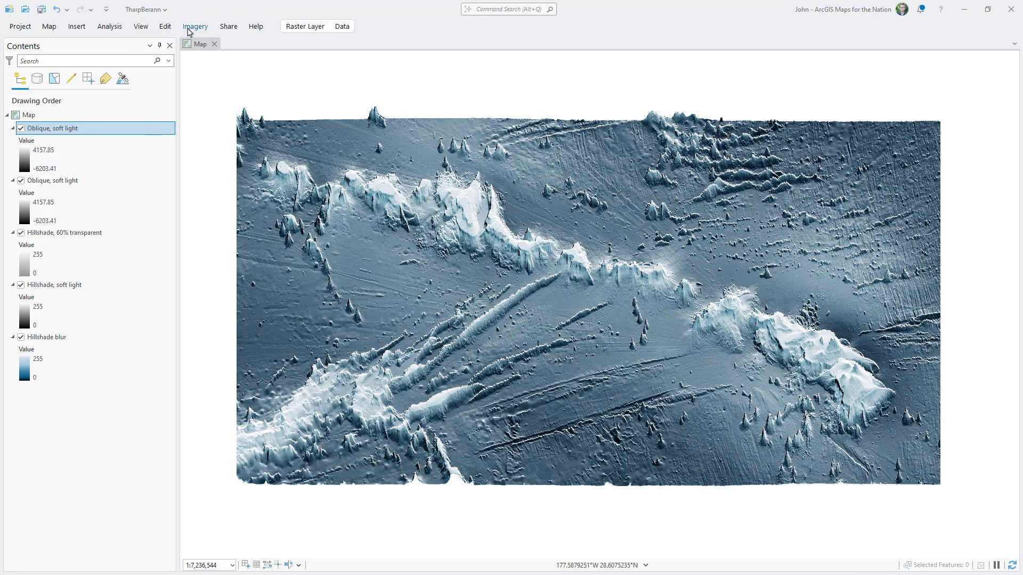
# Create a Highlights hillshade layer from the elevation with an adjusted sun azimuth.
pyautogui.click(194, 26)
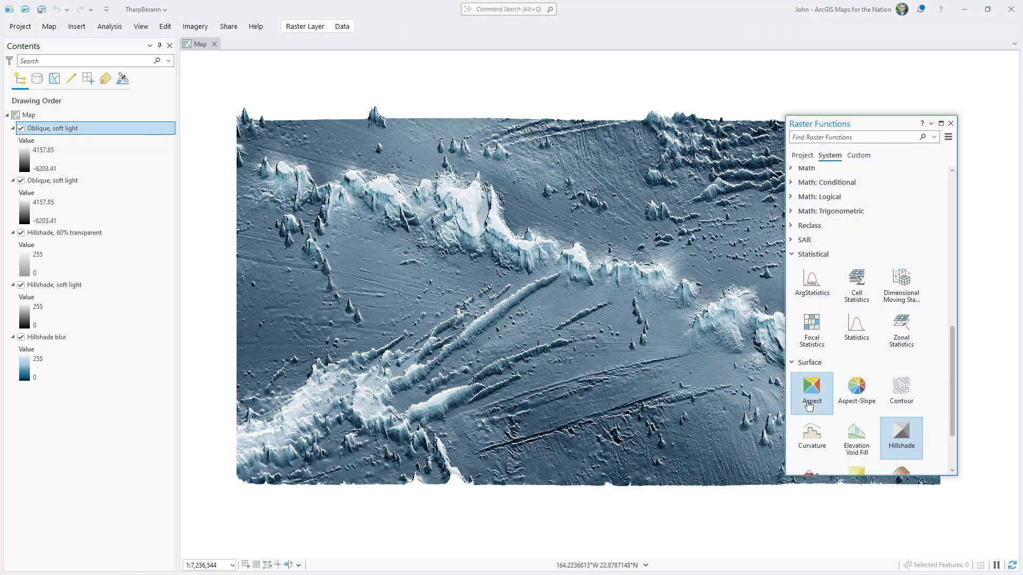
pyautogui.click(902, 436)
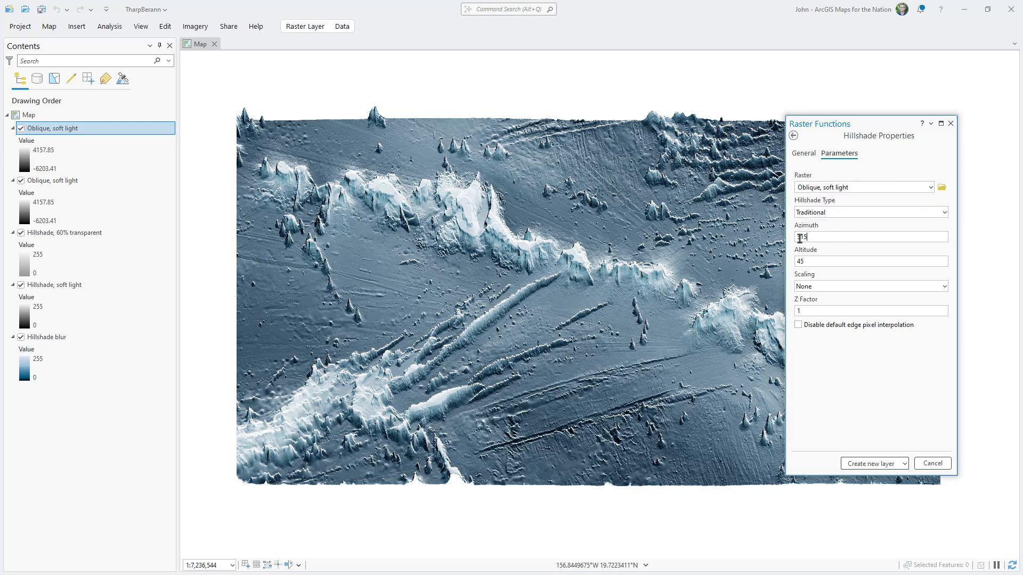
pyautogui.click(871, 463)
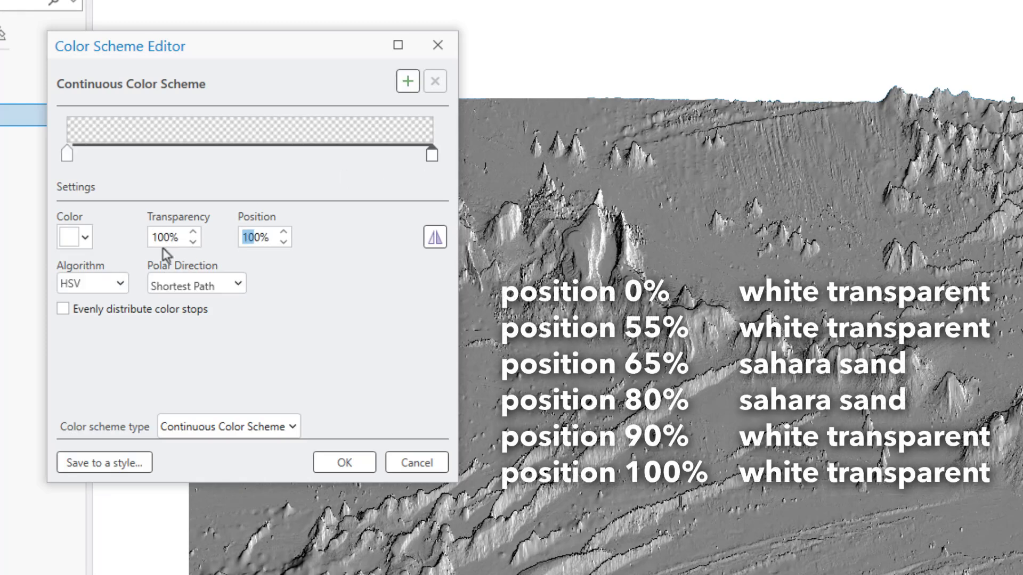
# Set its colour scheme from transparent to Sahara Sand at the 65% stop.
pyautogui.click(407, 81)
pyautogui.write('65')
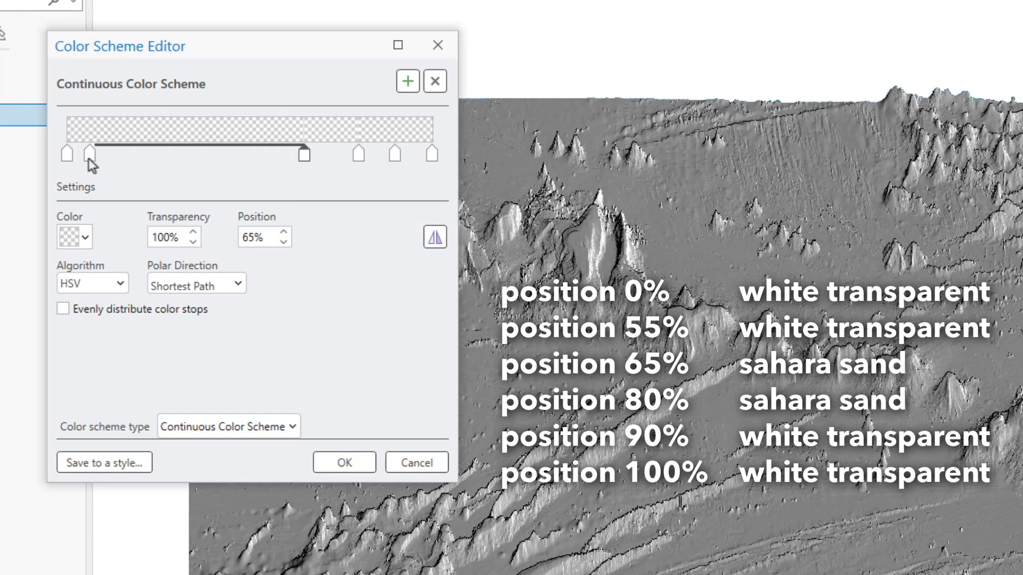
pyautogui.click(85, 237)
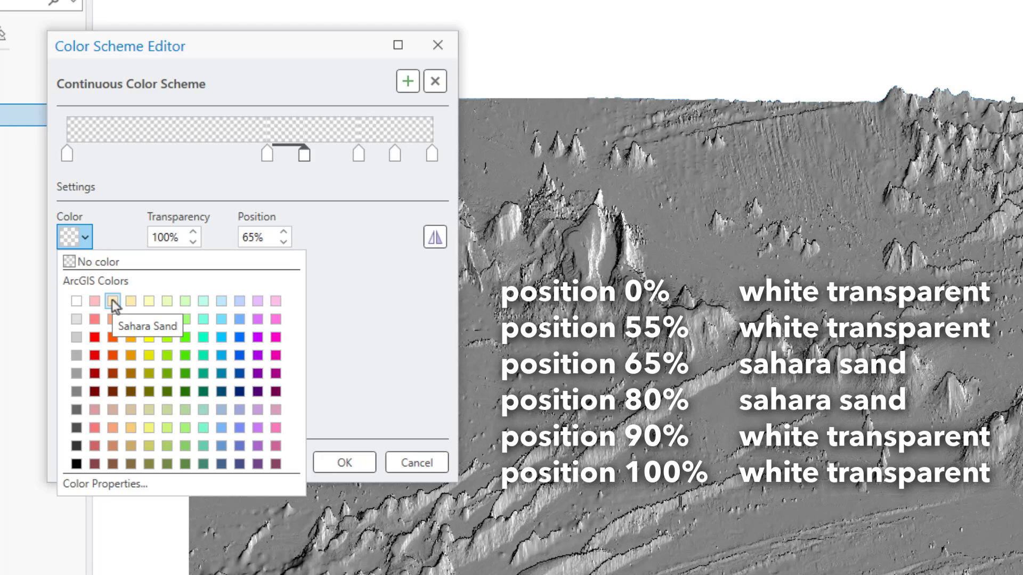
pyautogui.click(344, 463)
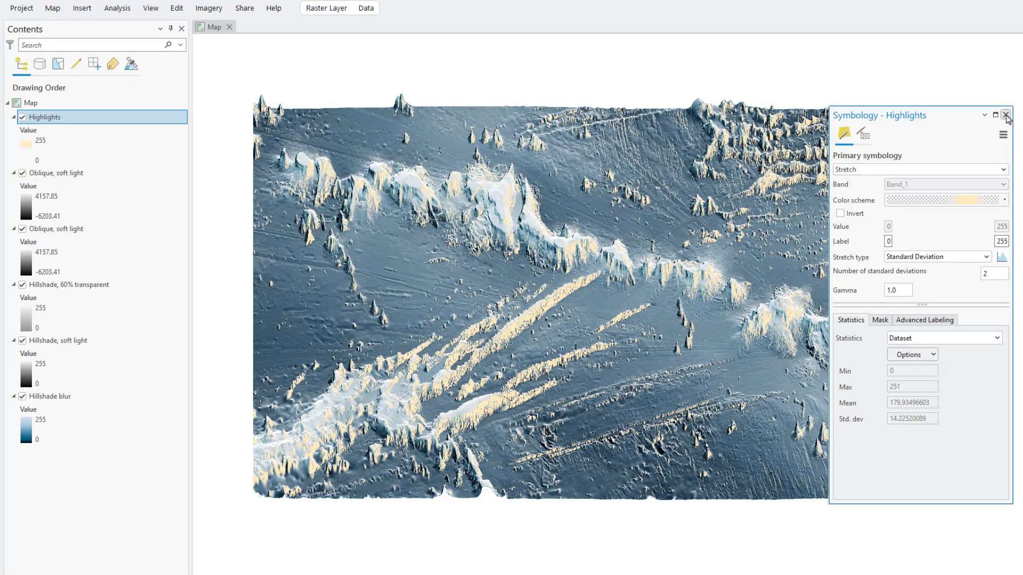
# Blend the Highlights layer as Soft Light and rename it 'Highlights, soft light'.
pyautogui.click(1007, 116)
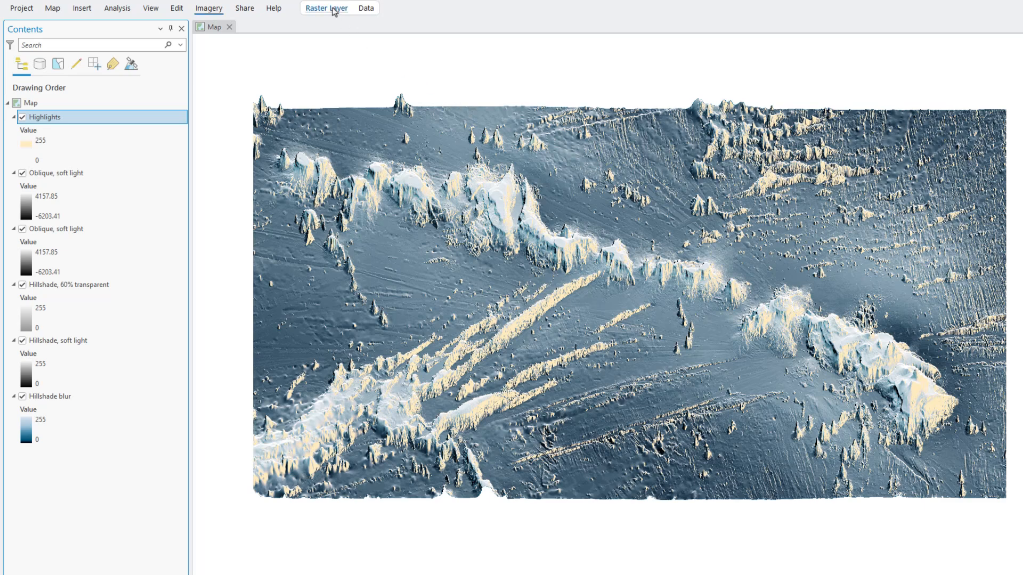
pyautogui.click(254, 42)
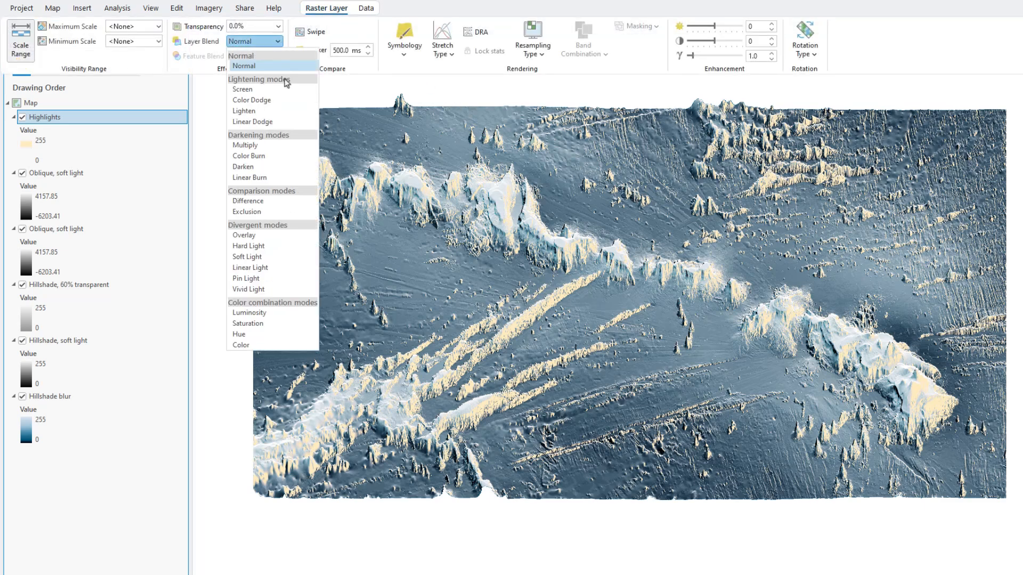
pyautogui.click(246, 257)
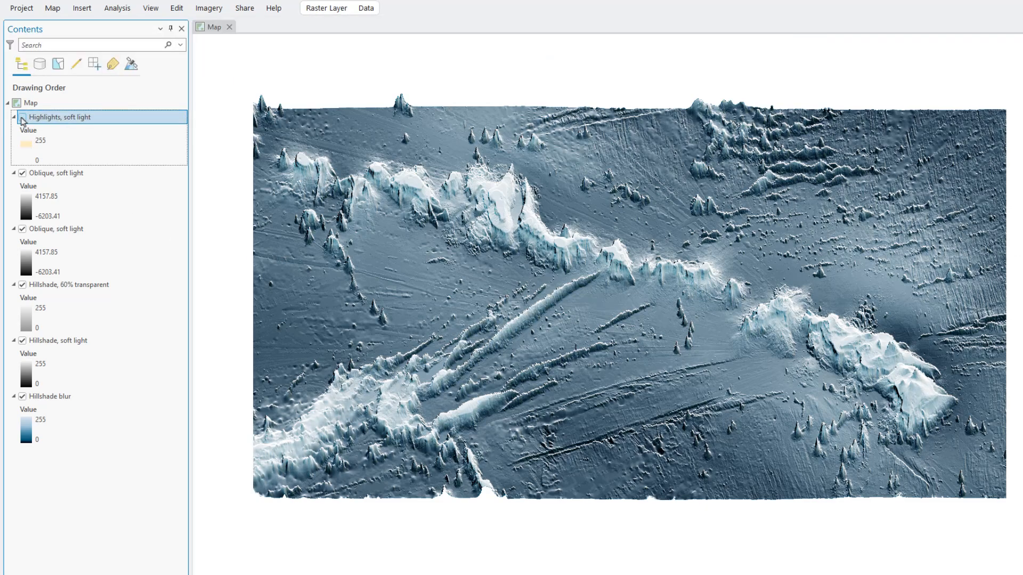
pyautogui.click(22, 117)
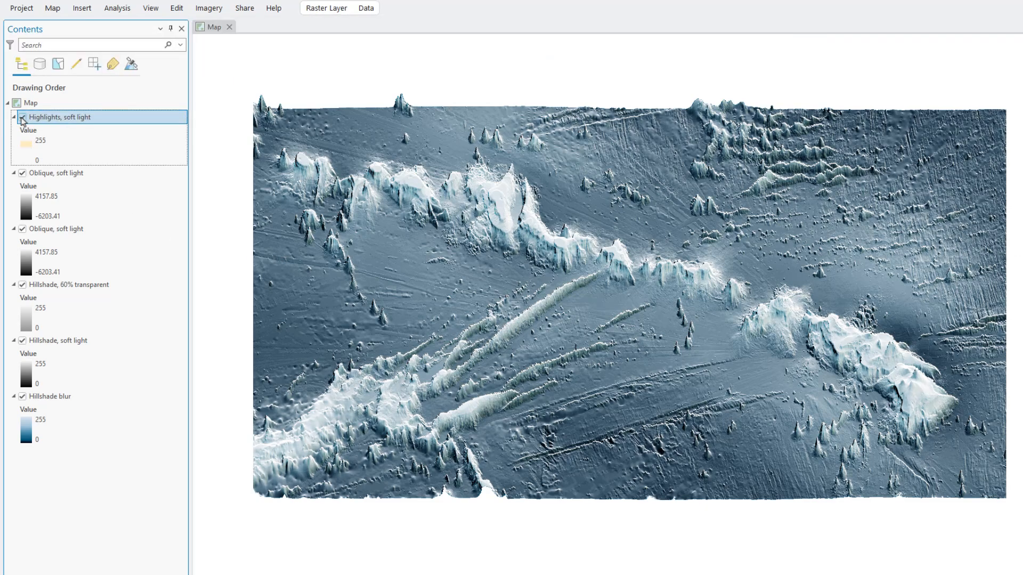
pyautogui.click(21, 117)
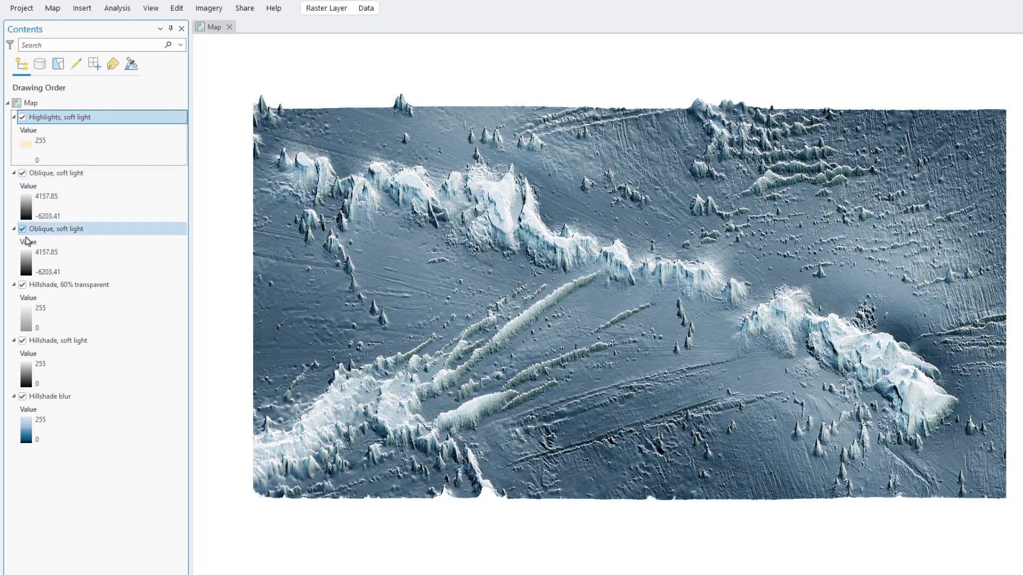
pyautogui.click(23, 286)
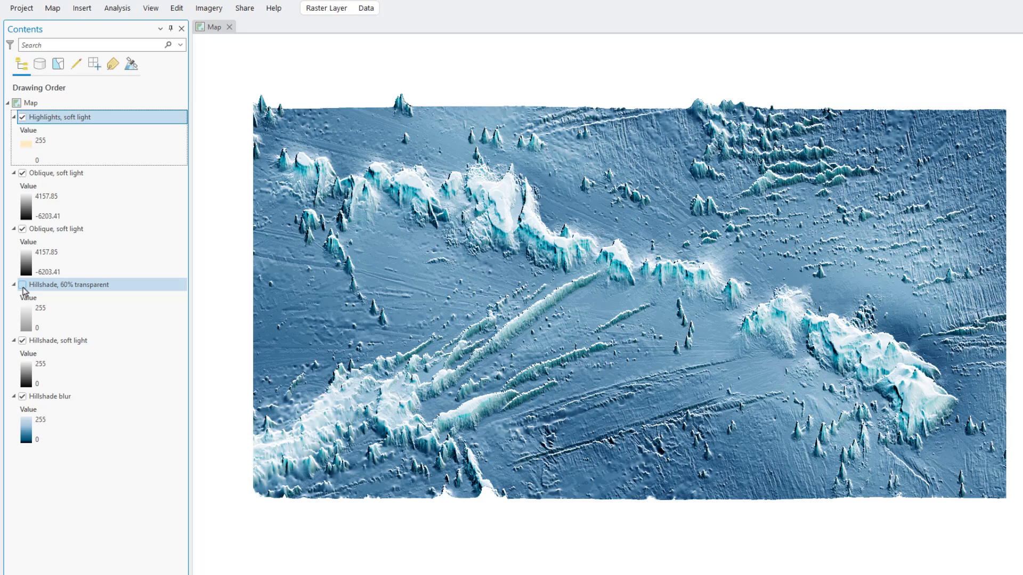
pyautogui.click(23, 290)
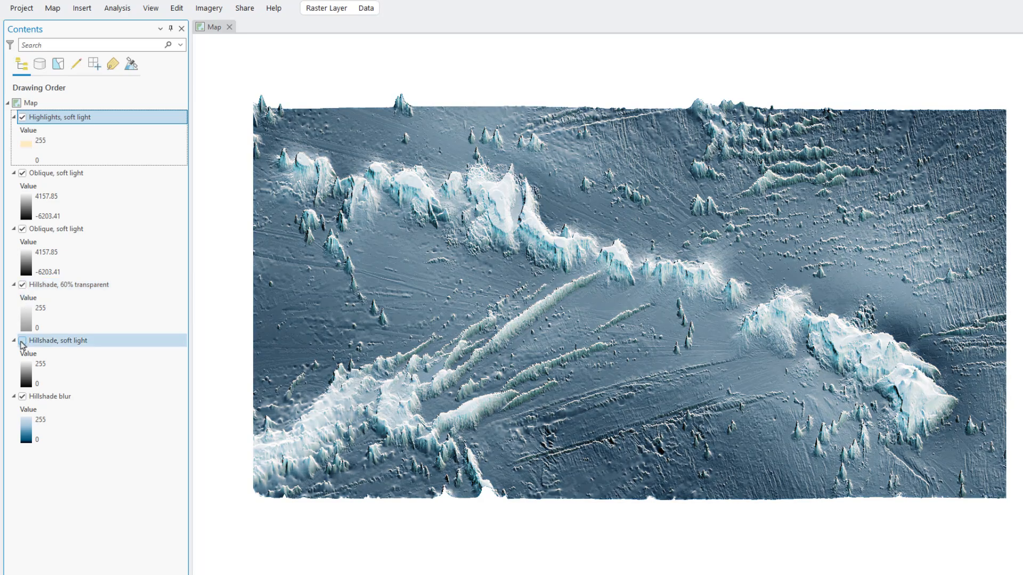
pyautogui.click(22, 344)
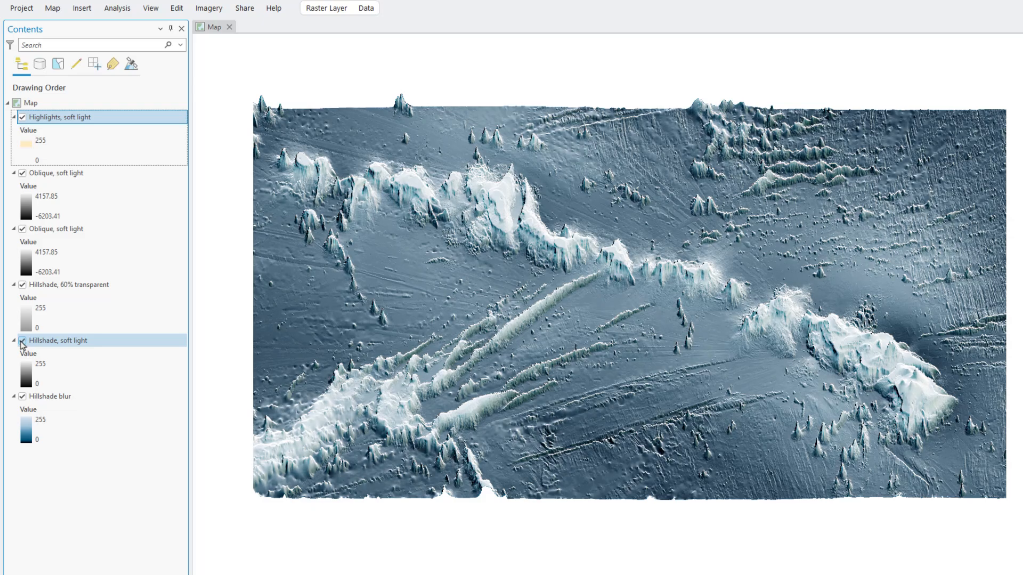
pyautogui.click(22, 341)
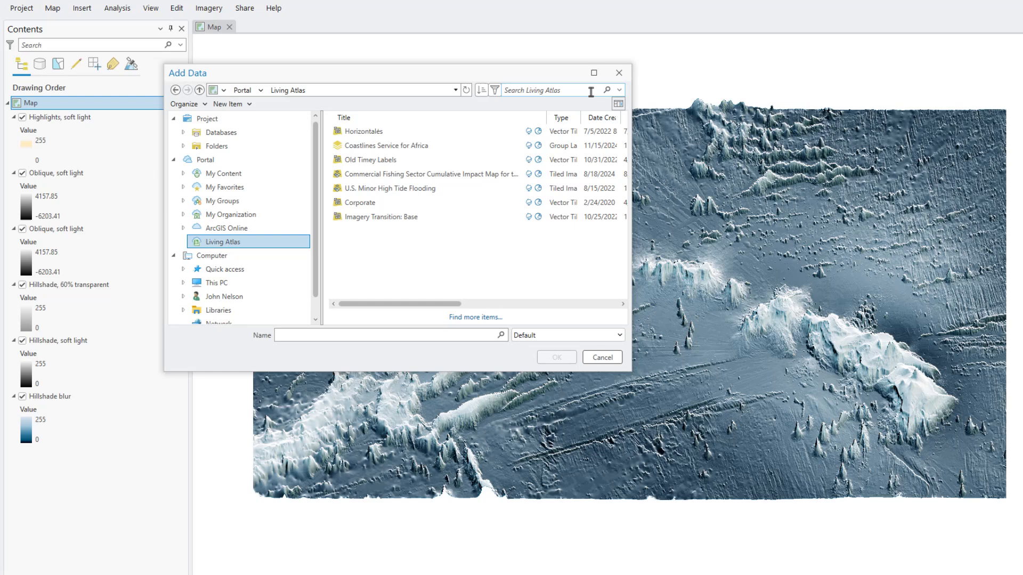
# Search Living Atlas for 'paper texture' and add the Folded Paper Texture layer.
pyautogui.write('paper texture')
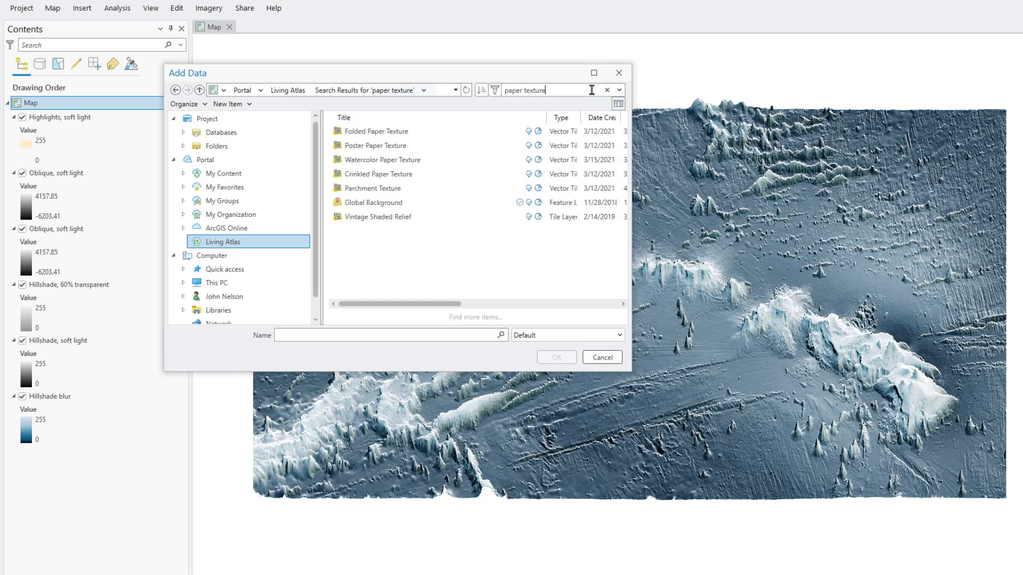
pyautogui.click(375, 131)
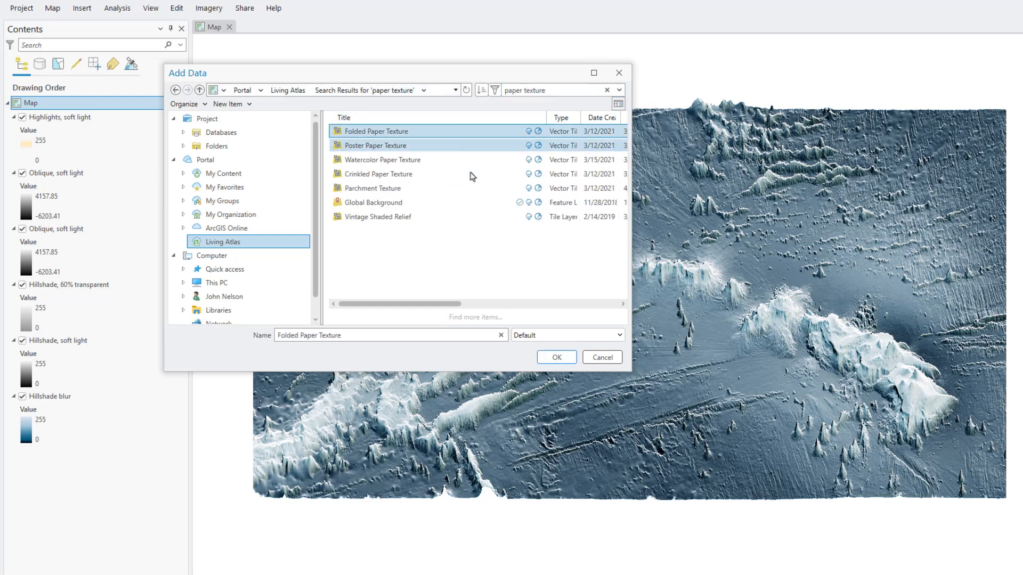
pyautogui.click(555, 357)
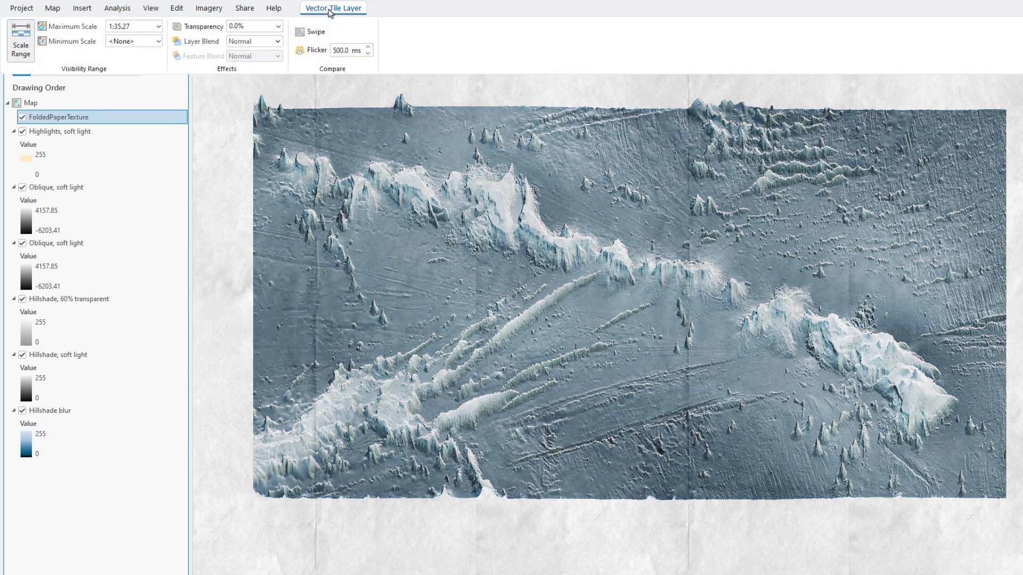
# Duplicate the paper texture, blend the copies with Color Burn and Screen, and rename them.
pyautogui.click(254, 42)
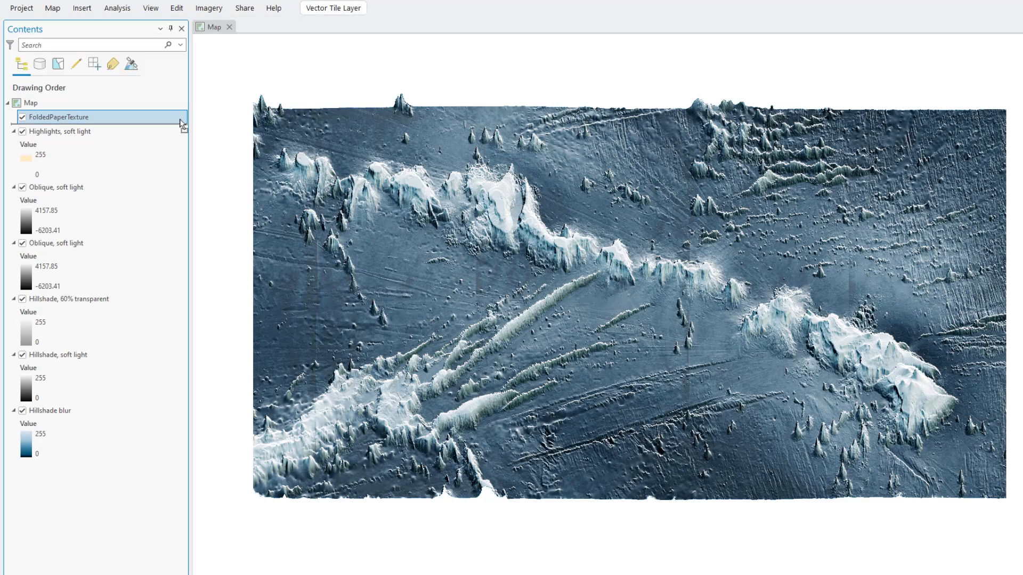
pyautogui.click(333, 7)
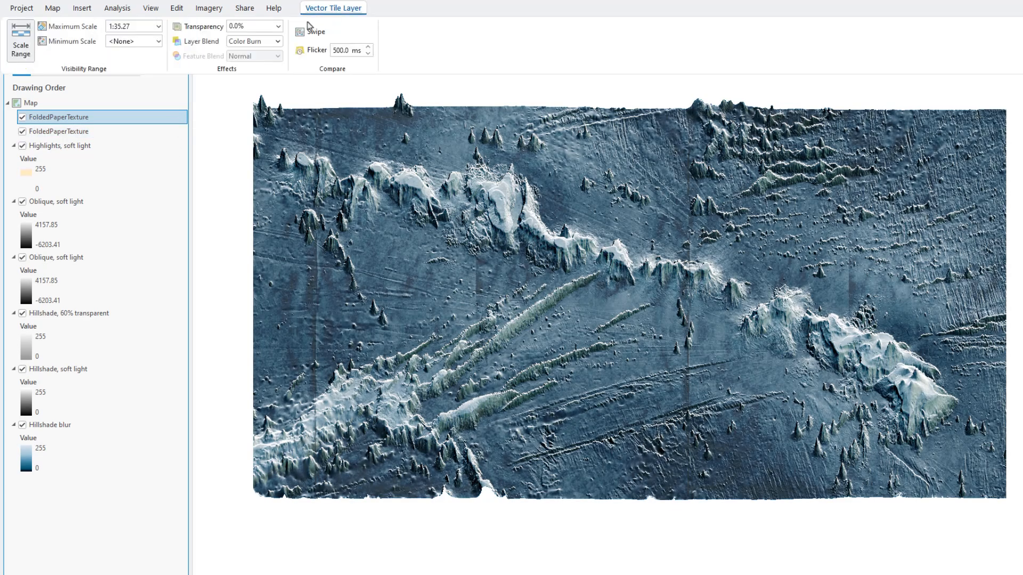
pyautogui.click(283, 40)
pyautogui.write(', color burn')
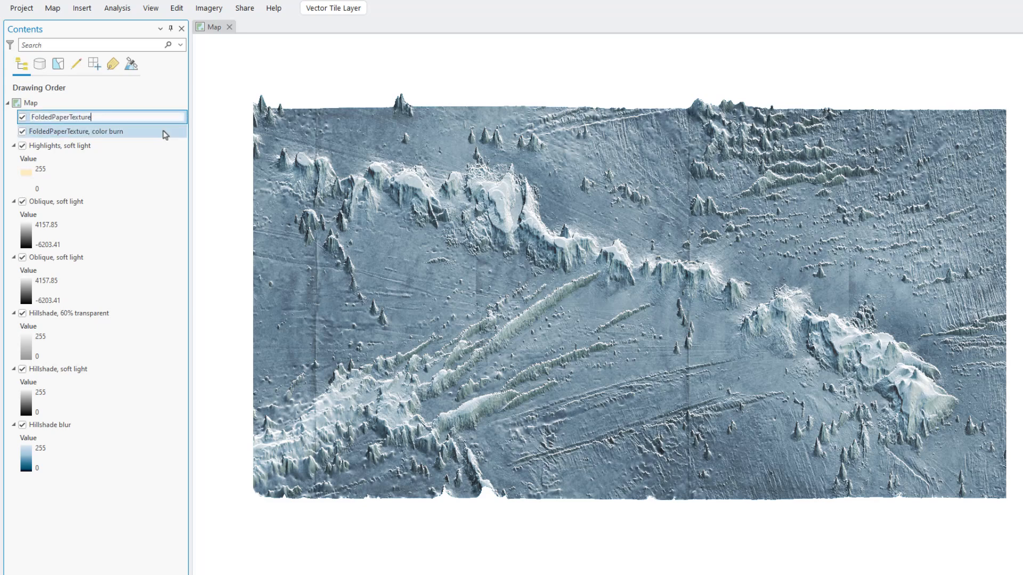
pyautogui.click(81, 7)
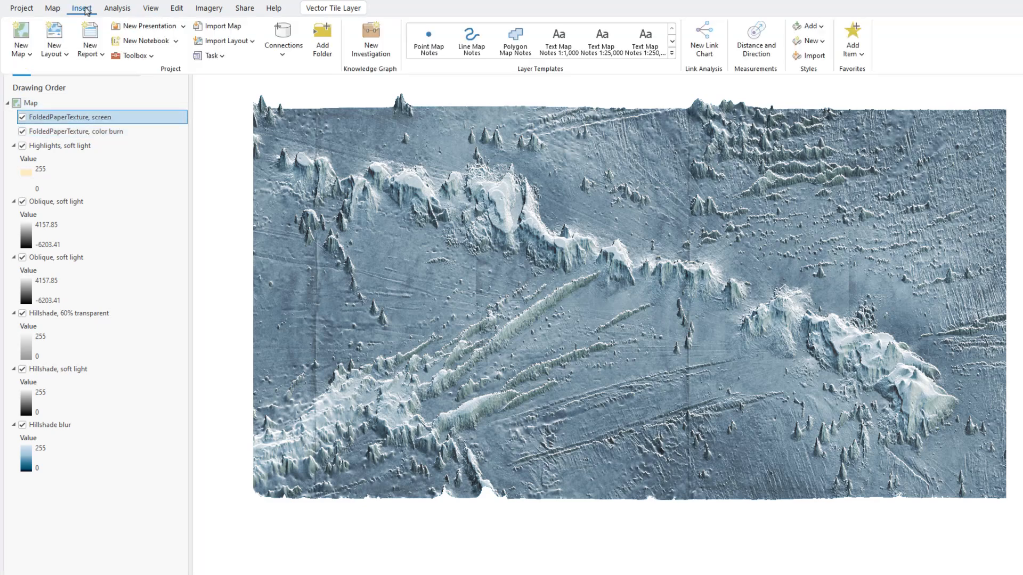
# Create a custom landscape layout 19.2 in wide by 10.8 in high.
pyautogui.click(55, 40)
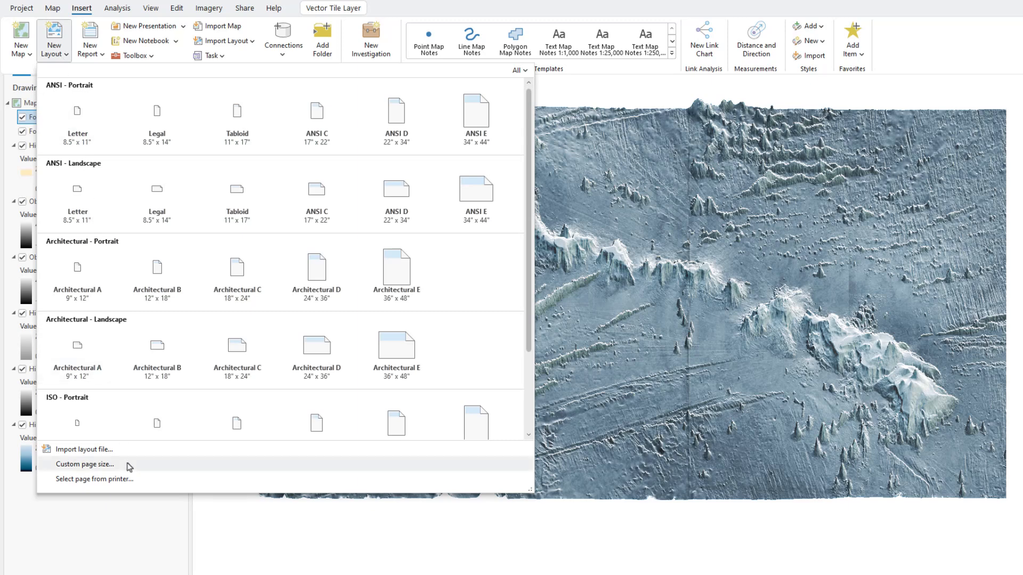
pyautogui.click(85, 463)
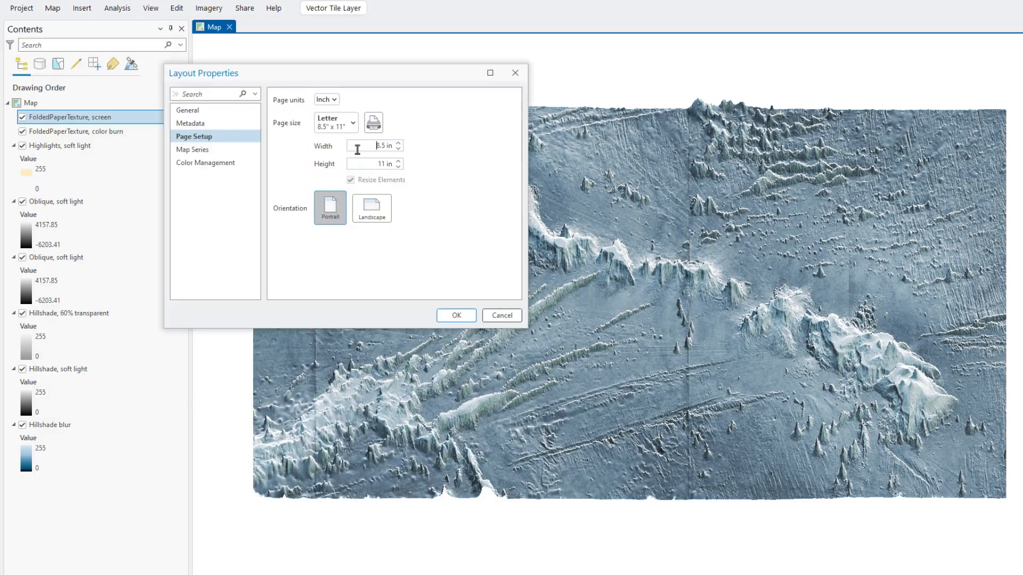
pyautogui.click(371, 207)
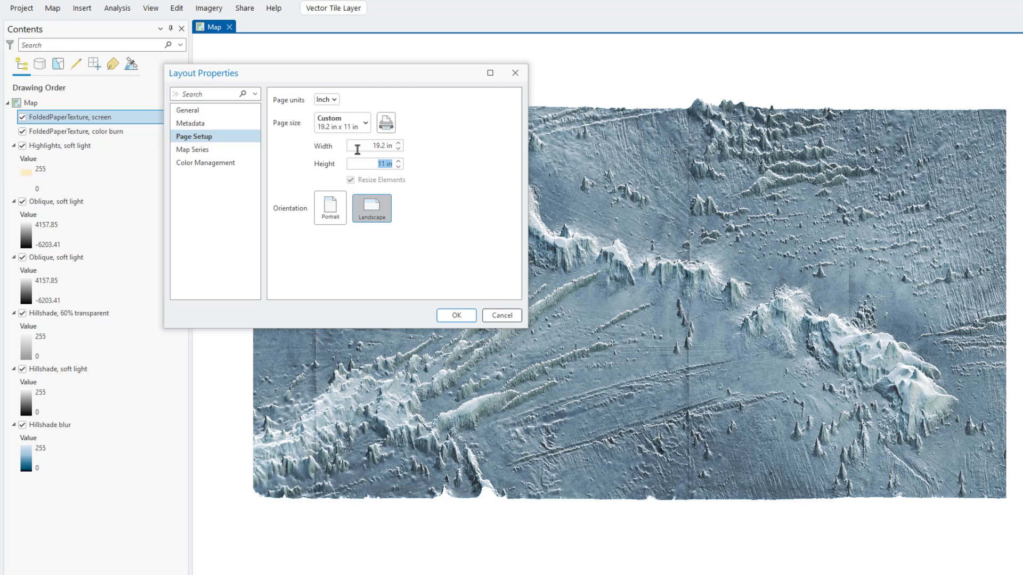
pyautogui.write('10.8')
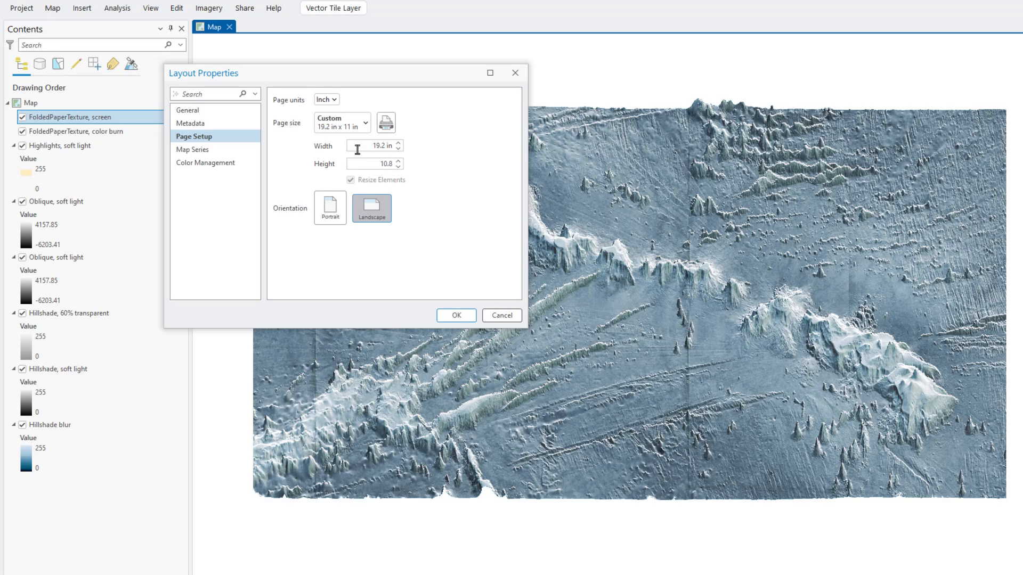
pyautogui.click(455, 319)
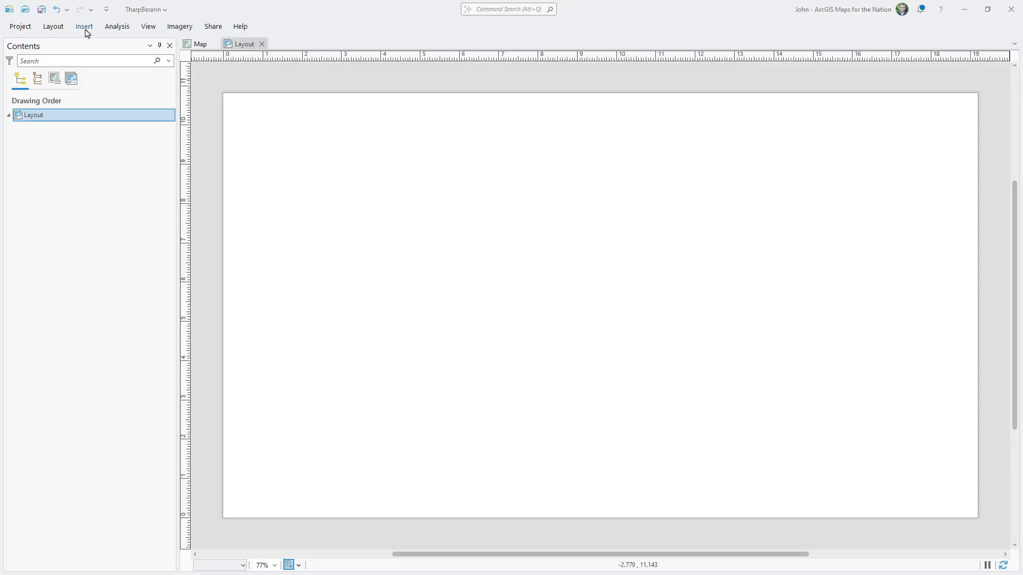
pyautogui.moveTo(425, 138)
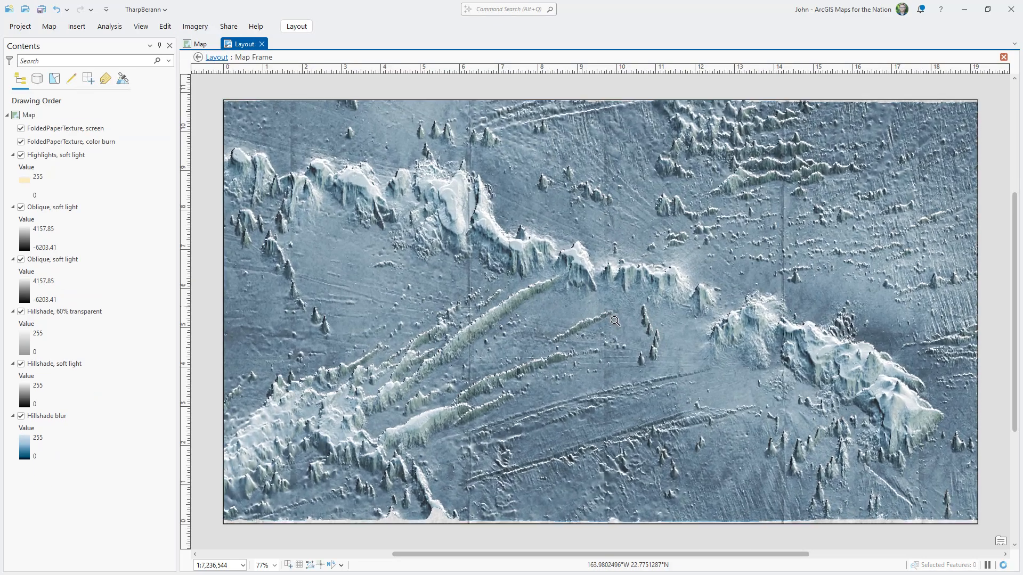
# Adjust the map frame extent to fill the page and finish activation.
pyautogui.click(587, 307)
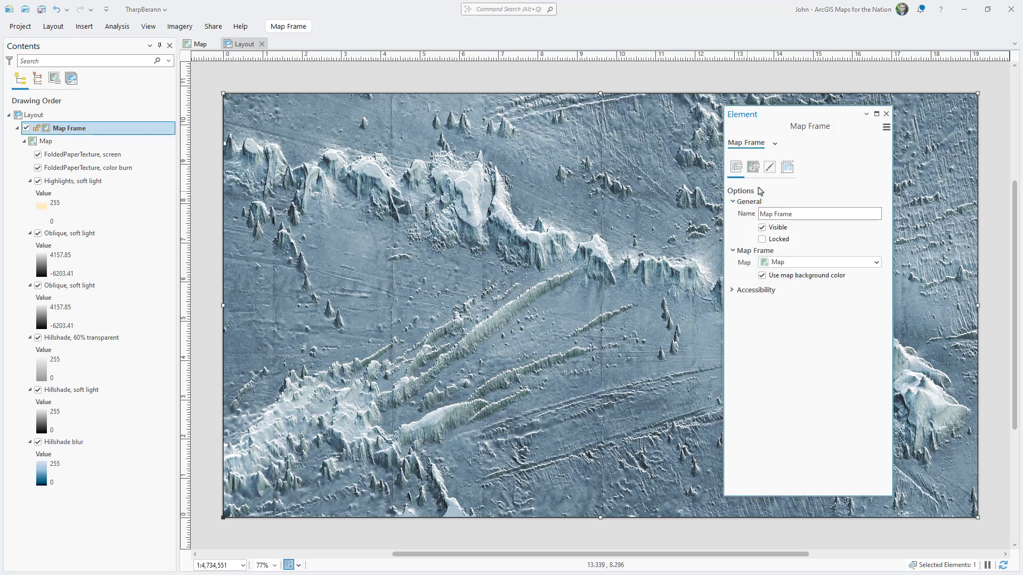
pyautogui.click(769, 167)
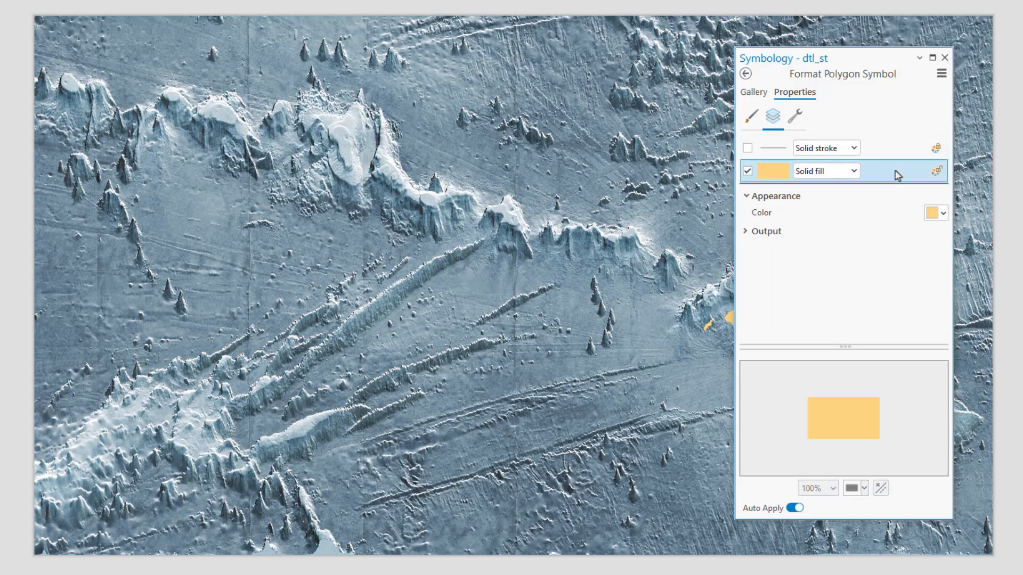
# Add a Move effect to the dtl_st land symbol with Offset Y of 50 pt.
pyautogui.click(793, 118)
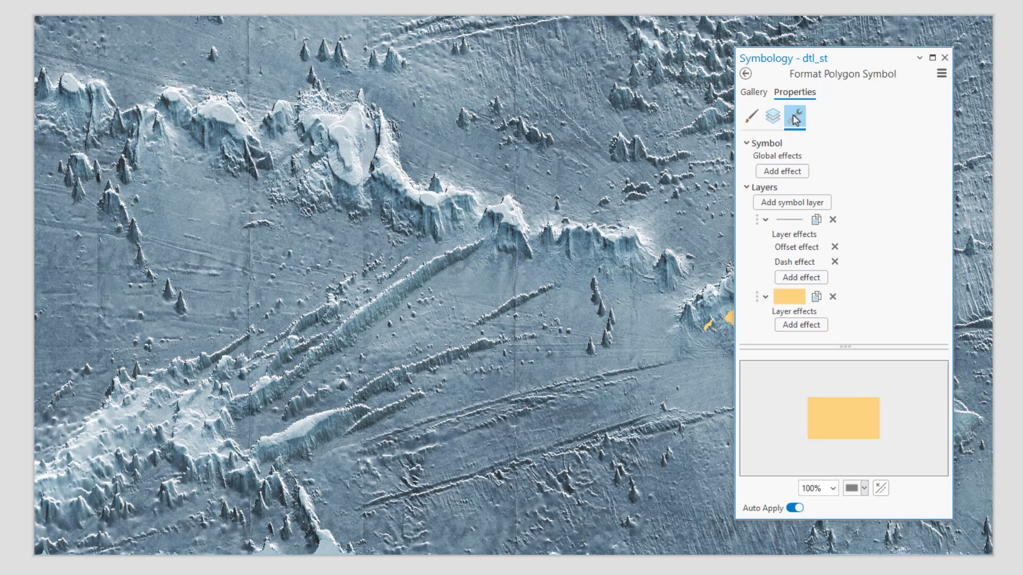
pyautogui.click(781, 171)
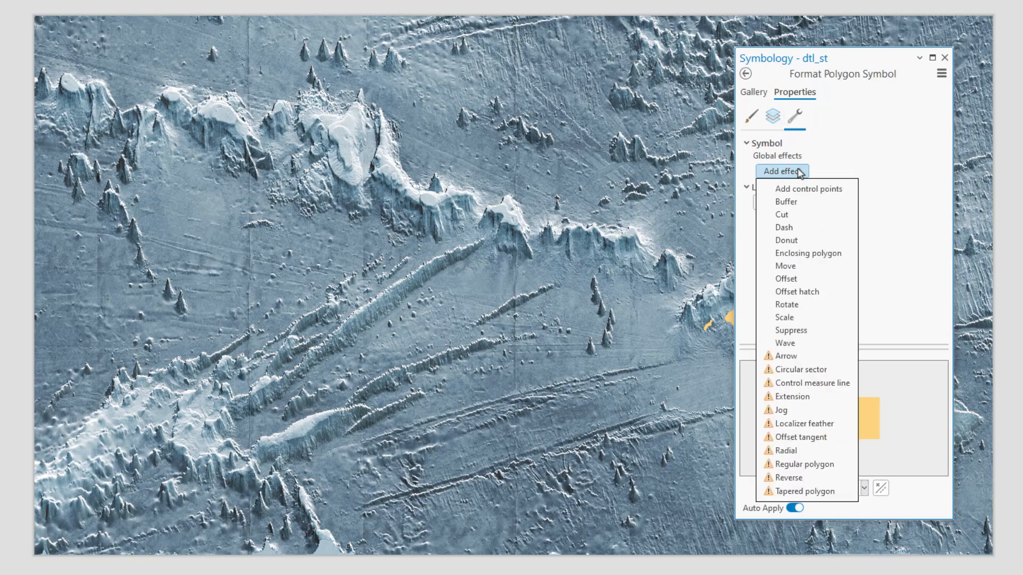
pyautogui.click(785, 278)
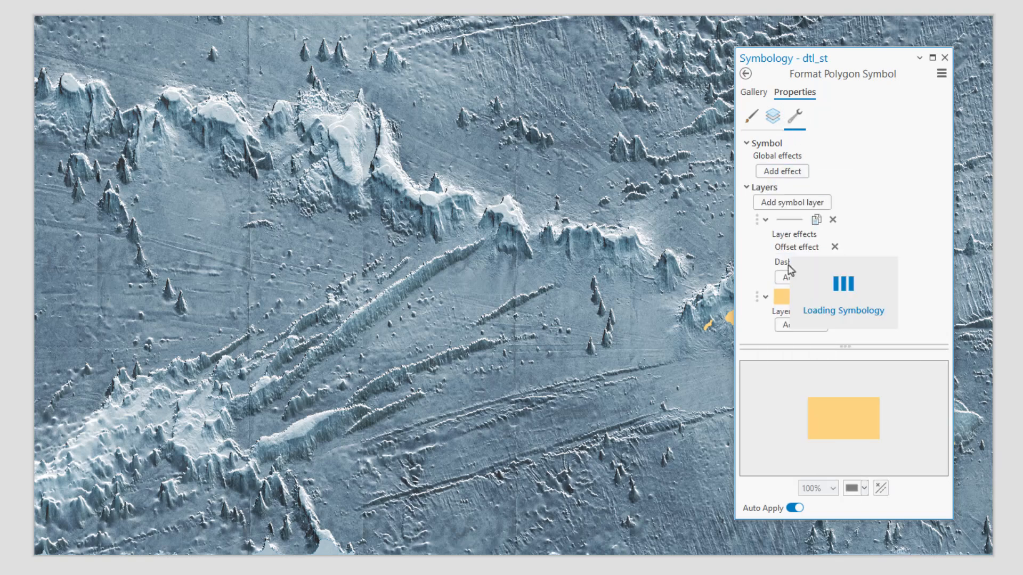
pyautogui.click(753, 116)
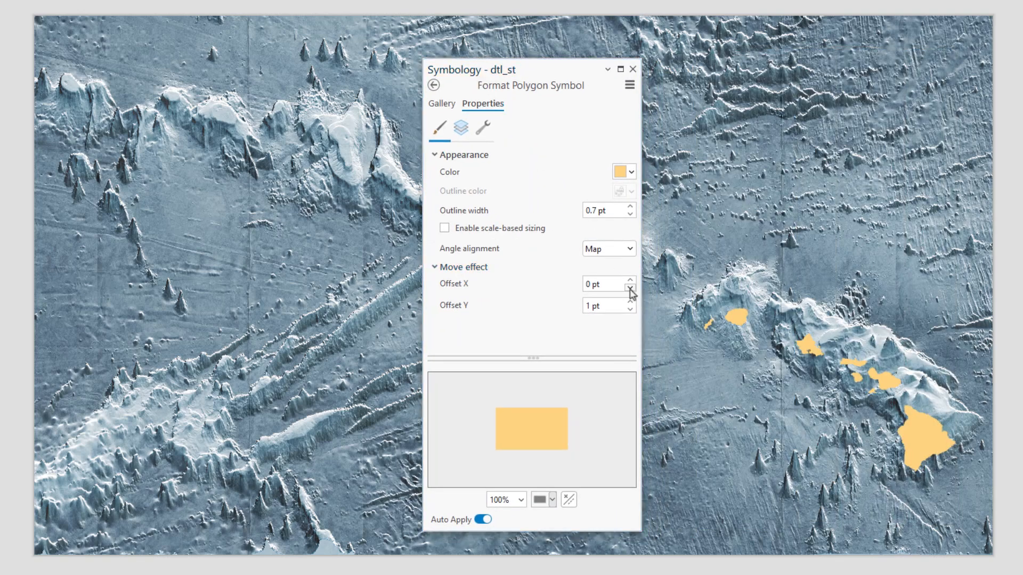
pyautogui.click(629, 302)
pyautogui.write('50')
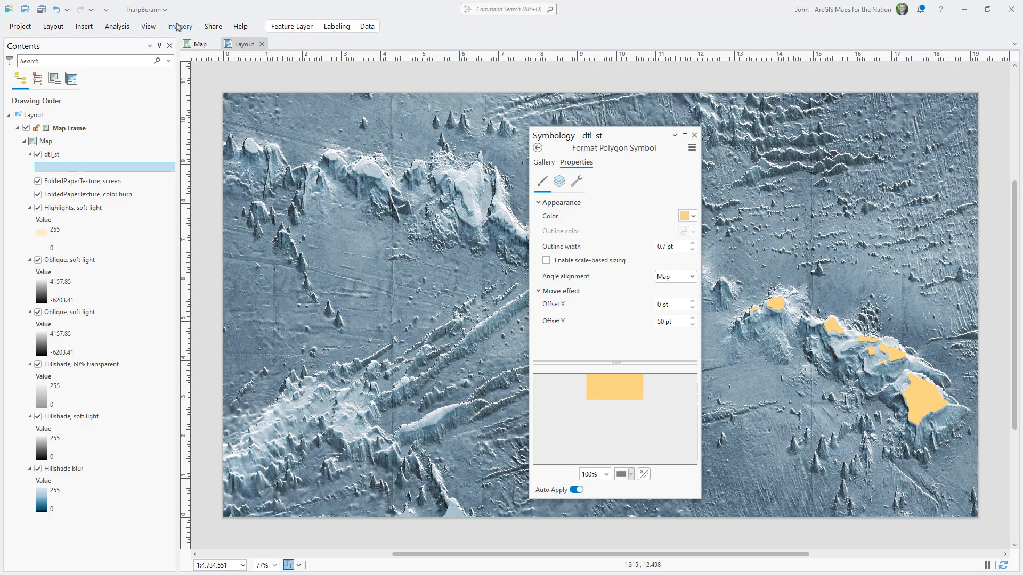
# Change the dtl_st layer blend from Normal, trim Offset Y to 48 pt and close Symbology.
pyautogui.click(291, 26)
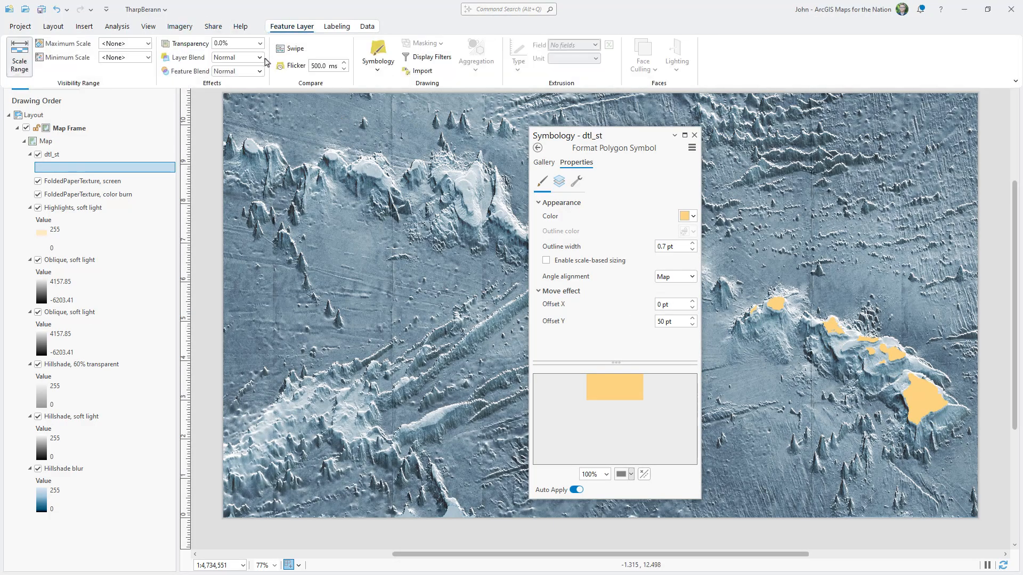
pyautogui.click(259, 57)
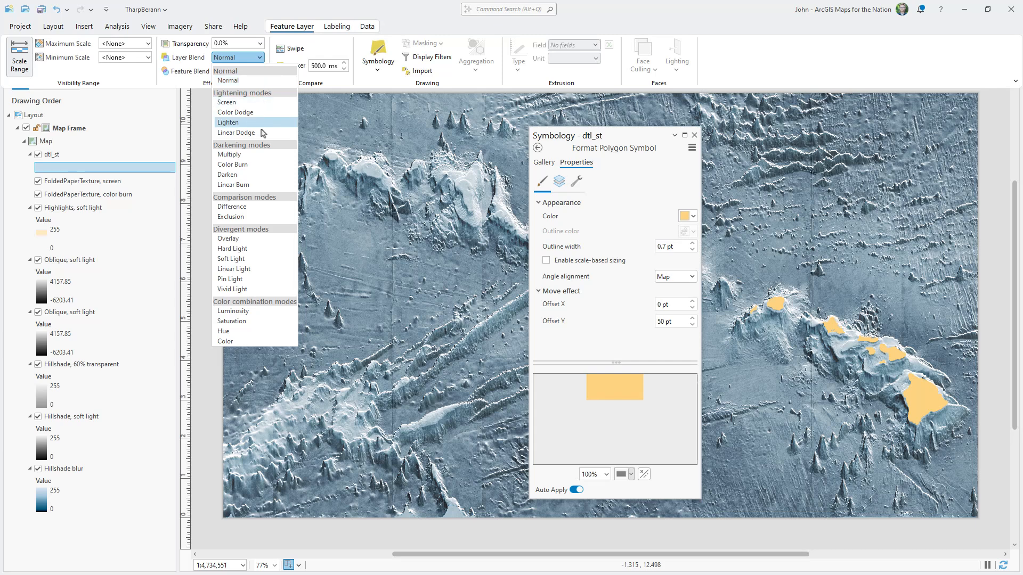
pyautogui.click(225, 341)
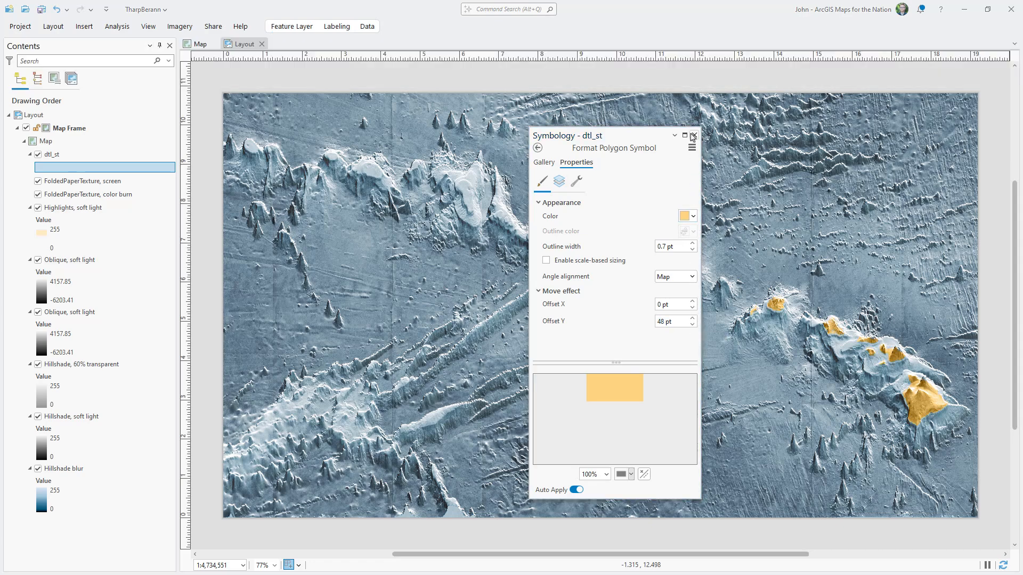
pyautogui.click(693, 136)
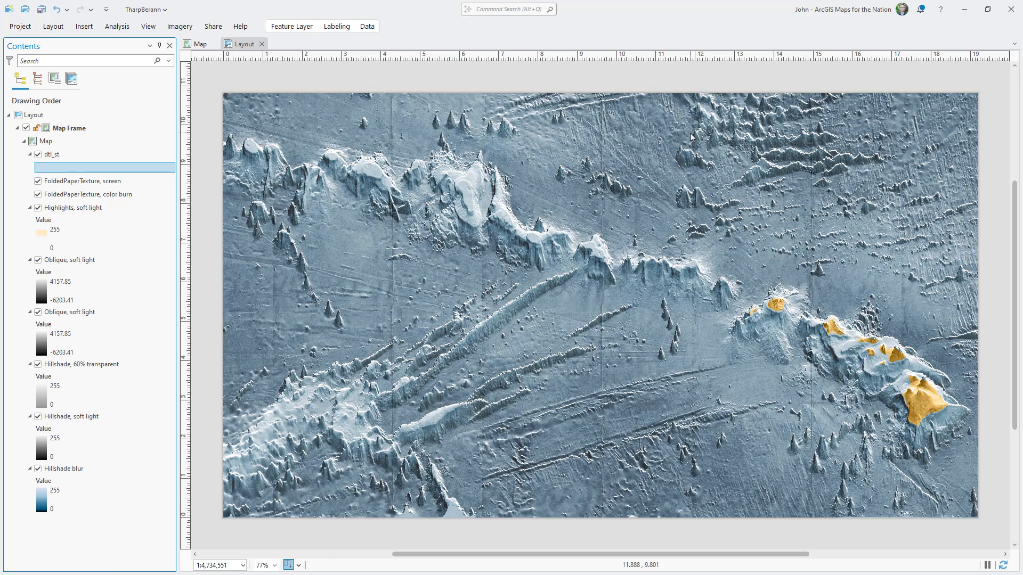
pyautogui.moveTo(583, 31)
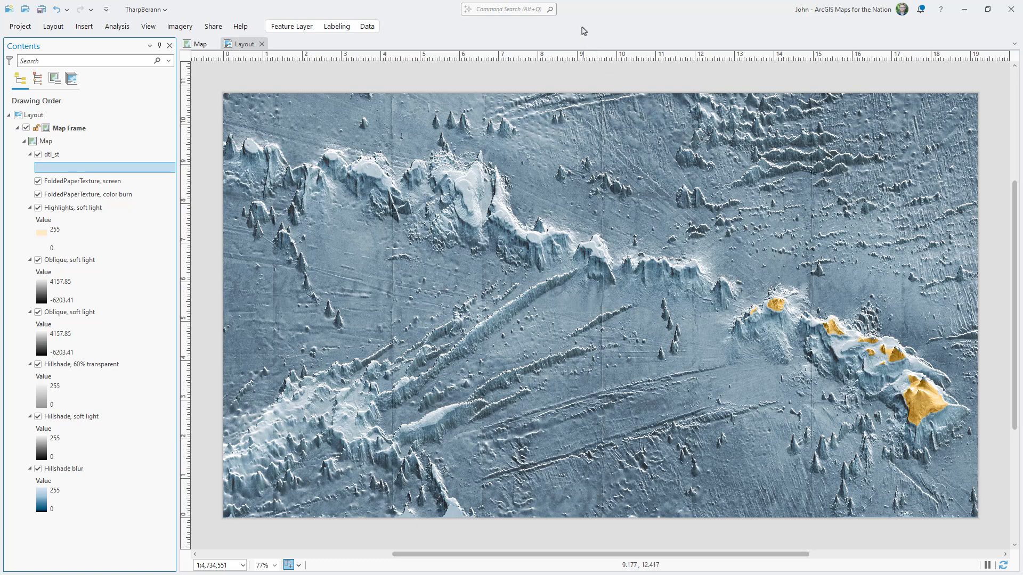